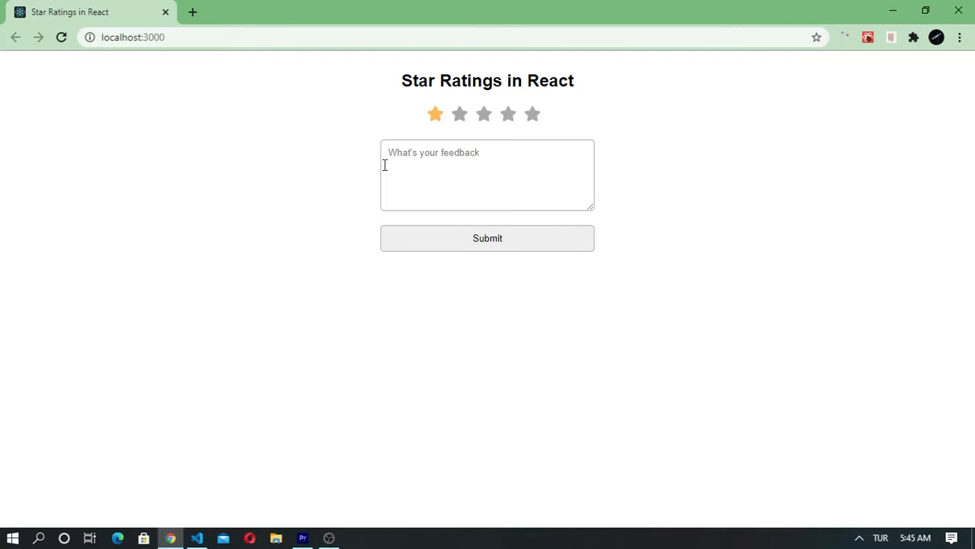
- Demonstrate the rating by selecting different star counts, from two up to five stars
{"action": "left_click", "coordinate": [459, 114]}
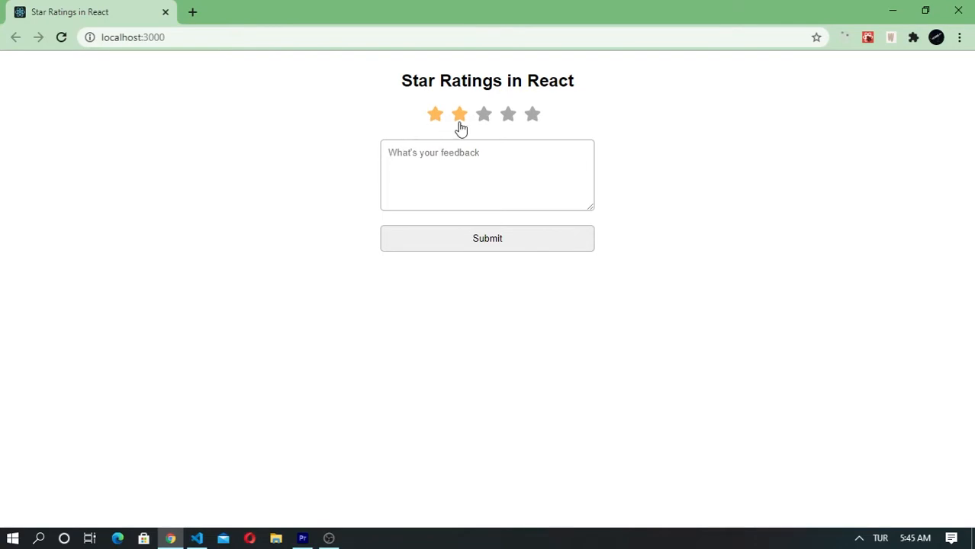
{"action": "left_click", "coordinate": [435, 114]}
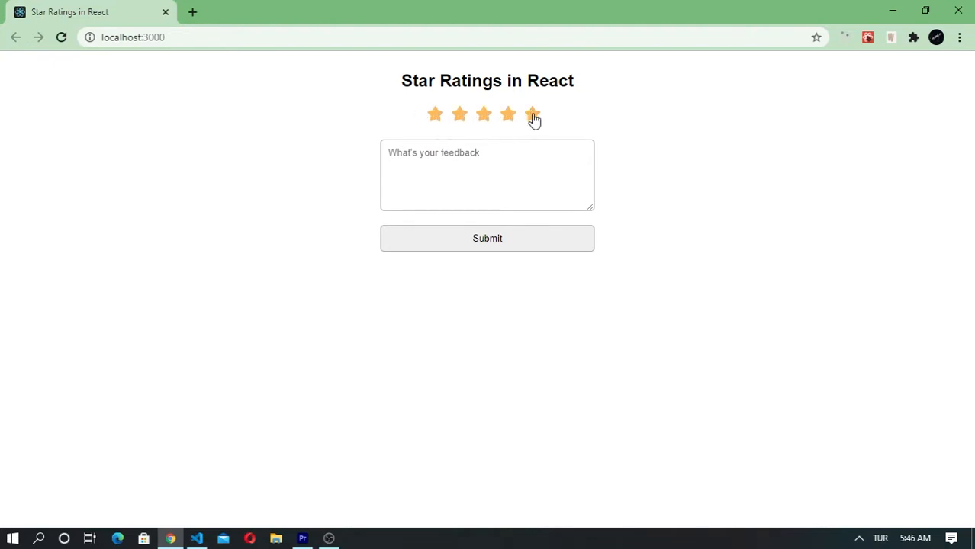
{"action": "left_click", "coordinate": [533, 114]}
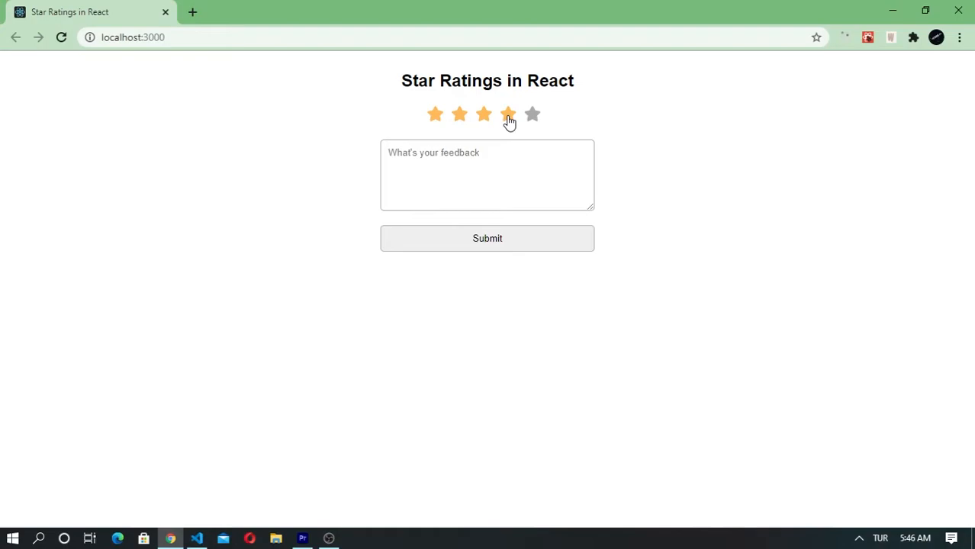
- Run npx create-react-app react-ratings in the integrated terminal
{"action": "left_click", "coordinate": [197, 538]}
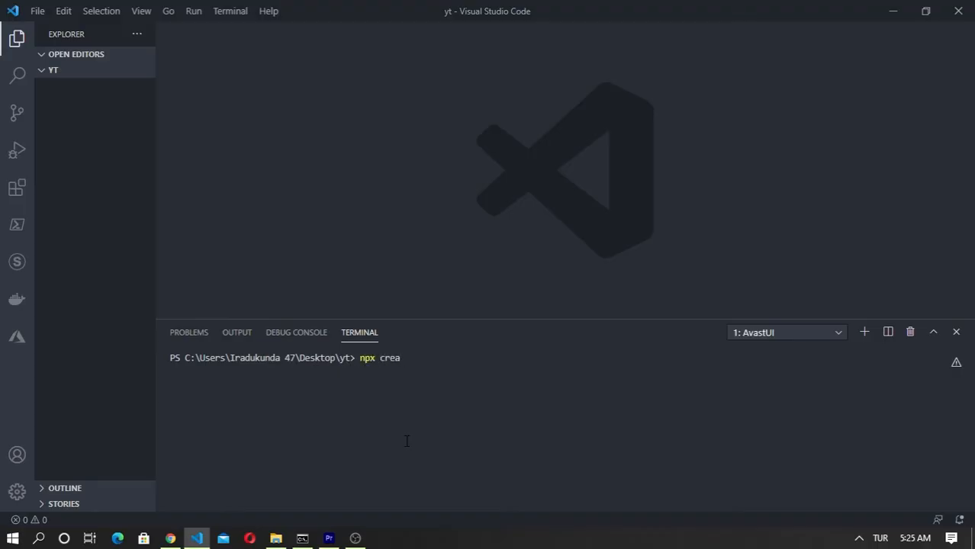
{"action": "type", "text": "te-react"}
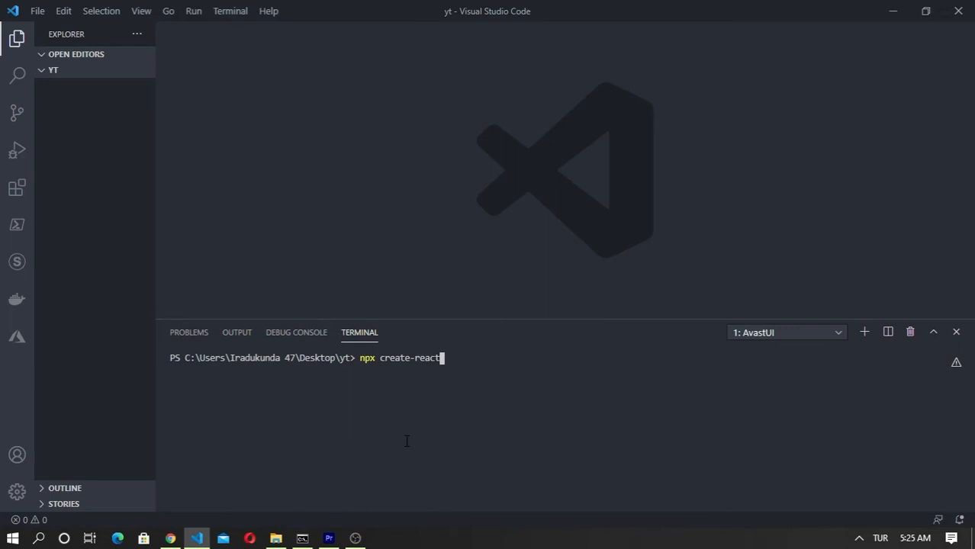
{"action": "type", "text": "-app reat"}
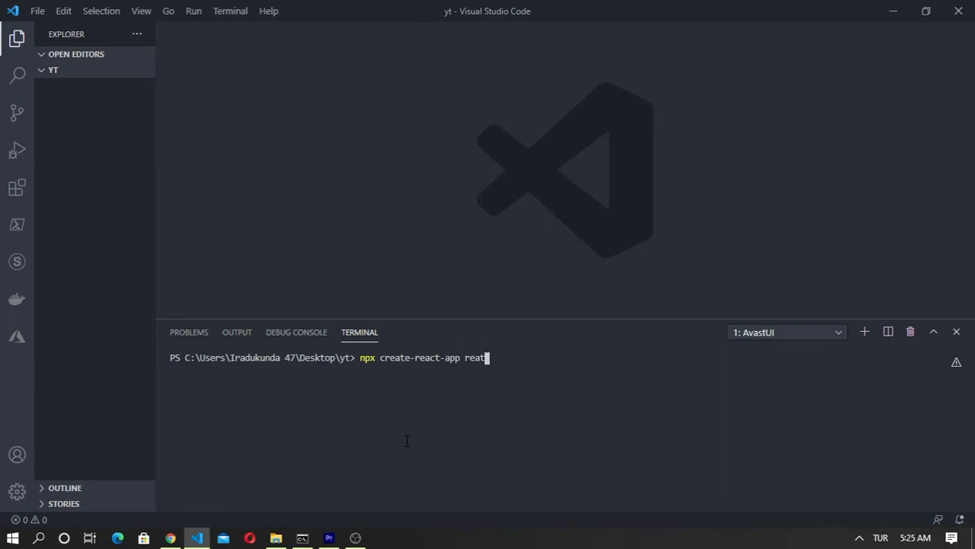
{"action": "type", "text": "react-ratings"}
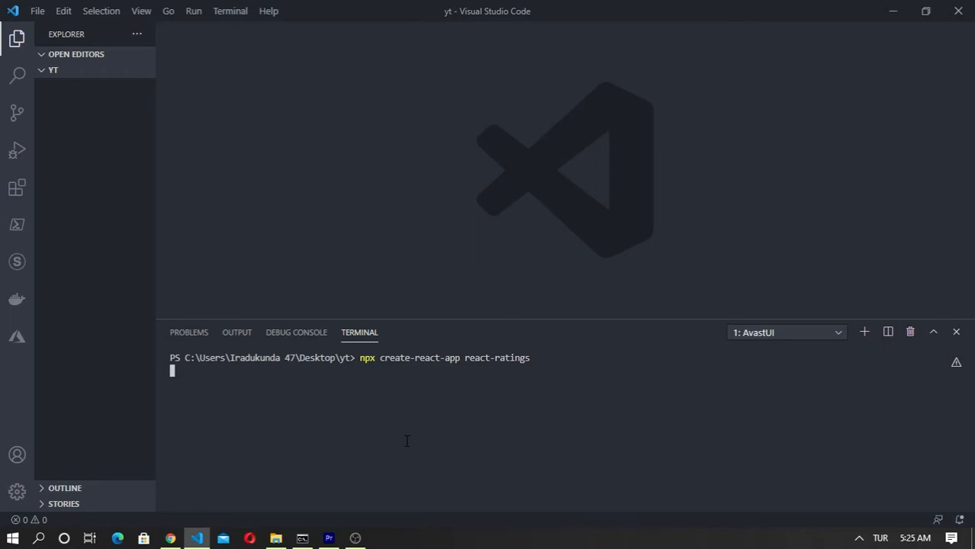
{"action": "key", "text": "enter"}
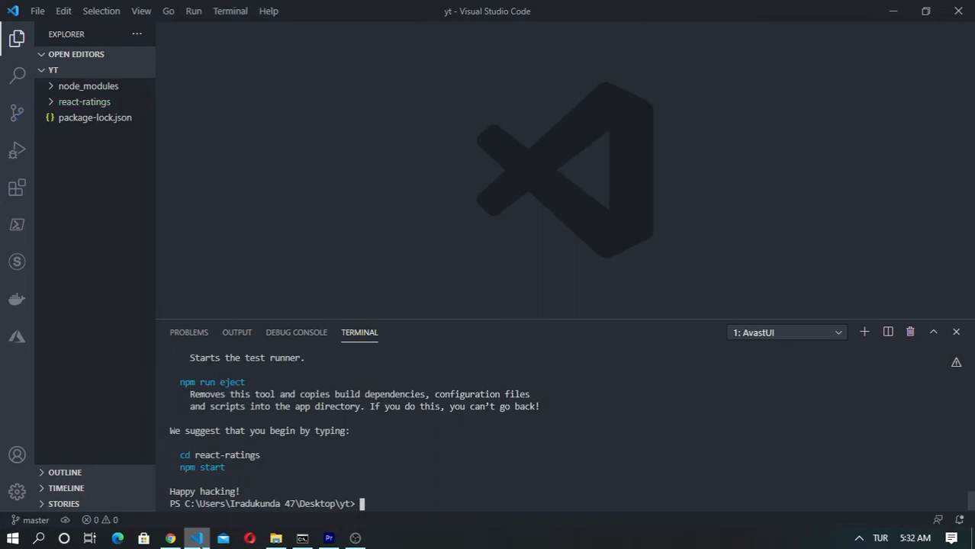
- Change the terminal directory into react-ratings
{"action": "type", "text": "cd react"}
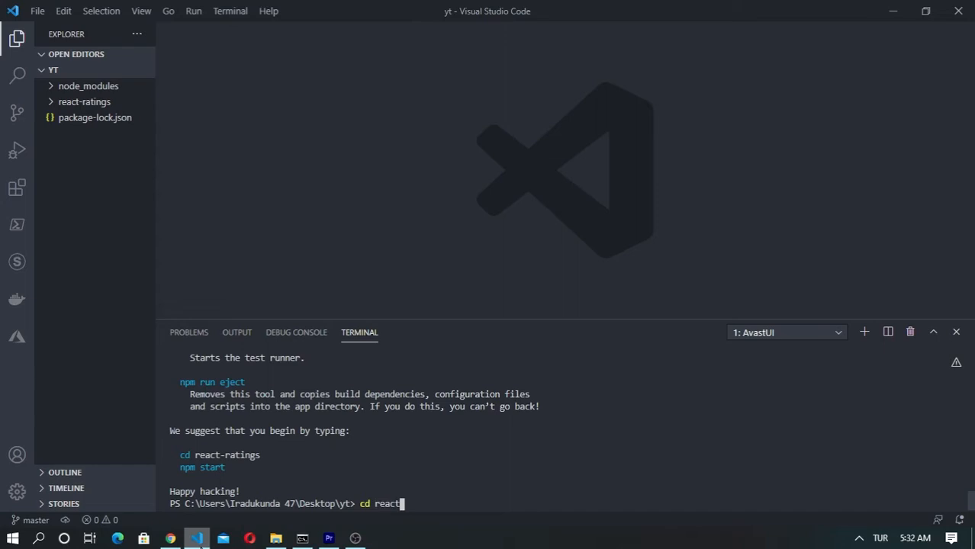
{"action": "type", "text": "-rating"}
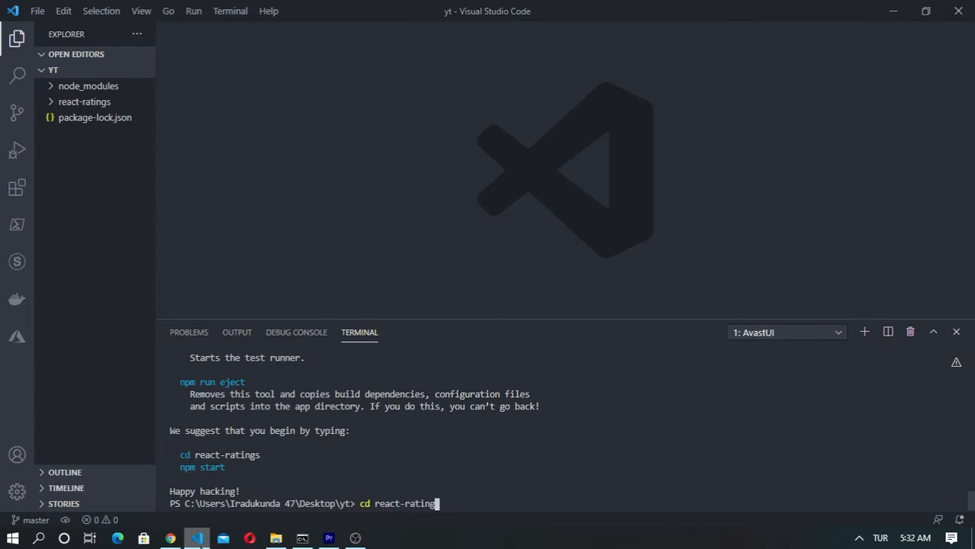
{"action": "key", "text": "Backspace"}
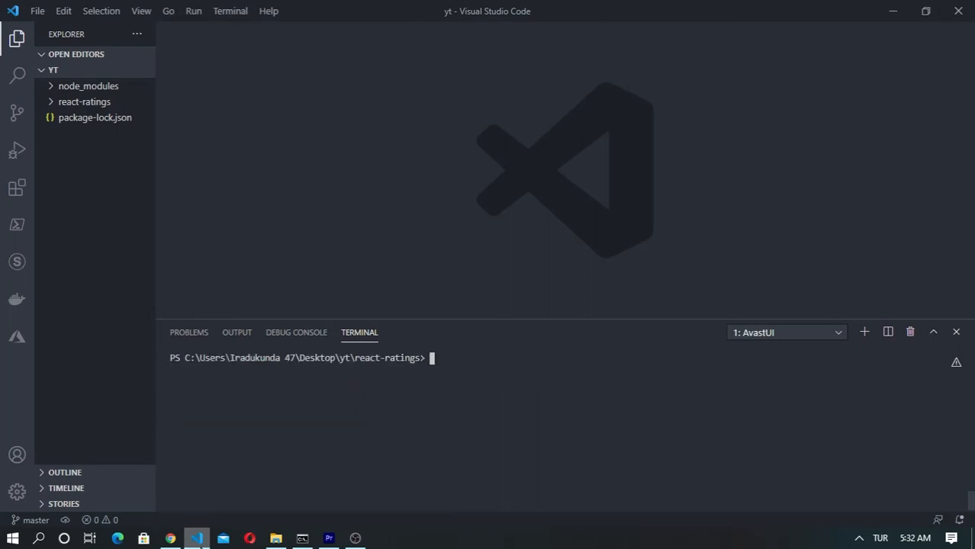
- Install the react-icons package and launch the dev server with npm start
{"action": "type", "text": "npm install"}
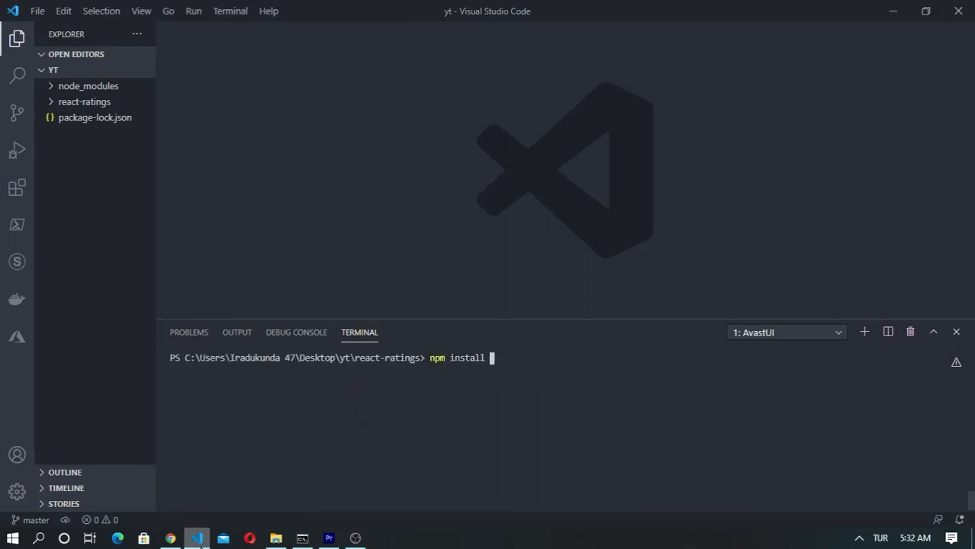
{"action": "type", "text": "react-io"}
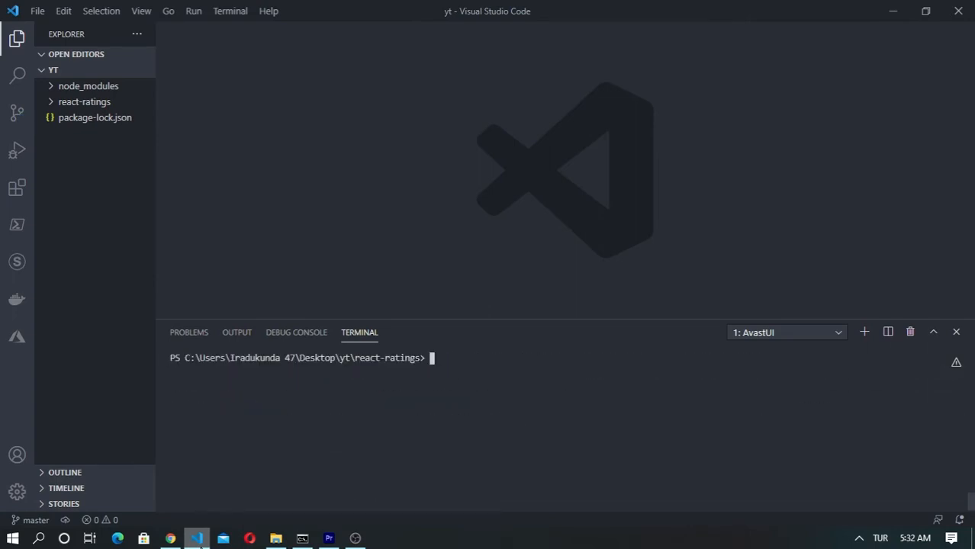
{"action": "type", "text": "npm sart"}
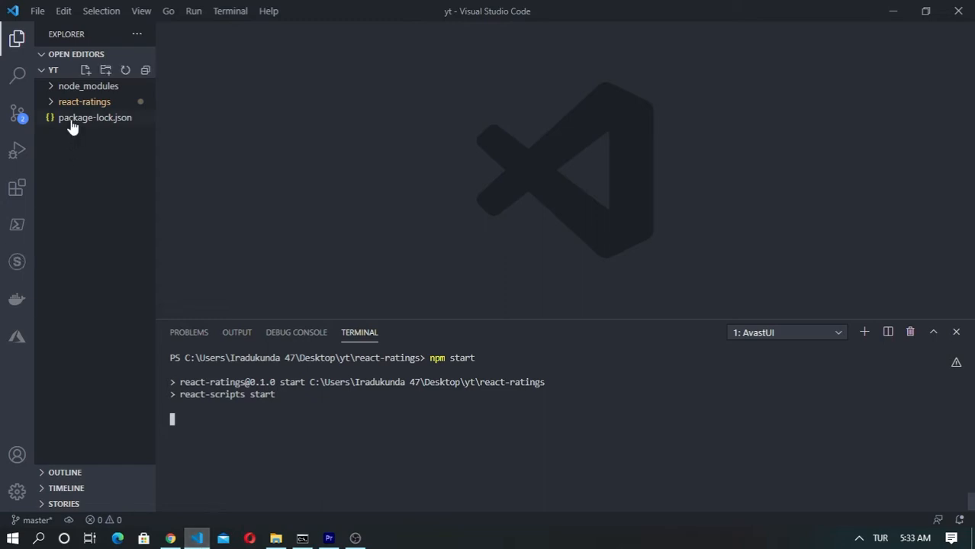
{"action": "left_click", "coordinate": [84, 102]}
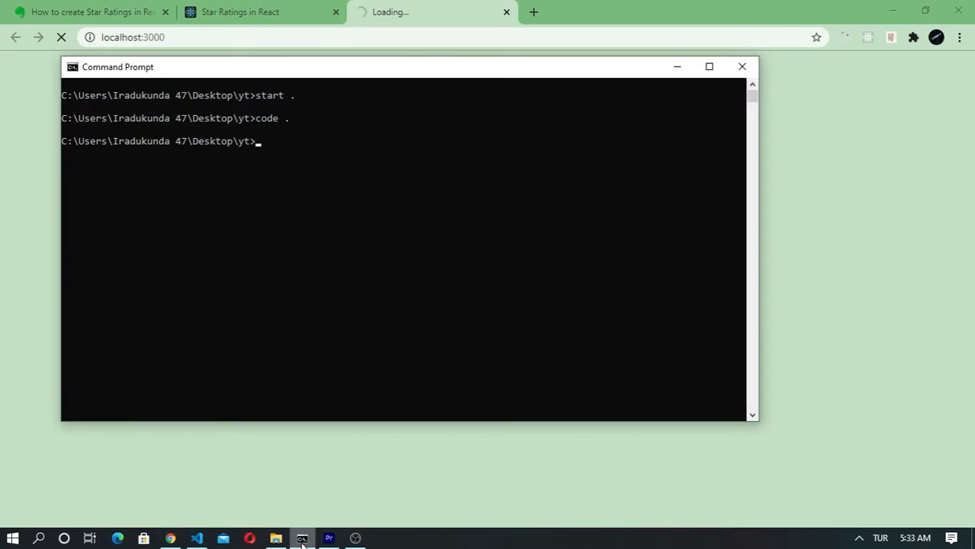
{"action": "left_click", "coordinate": [197, 539]}
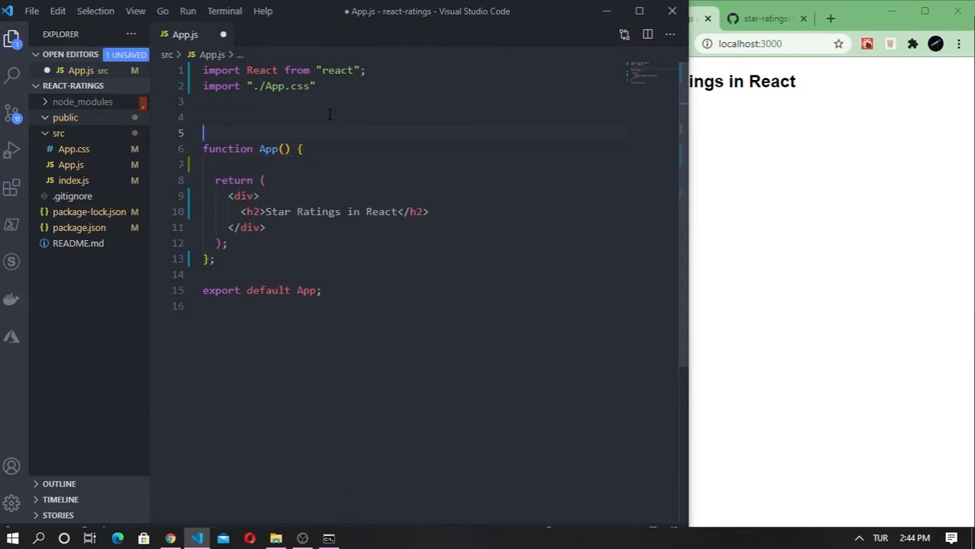
- Declare const colors with orange "#FFBA5A" and grey "#a9a9a9" above function App
{"action": "type", "text": "const cold"}
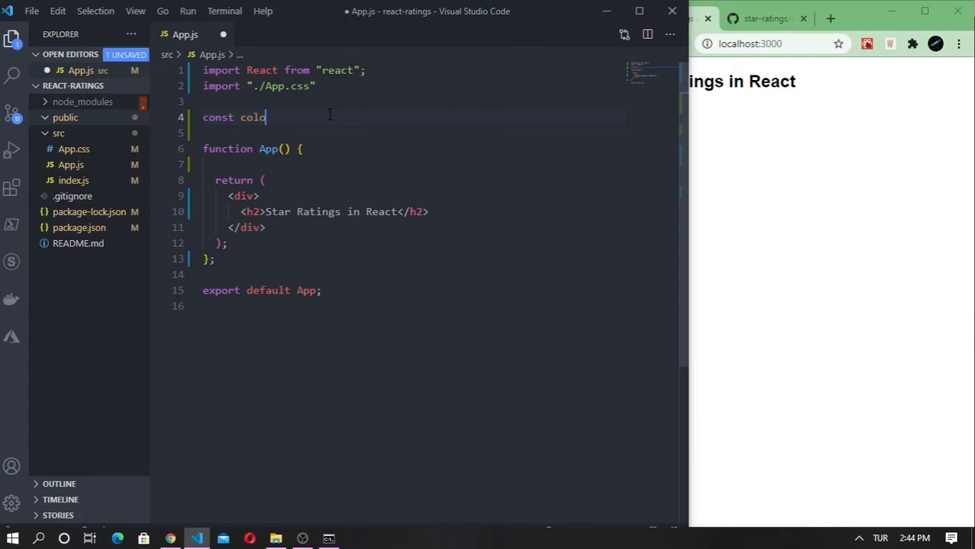
{"action": "type", "text": "ors = {"}
{"action": "left_click", "coordinate": [414, 133]}
{"action": "type", "text": "orange:"}
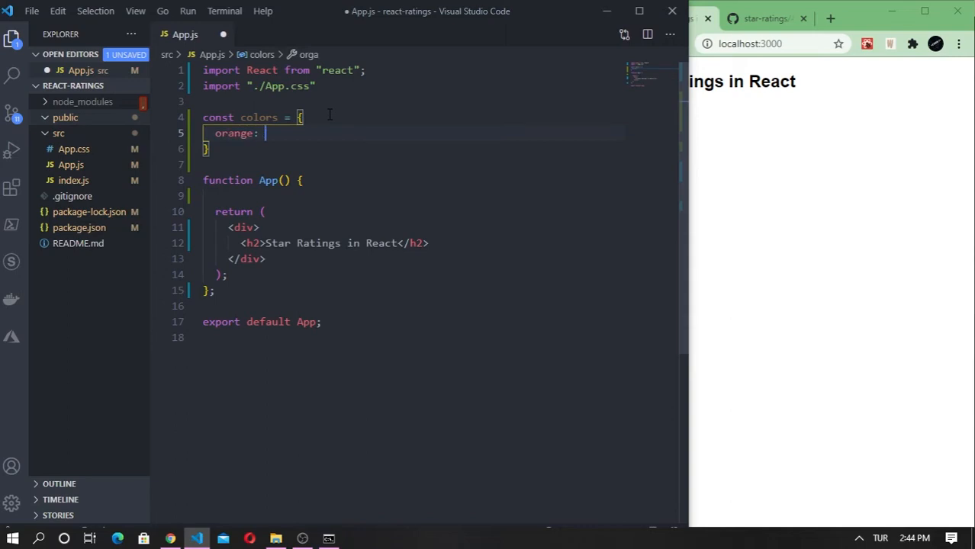
{"action": "type", "text": "\"\","}
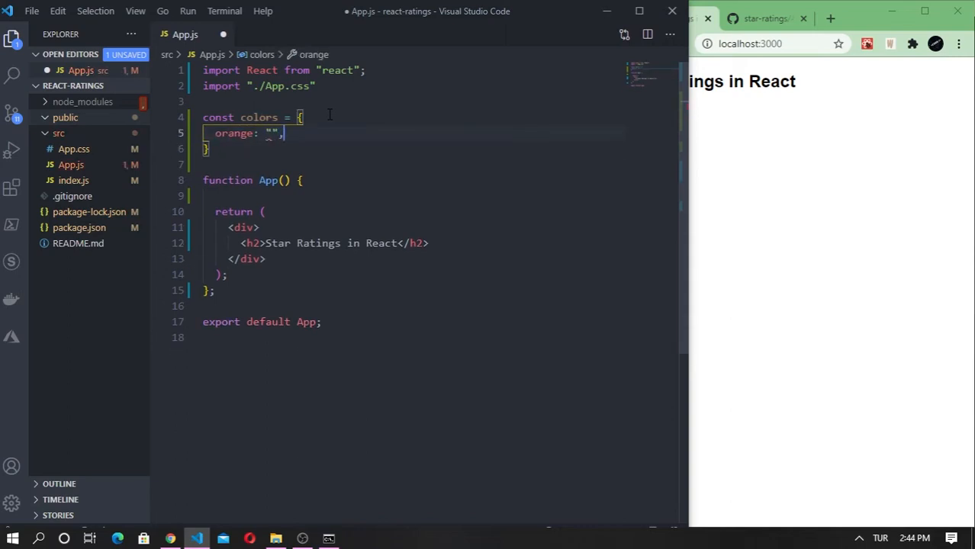
{"action": "type", "text": "grey"}
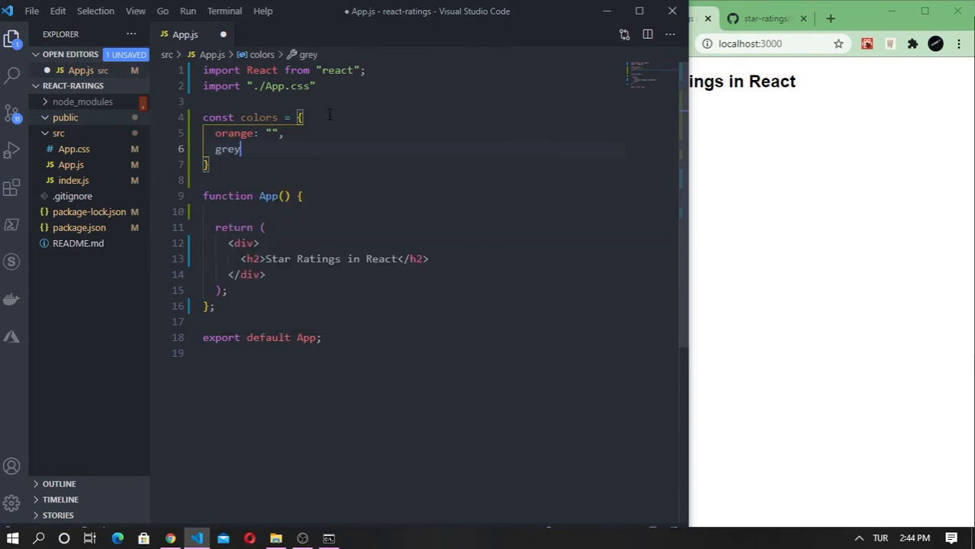
{"action": "type", "text": ": \"\""}
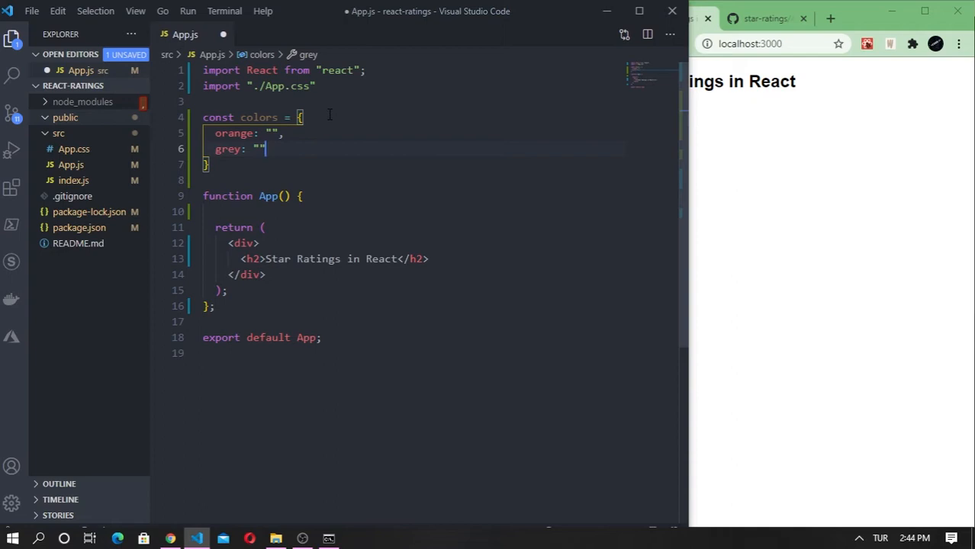
{"action": "type", "text": "#FFBA5A"}
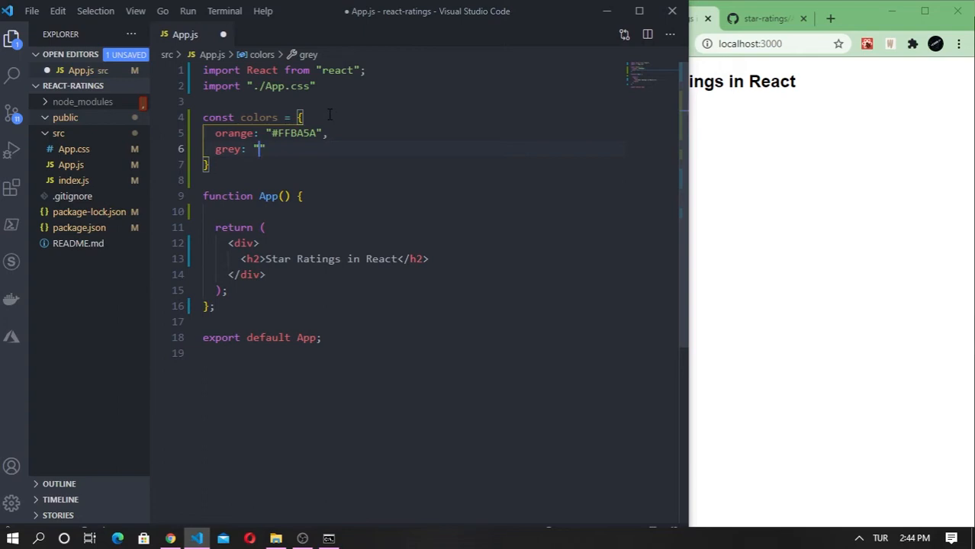
{"action": "type", "text": "#"}
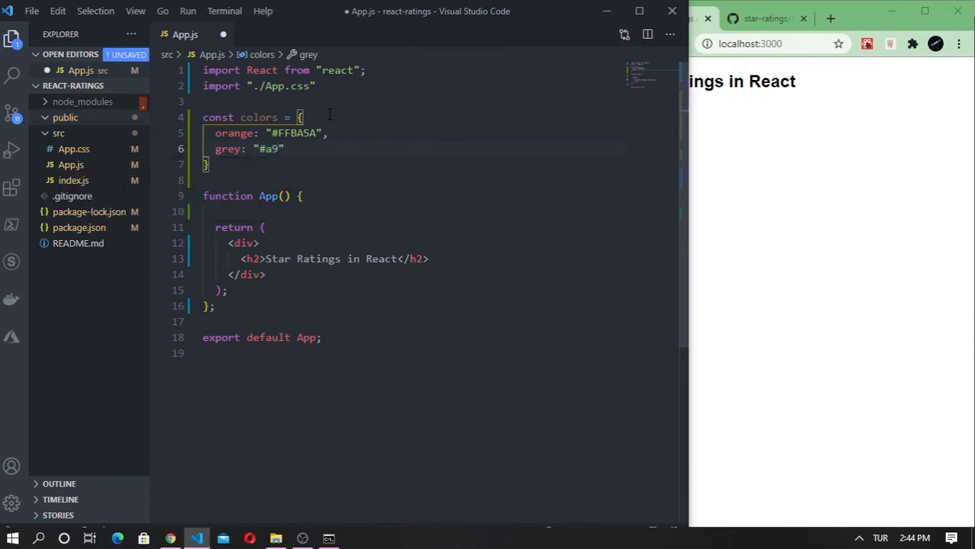
{"action": "type", "text": "a9"}
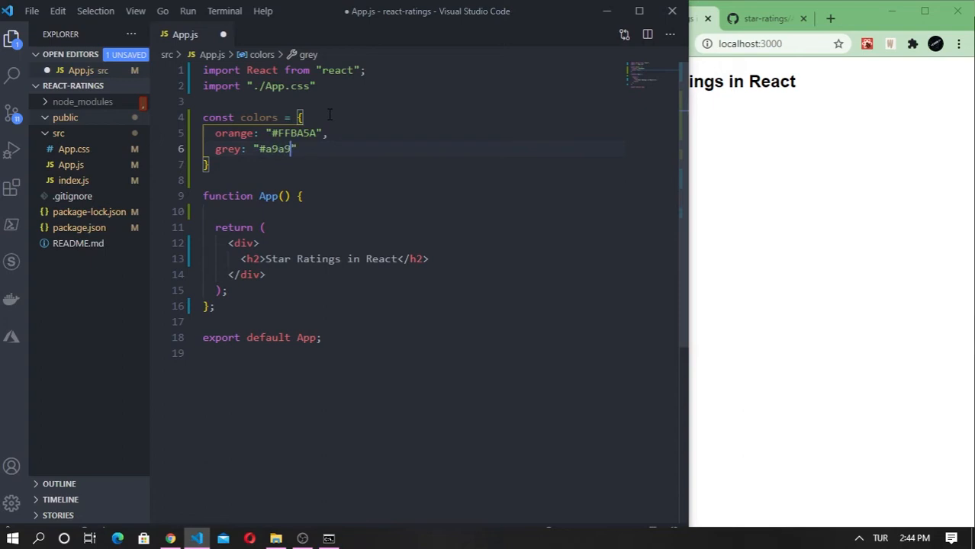
{"action": "type", "text": "a9\""}
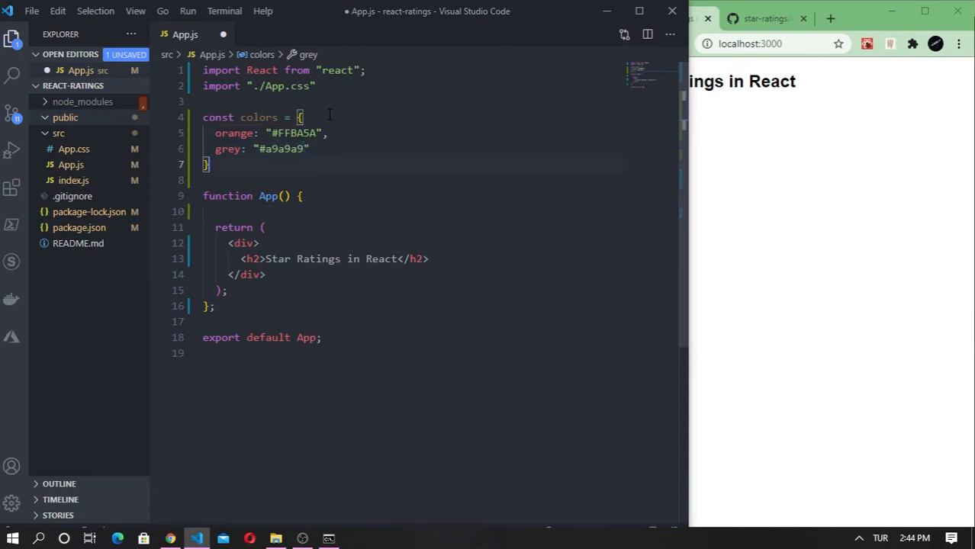
{"action": "double_click", "coordinate": [281, 149]}
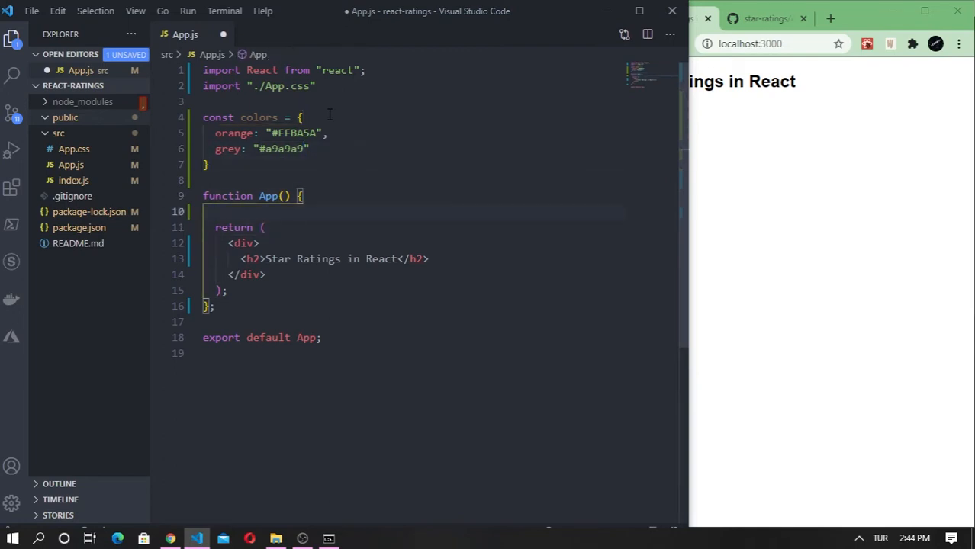
{"action": "mouse_move", "coordinate": [372, 91]}
{"action": "type", "text": ";"}
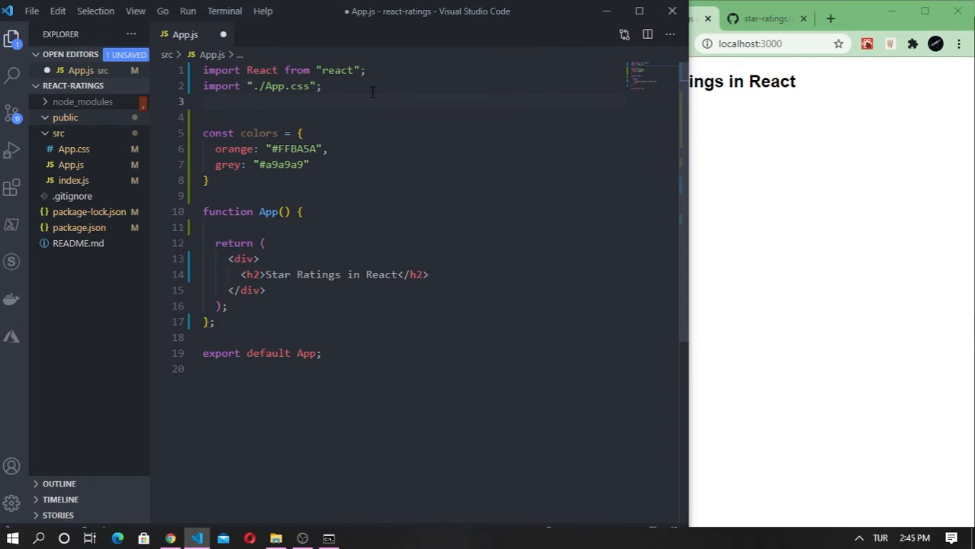
- Import FaStar from react-icons/fa at the top of App.js
{"action": "type", "text": "import"}
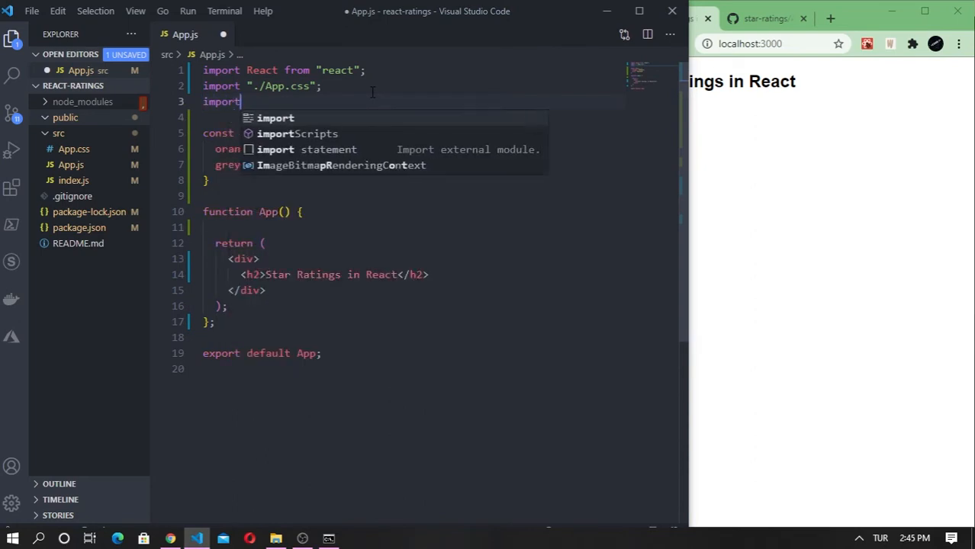
{"action": "type", "text": "{ FA"}
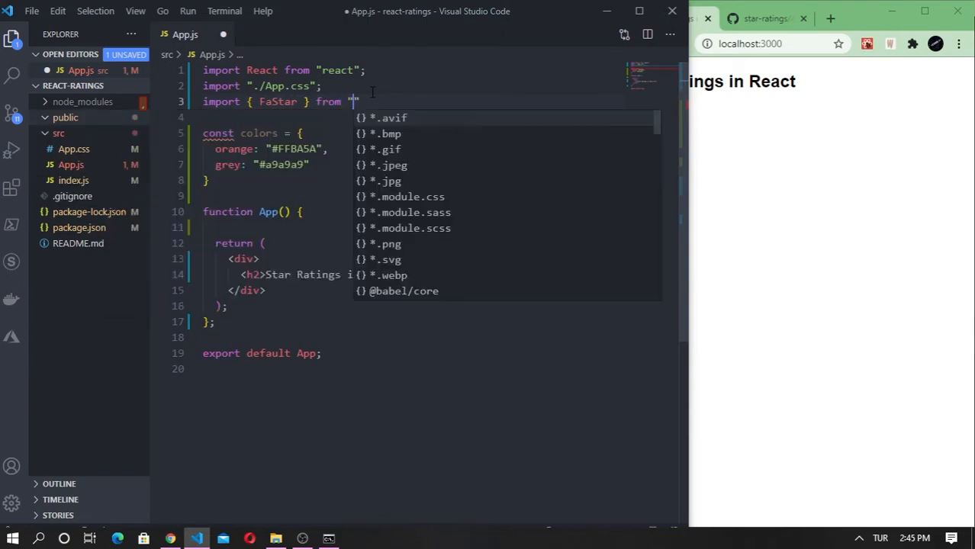
{"action": "type", "text": "react-icons/f"}
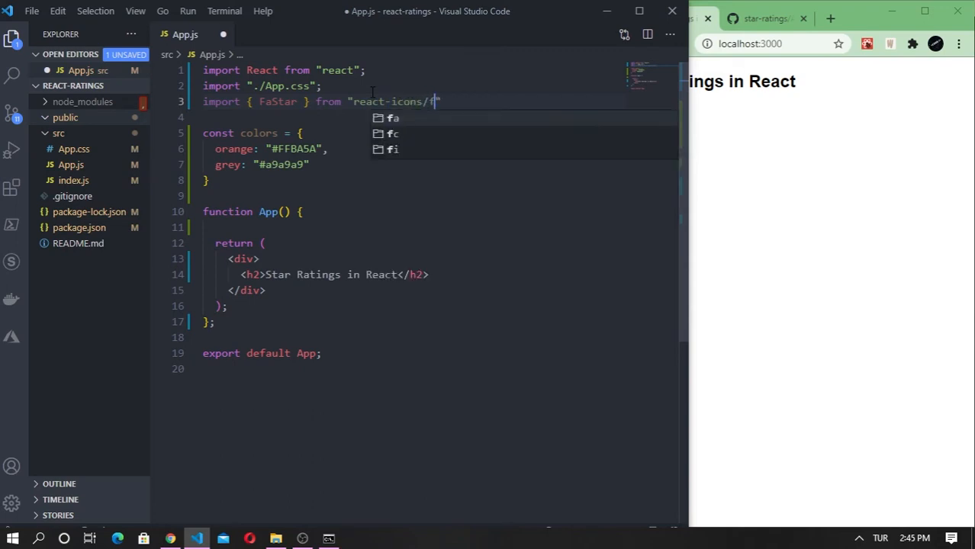
{"action": "key", "text": "Enter"}
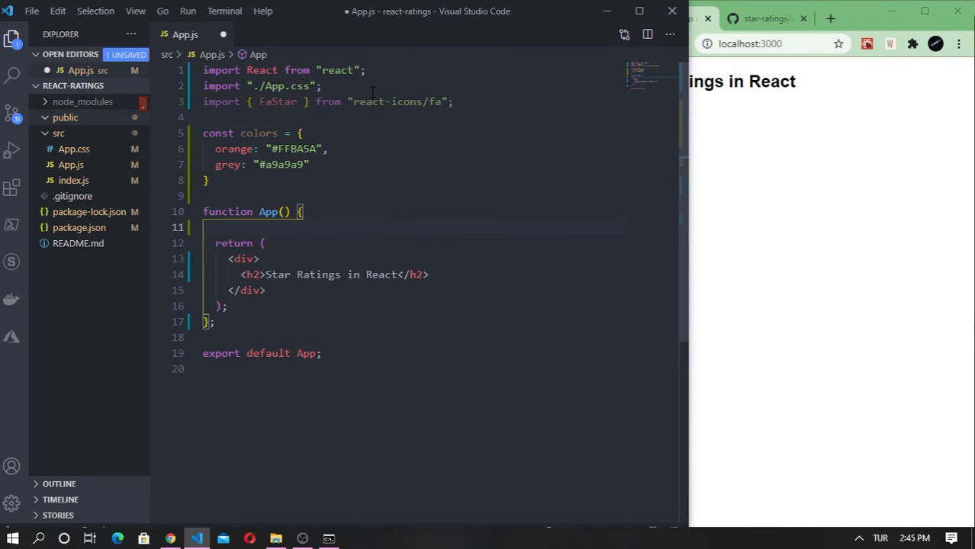
- Save App.js and add a blank line after the App component
{"action": "key", "text": "ctrl+s"}
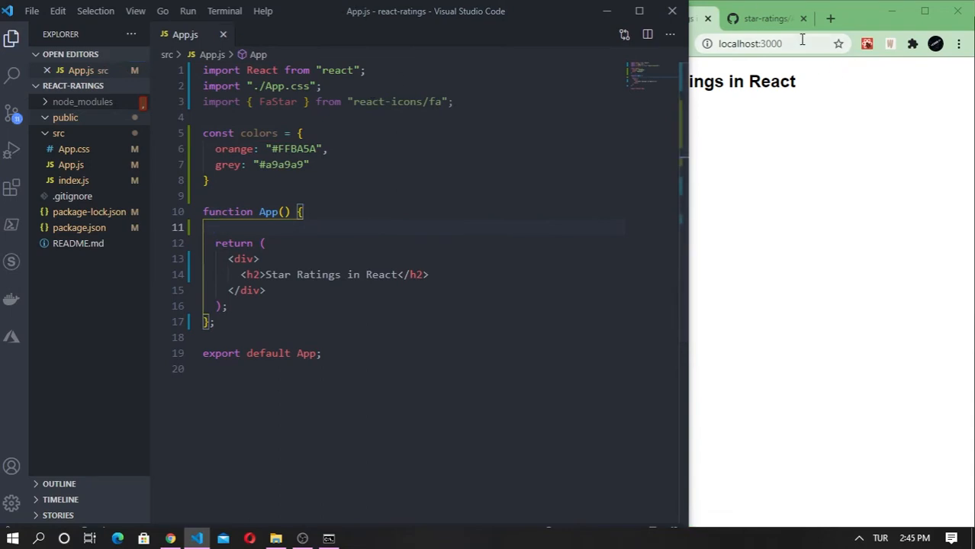
{"action": "left_click", "coordinate": [305, 211]}
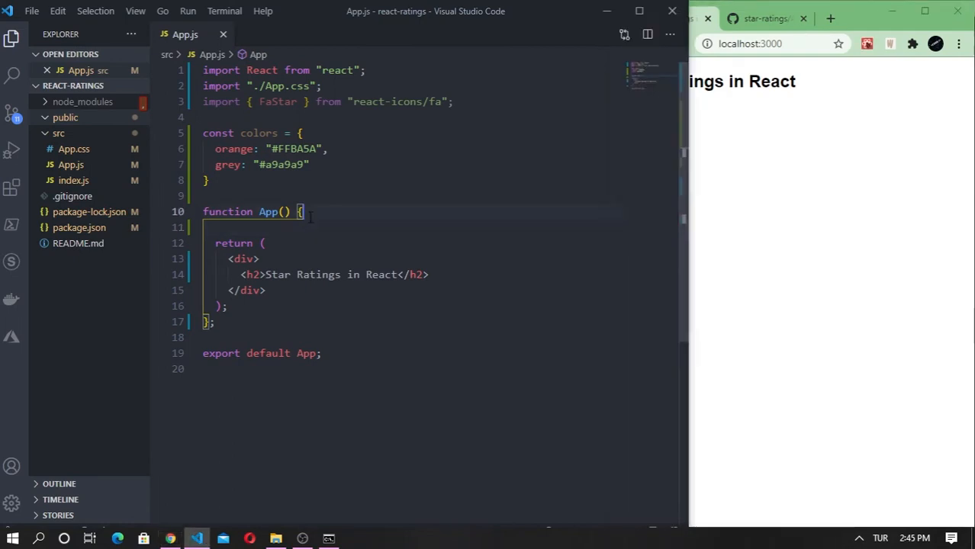
{"action": "key", "text": "enter"}
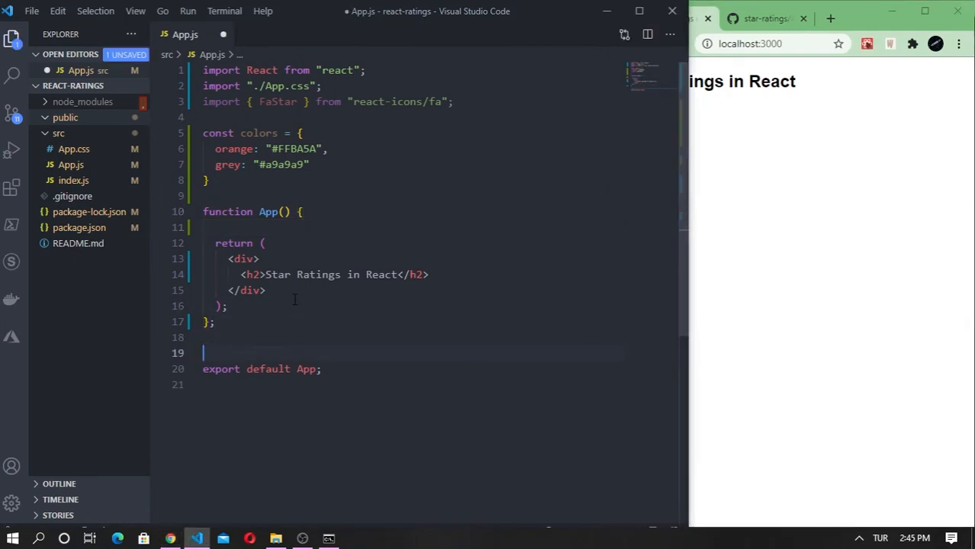
- Define const styles with container: display flex, flexDirection column, alignItems center
{"action": "key", "text": "Enter"}
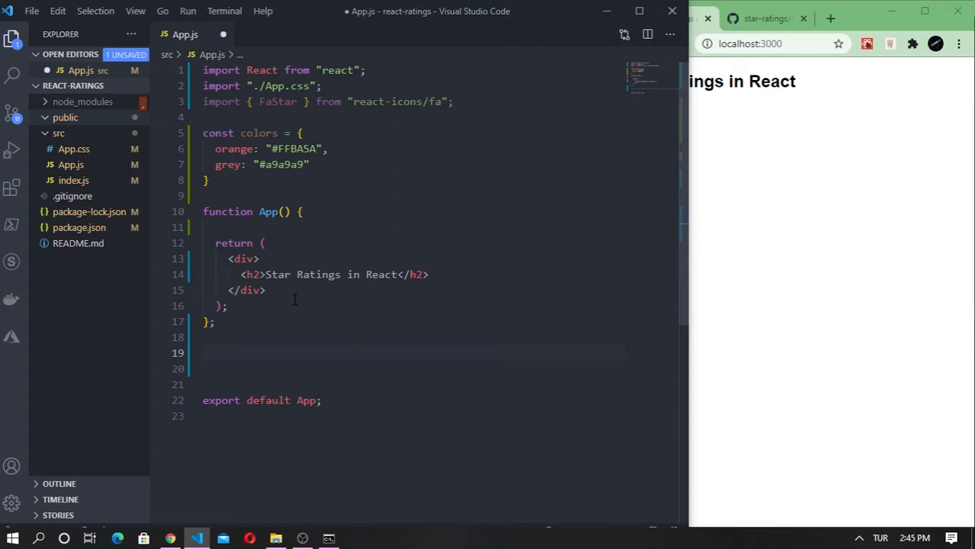
{"action": "type", "text": "const styles"}
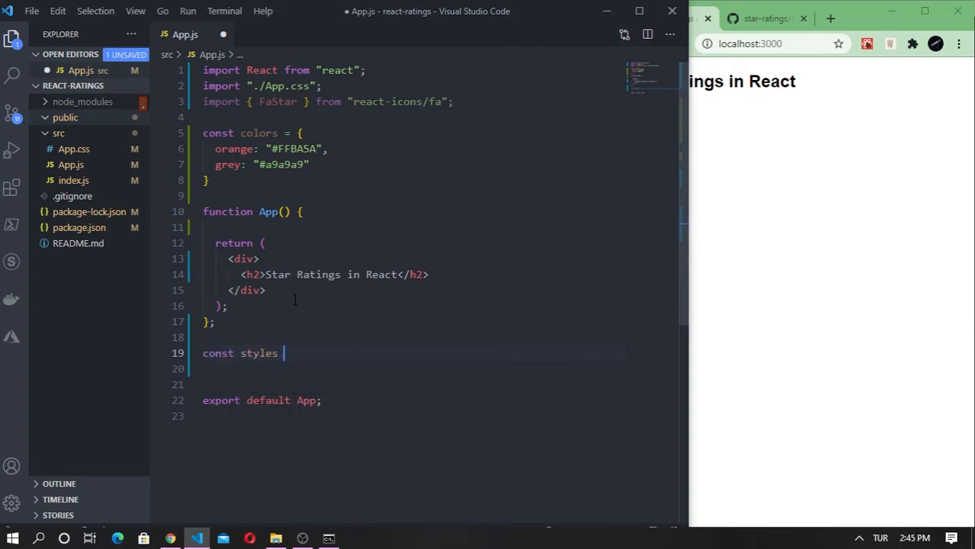
{"action": "type", "text": "= {"}
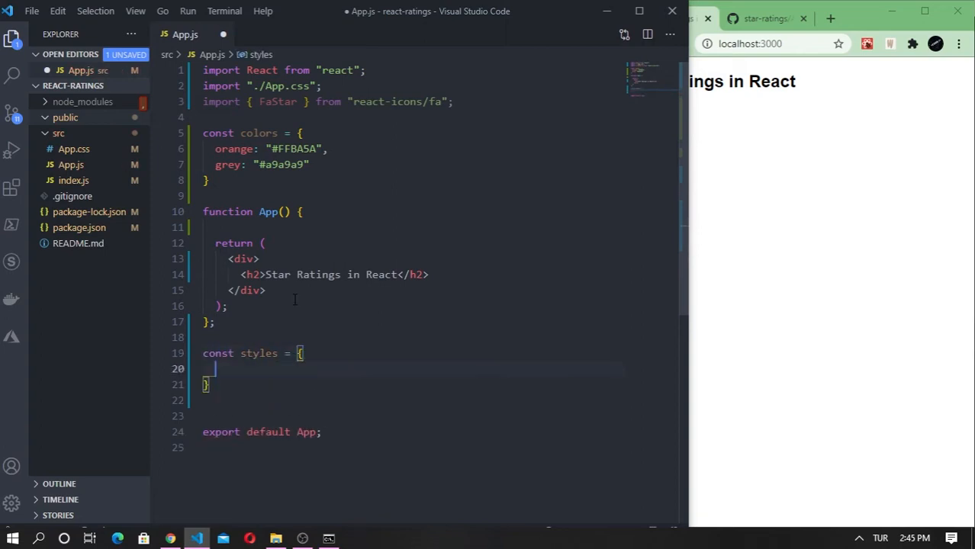
{"action": "type", "text": "container: {"}
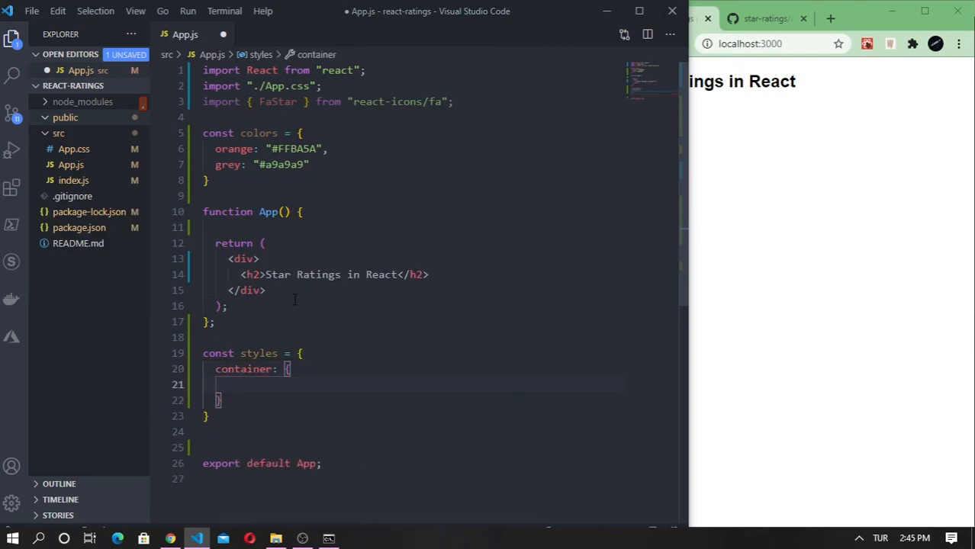
{"action": "type", "text": "display: \"f"}
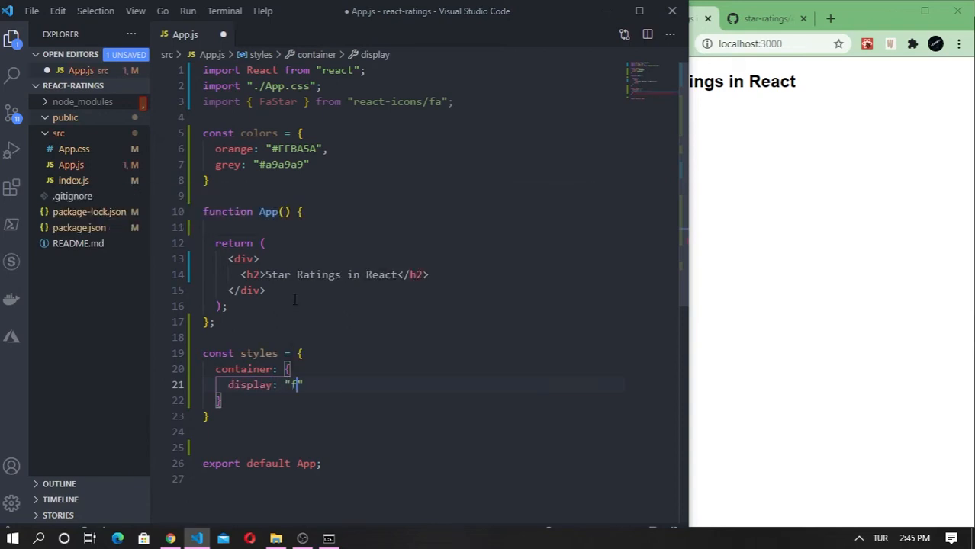
{"action": "type", "text": "flex\","}
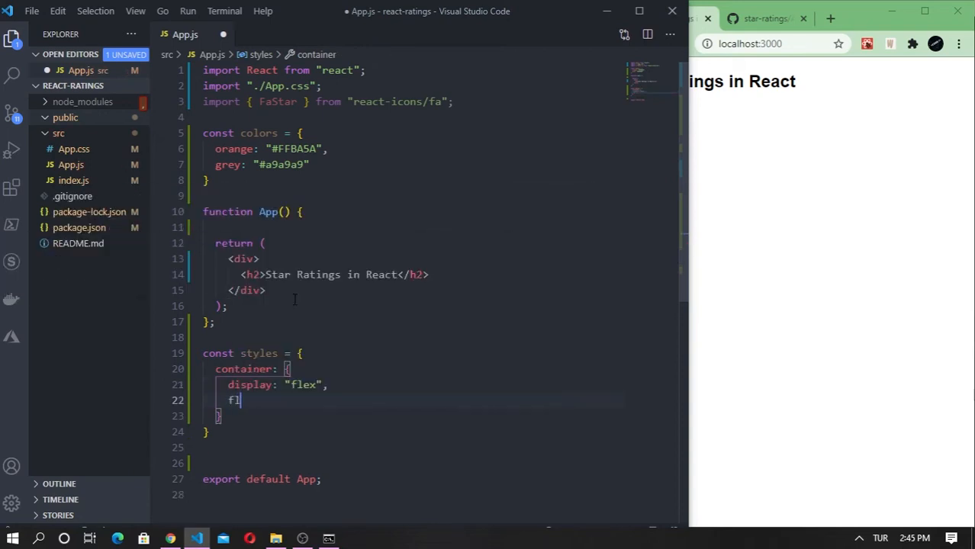
{"action": "type", "text": "exDirection"}
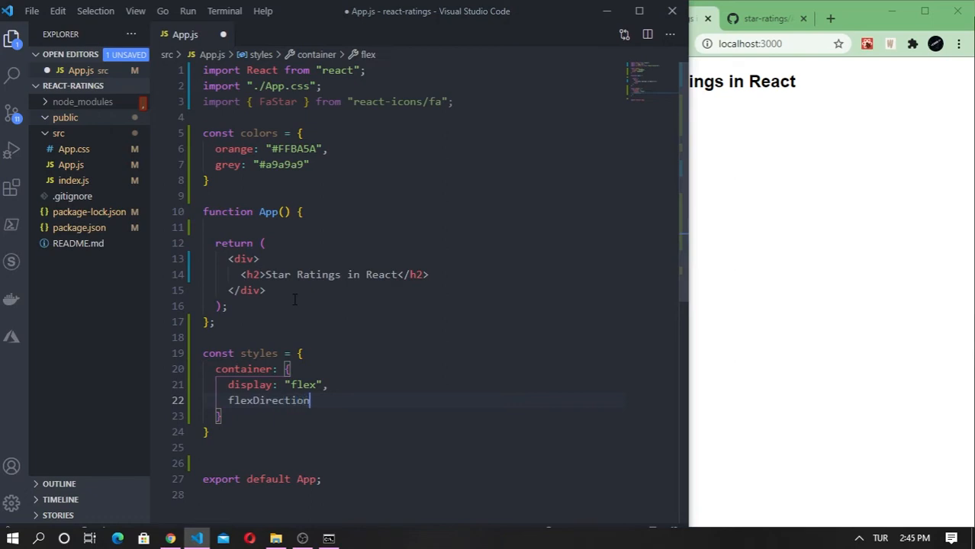
{"action": "type", "text": ": \"column\","}
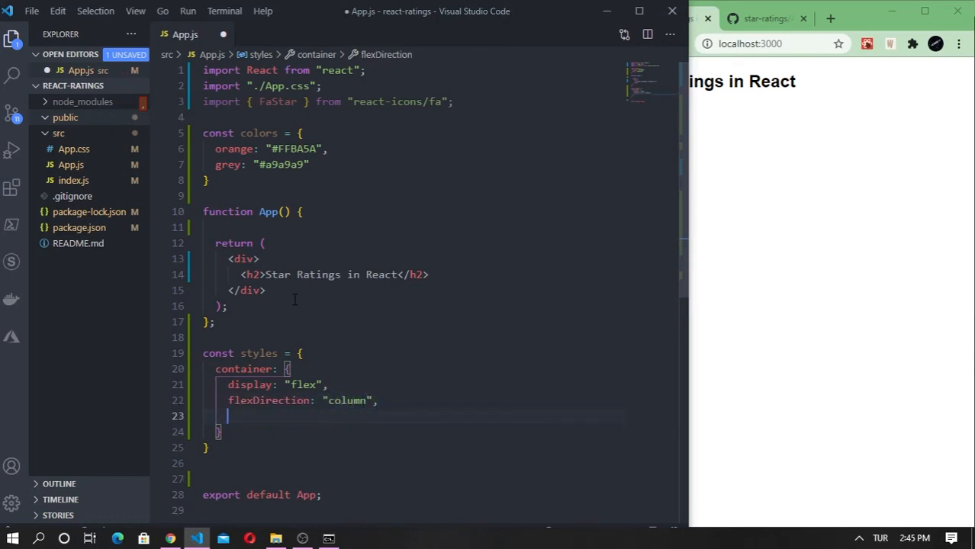
{"action": "type", "text": "alignI"}
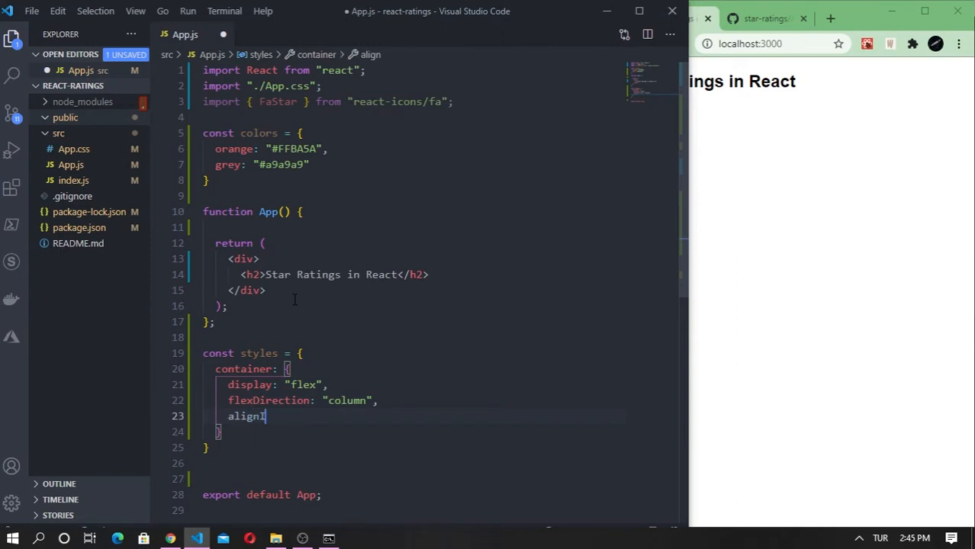
{"action": "type", "text": "Items: \"center\","}
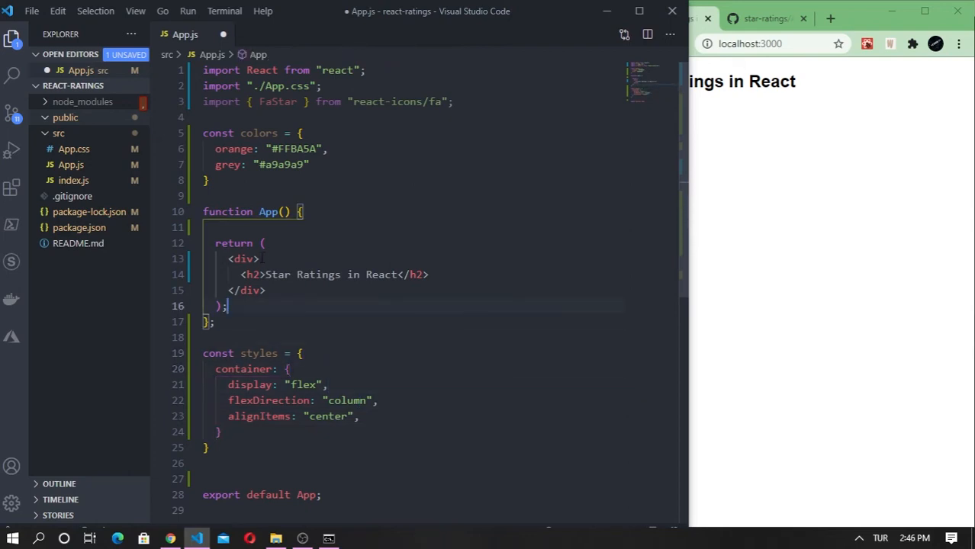
- Apply style={styles.container} to the outer div, save, and check the centred heading in Chrome
{"action": "type", "text": "style={styles.container"}
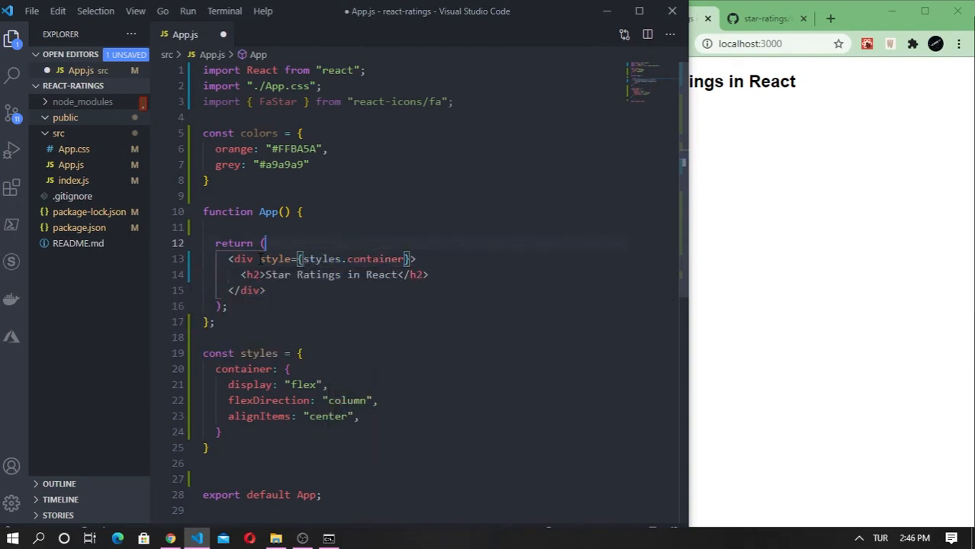
{"action": "key", "text": "ctrl+s"}
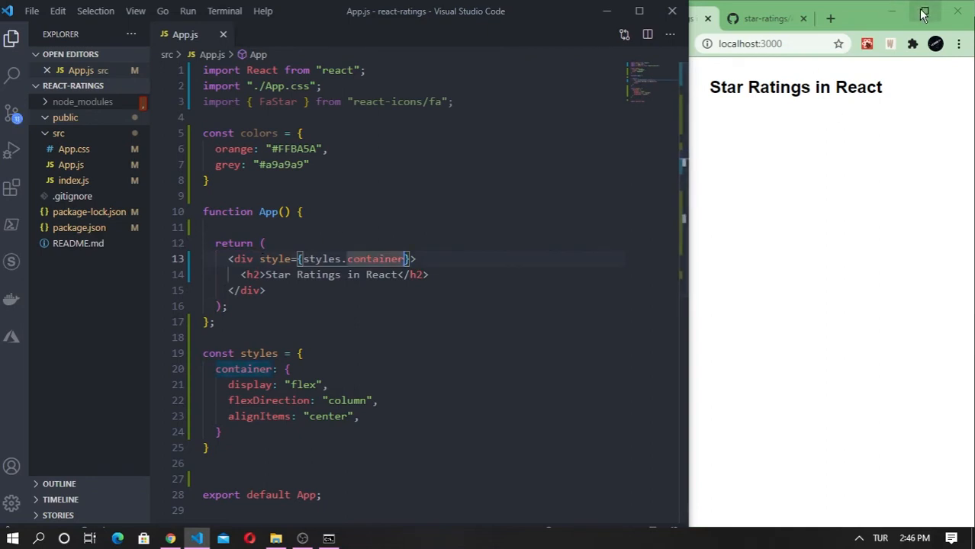
{"action": "left_click", "coordinate": [926, 12]}
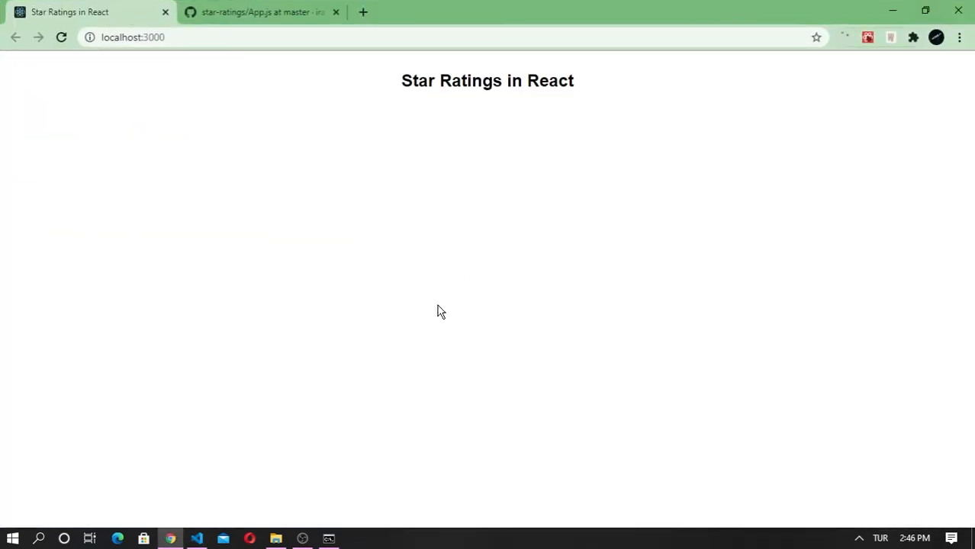
{"action": "left_click", "coordinate": [196, 539]}
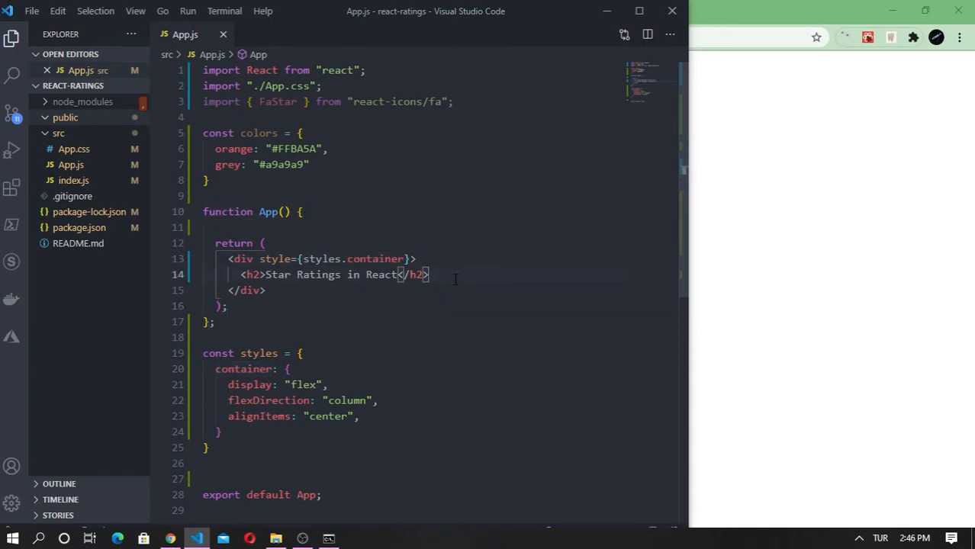
- Add a div styled with styles.stars containing a stars.map loop
{"action": "type", "text": "<div"}
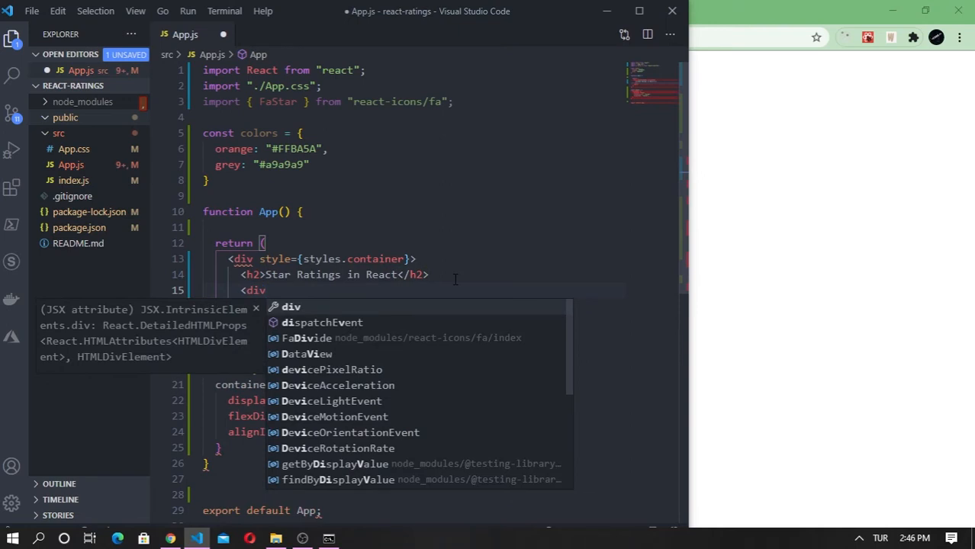
{"action": "type", "text": "style={"}
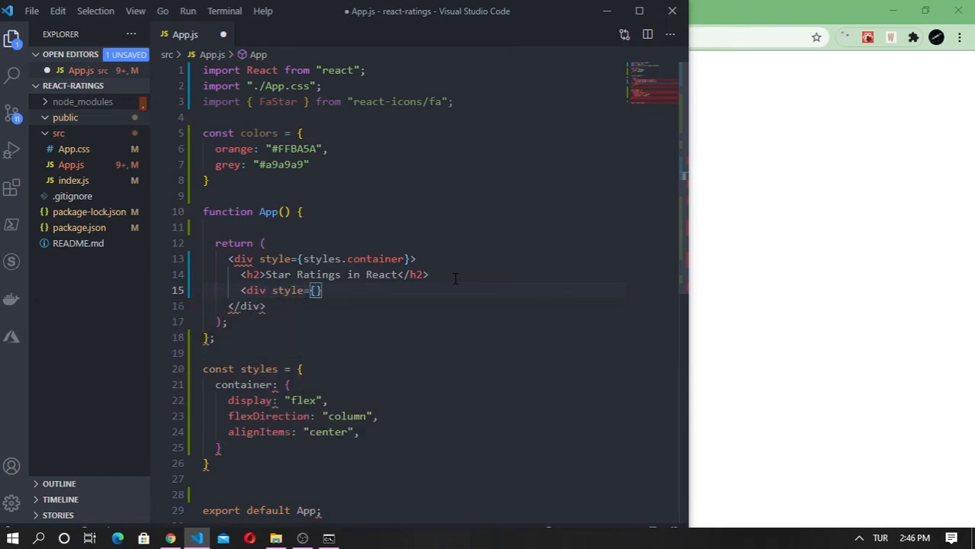
{"action": "type", "text": "s"}
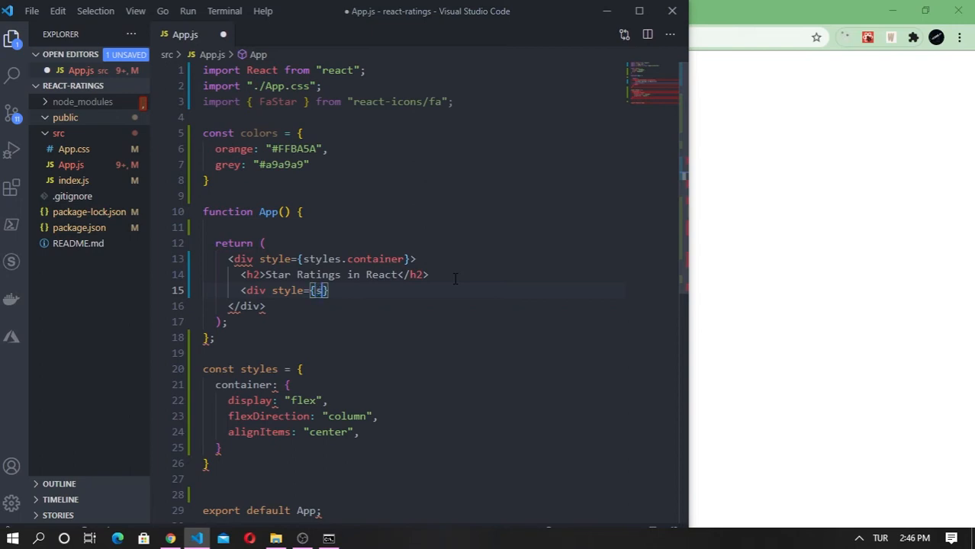
{"action": "type", "text": "styles.stars"}
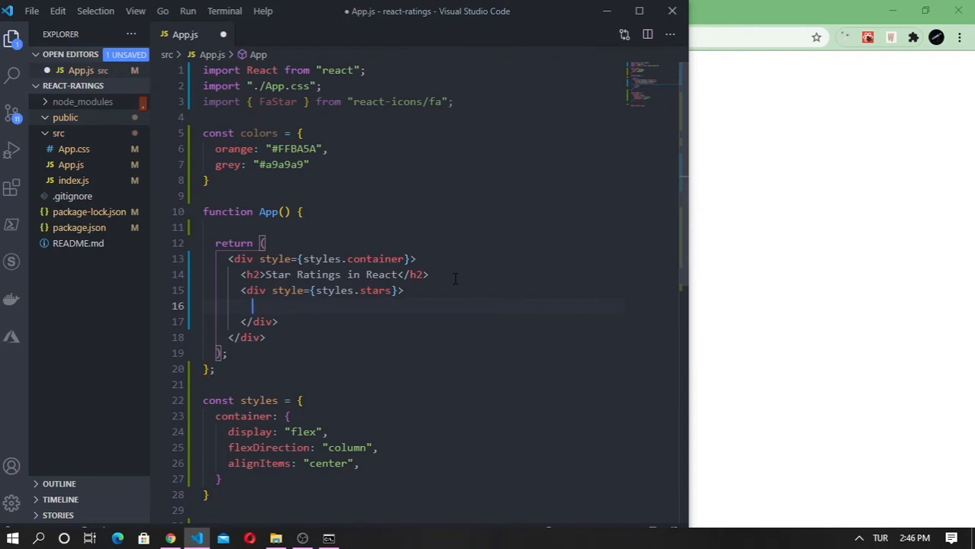
{"action": "type", "text": "{"}
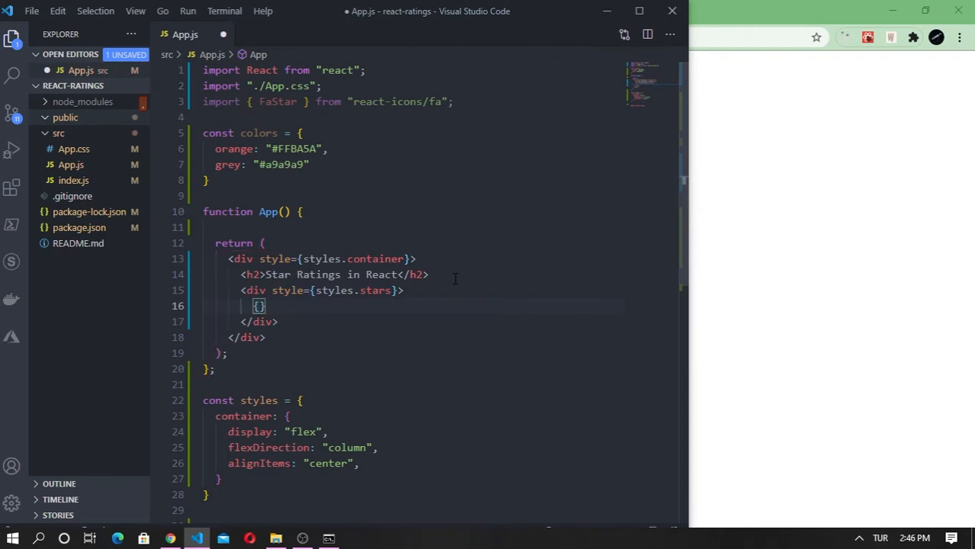
{"action": "type", "text": "stars"}
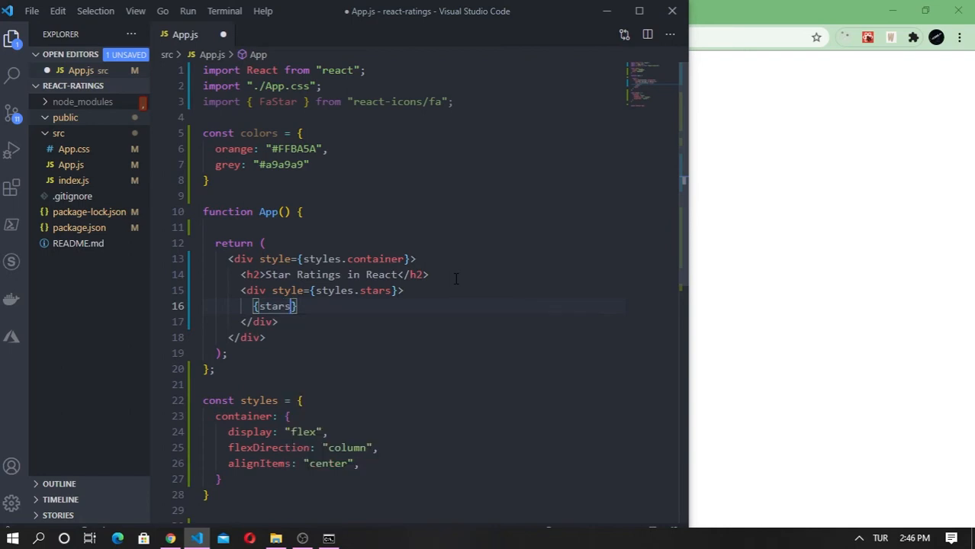
{"action": "type", "text": ".map"}
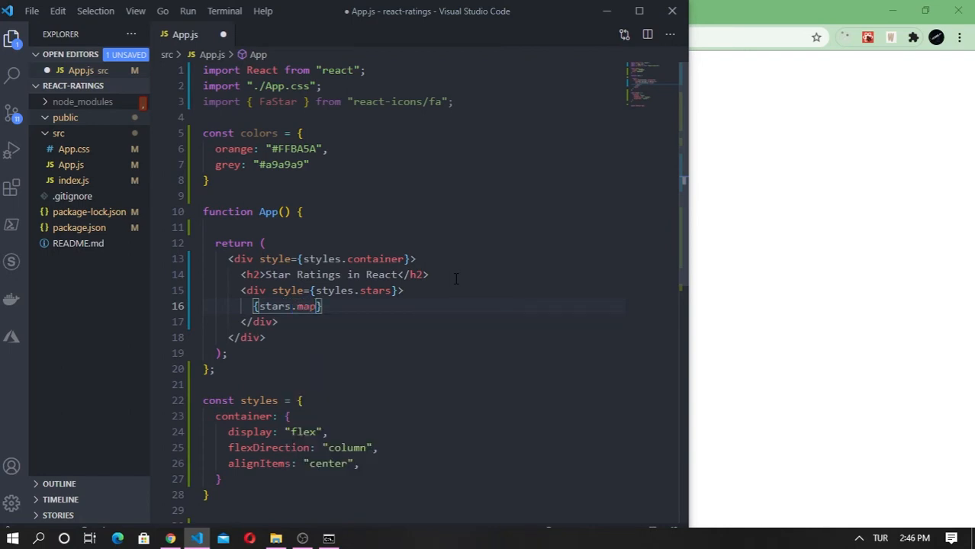
{"action": "type", "text": "(("}
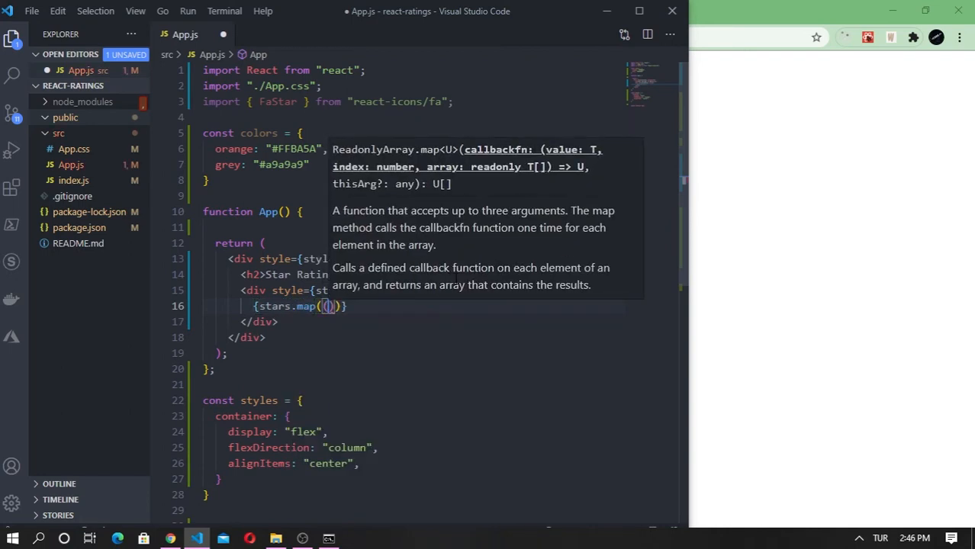
- Return <FaStar key={index} /> from the map callback and save
{"action": "type", "text": ", index) =>"}
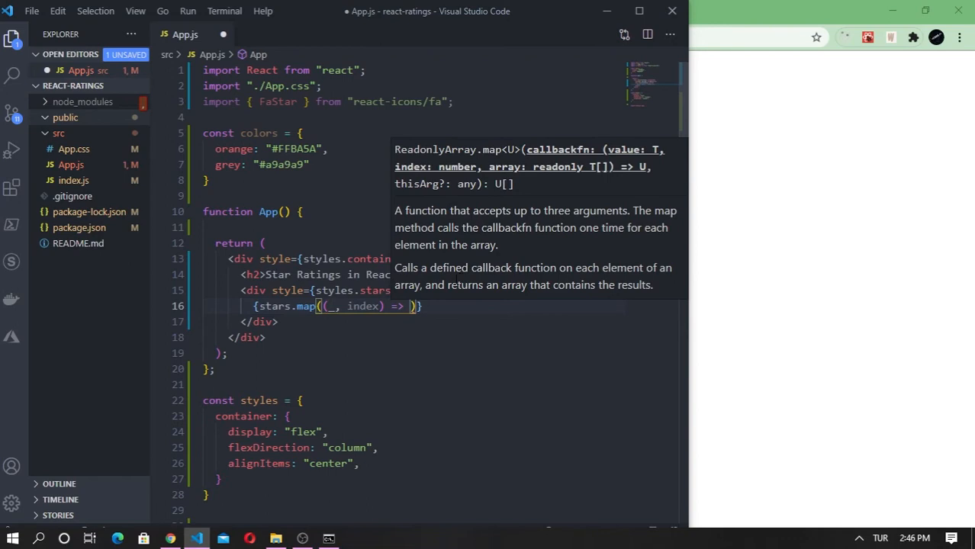
{"action": "type", "text": "{"}
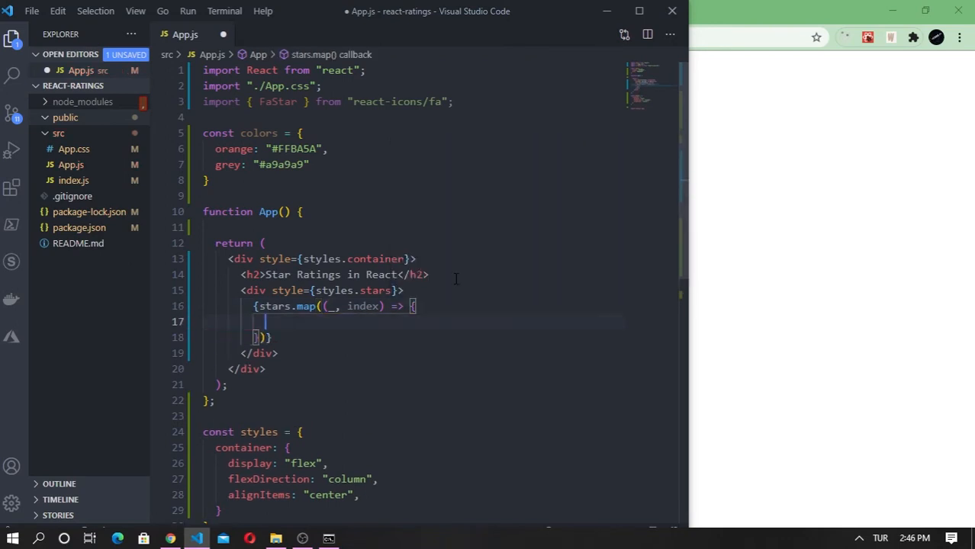
{"action": "type", "text": "return ("}
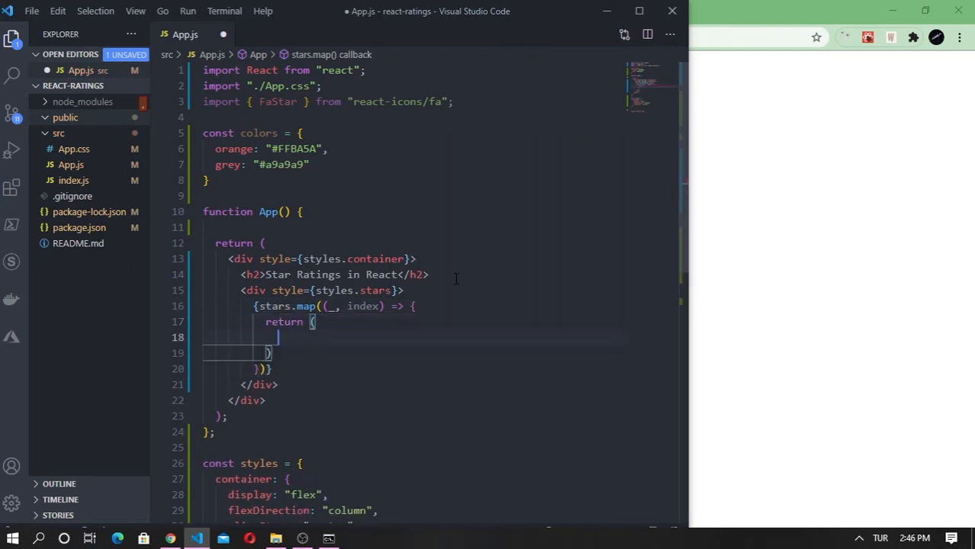
{"action": "type", "text": "<FaStar"}
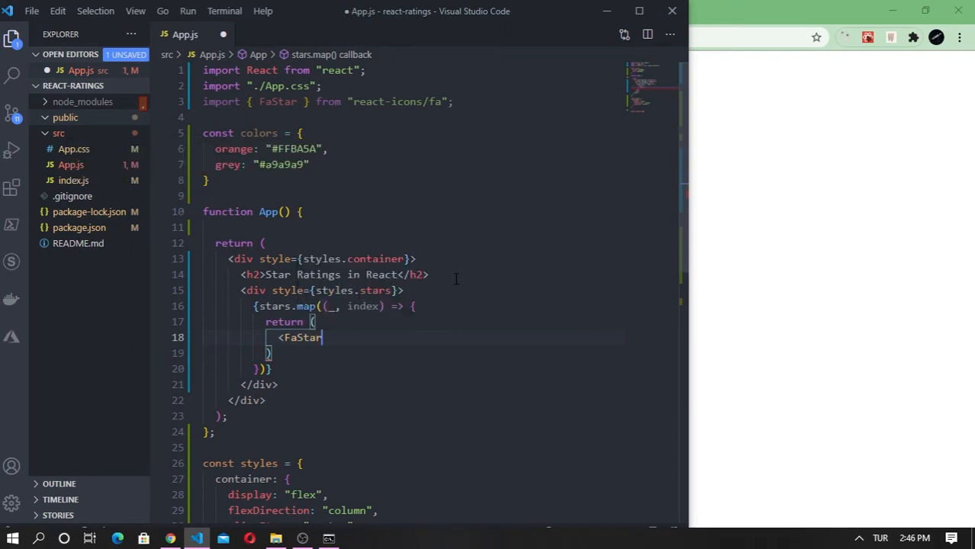
{"action": "key", "text": "Enter"}
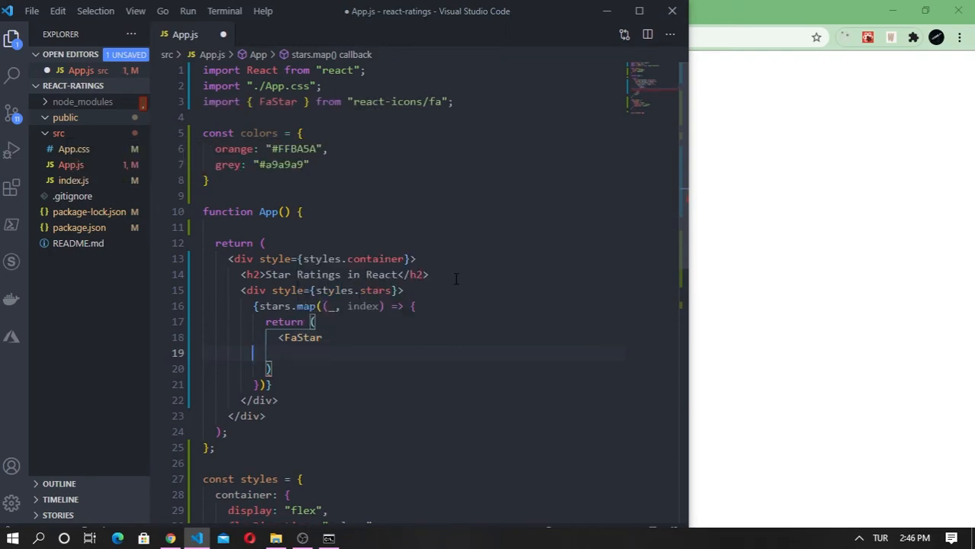
{"action": "type", "text": "/>"}
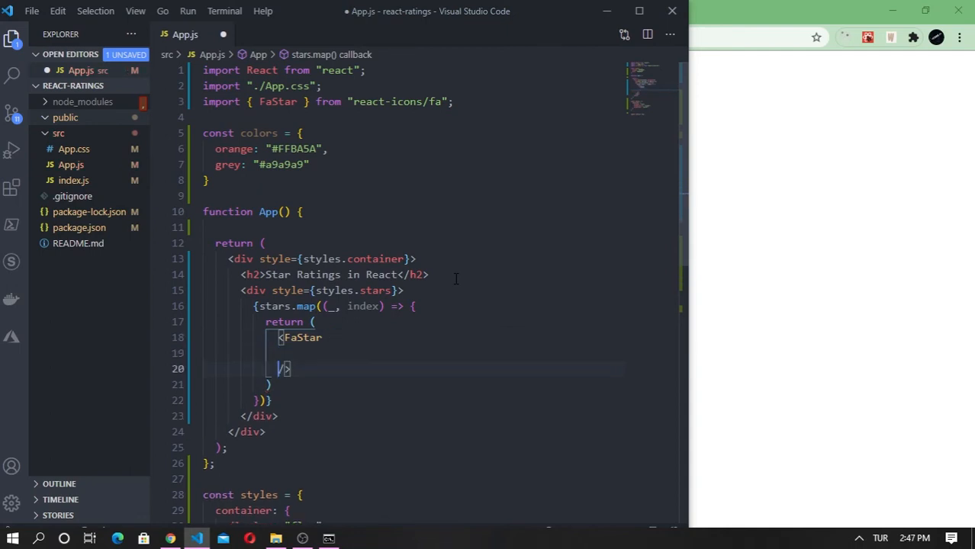
{"action": "type", "text": "kye"}
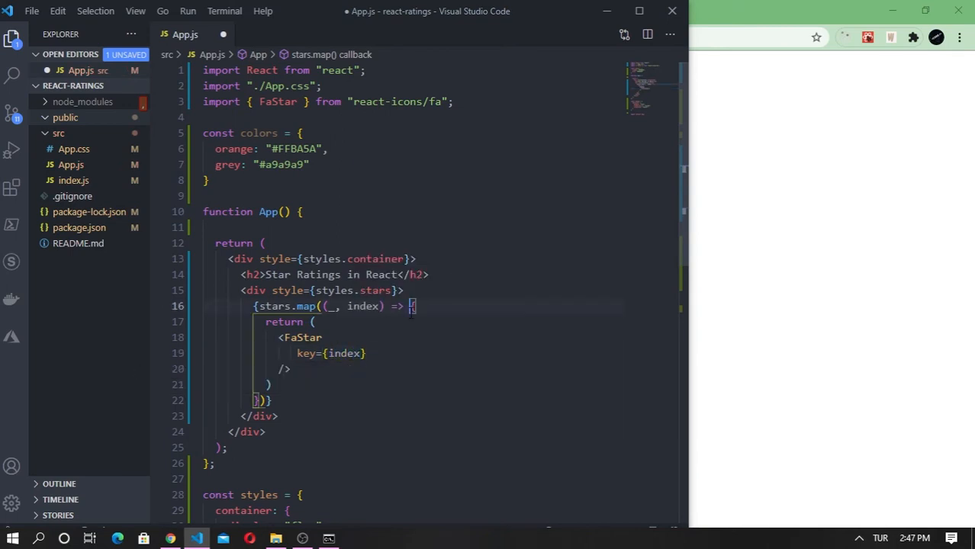
{"action": "key", "text": "ctrl+s"}
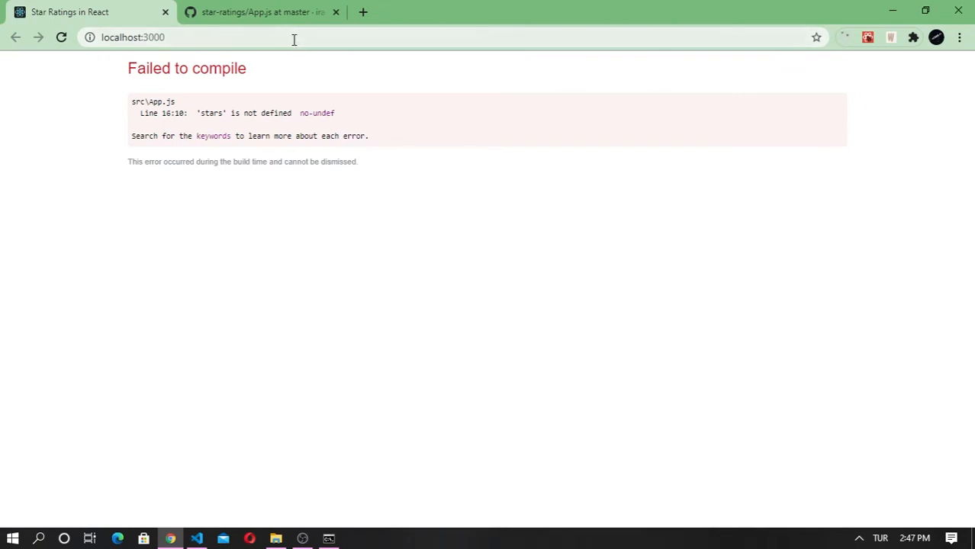
- Declare const stars = Array(5).fill(0) at the top of App and check localhost:3000
{"action": "left_click", "coordinate": [197, 539]}
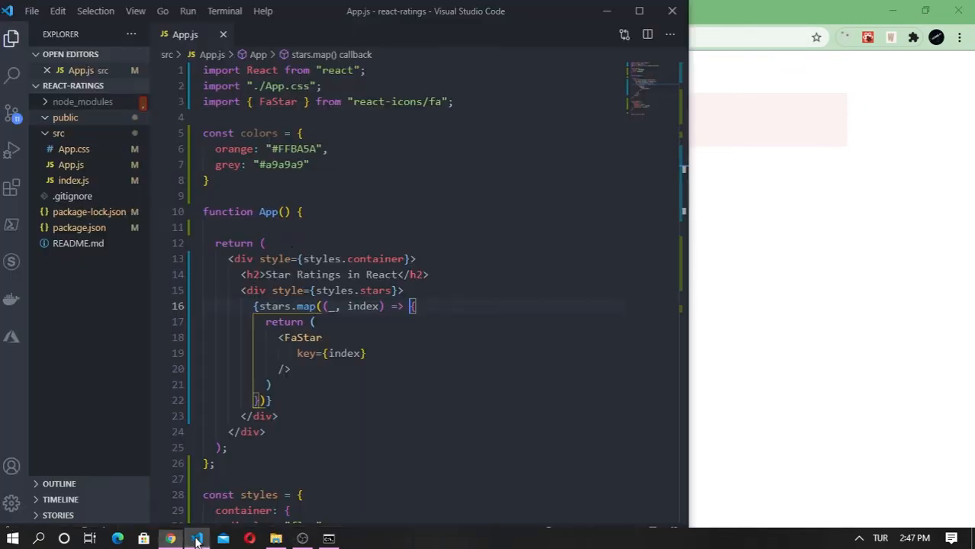
{"action": "key", "text": "Enter"}
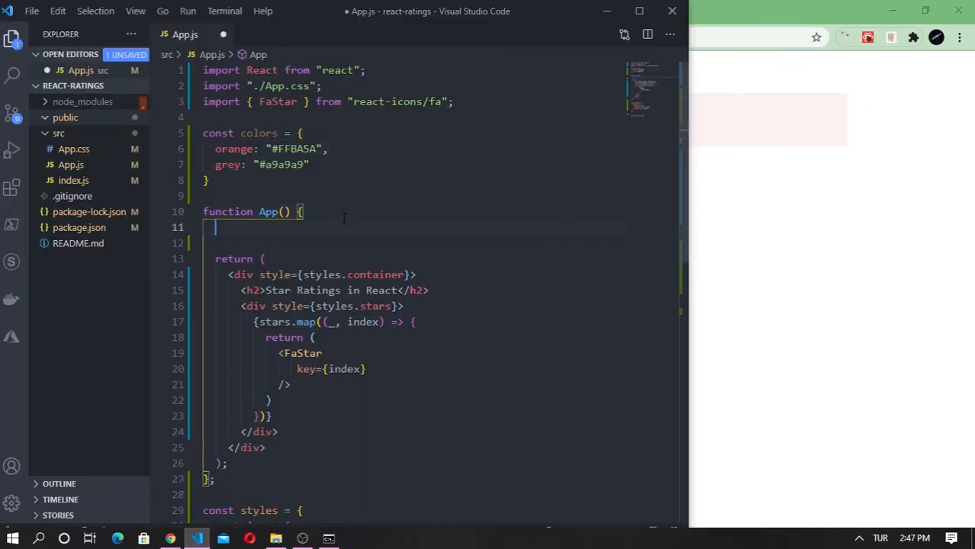
{"action": "type", "text": "const stars"}
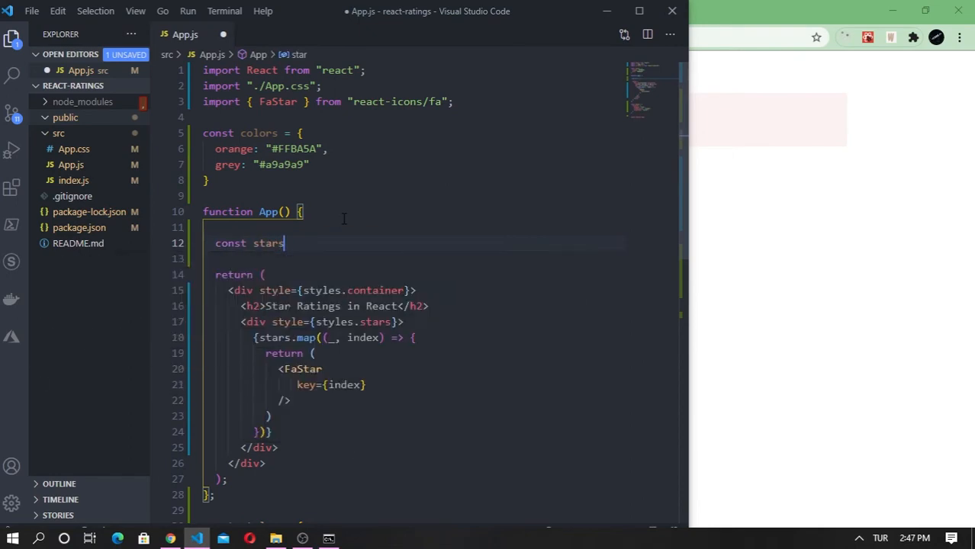
{"action": "type", "text": "= Array"}
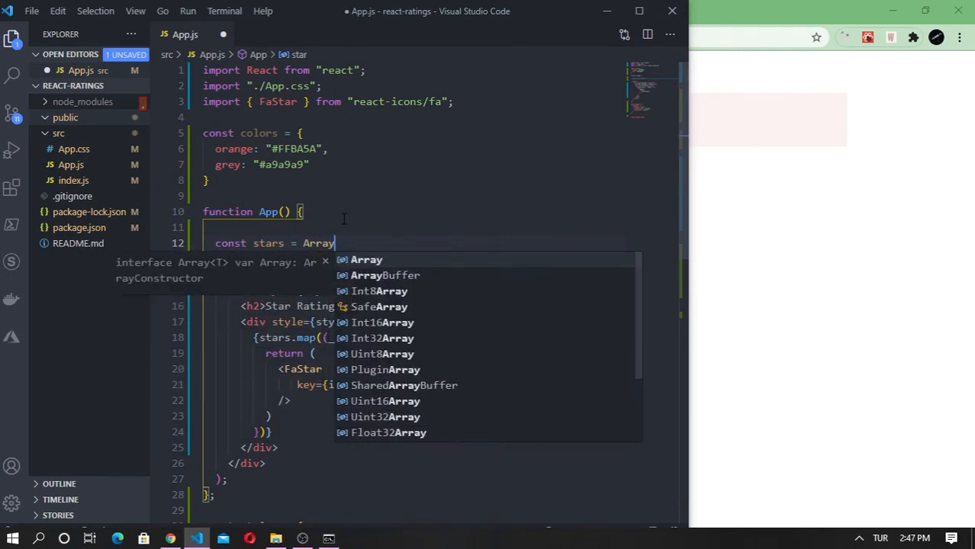
{"action": "type", "text": "("}
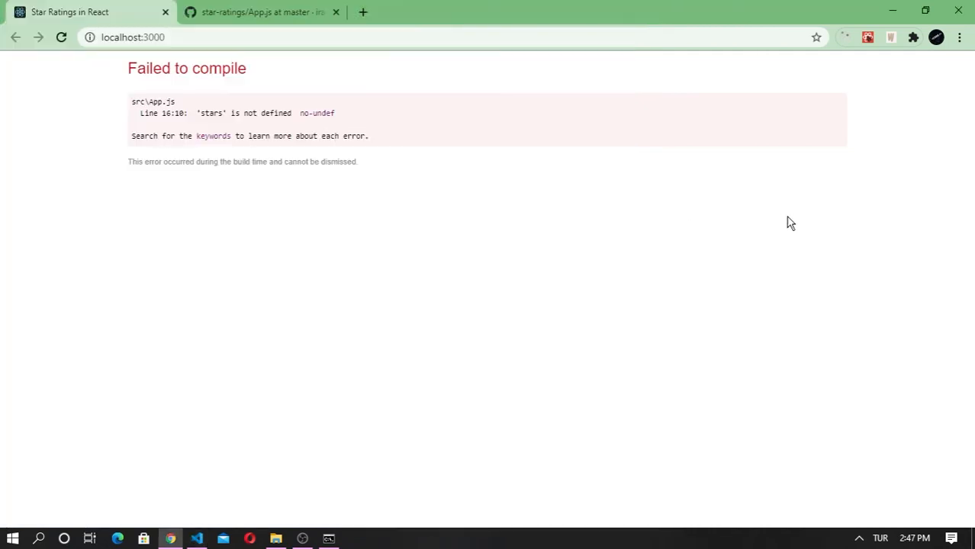
{"action": "left_click", "coordinate": [197, 539]}
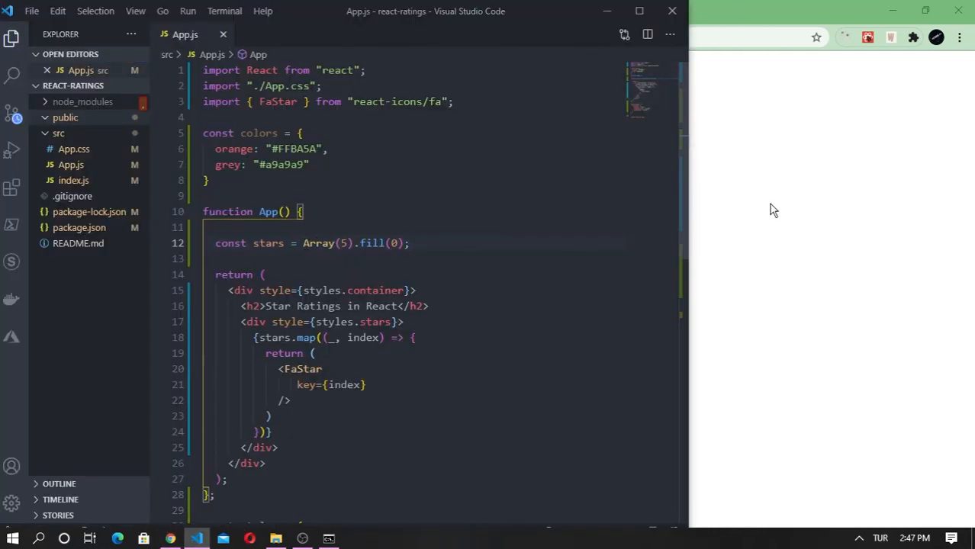
{"action": "left_click", "coordinate": [170, 538]}
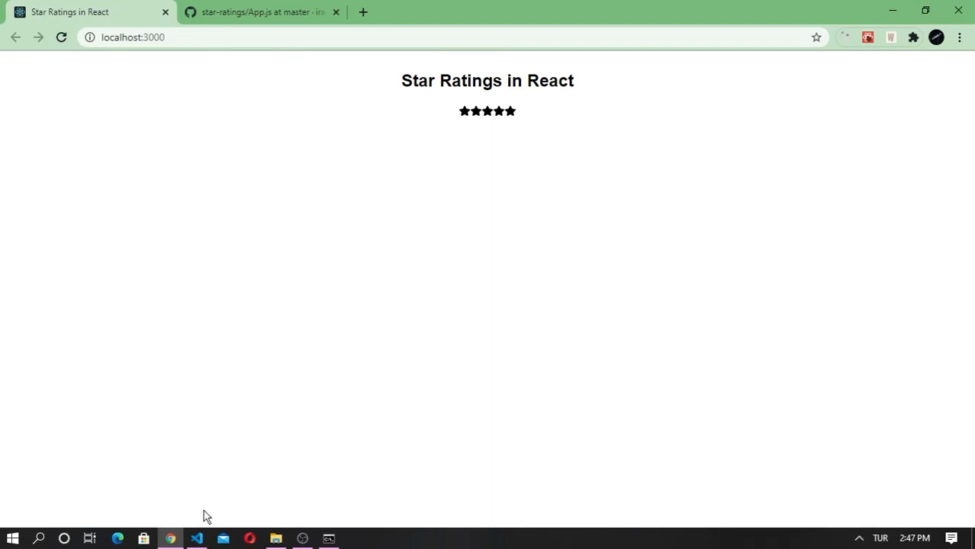
- Hide the file sidebar, scroll App.js, and recheck the five black stars in Chrome
{"action": "left_click", "coordinate": [197, 539]}
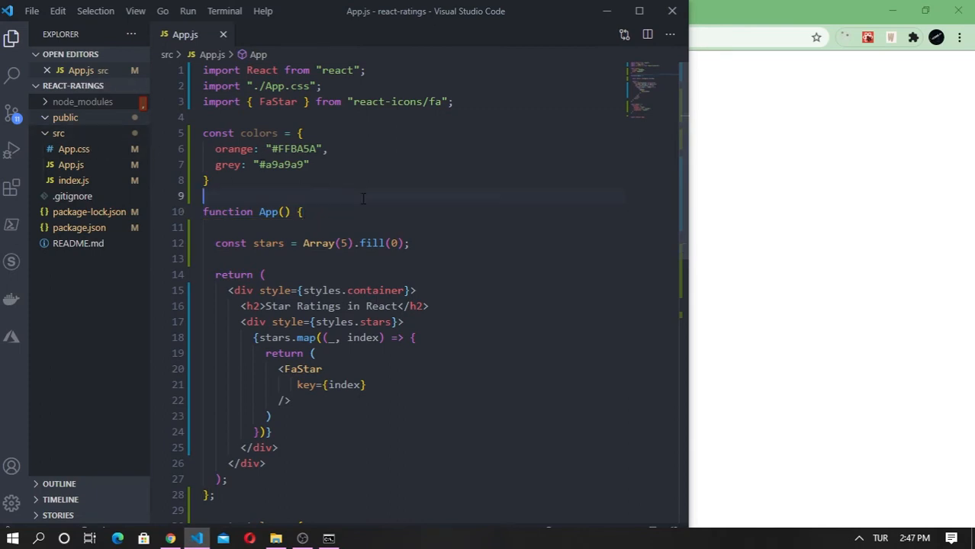
{"action": "left_click", "coordinate": [12, 37]}
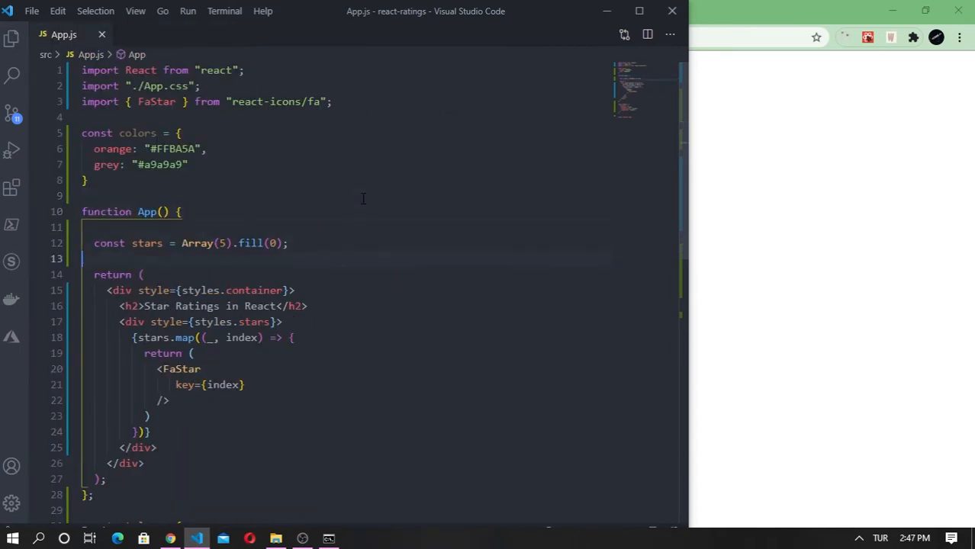
{"action": "scroll", "scroll_direction": "down", "scroll_amount": 3}
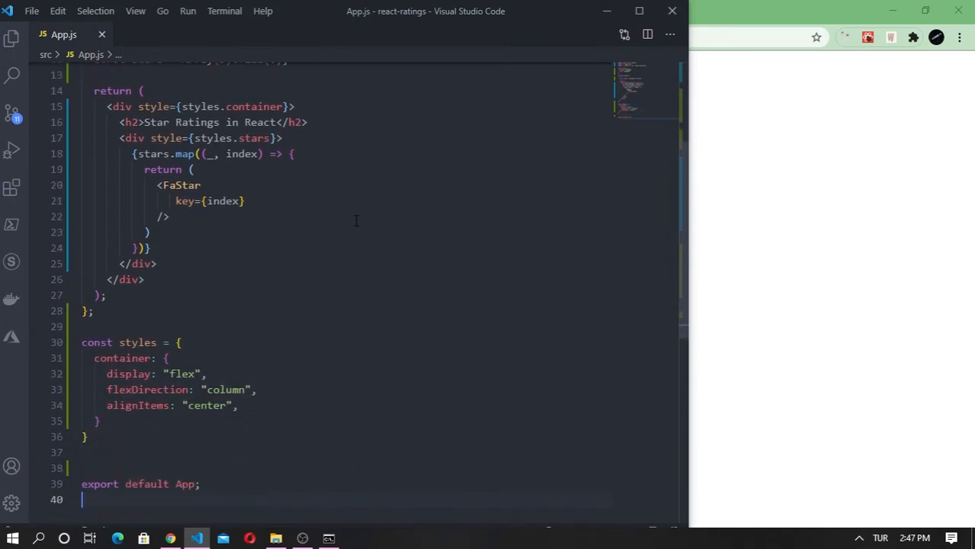
{"action": "left_click", "coordinate": [160, 216]}
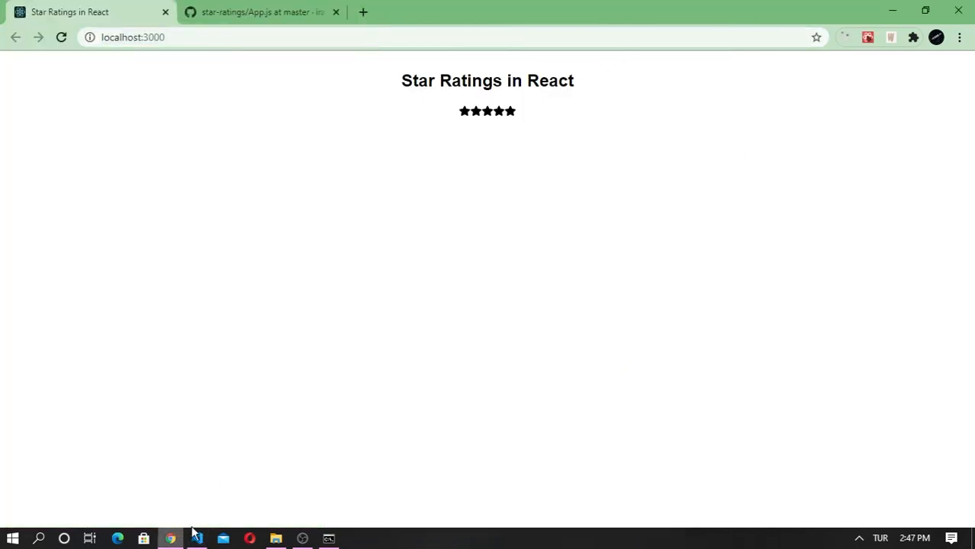
{"action": "left_click", "coordinate": [196, 539]}
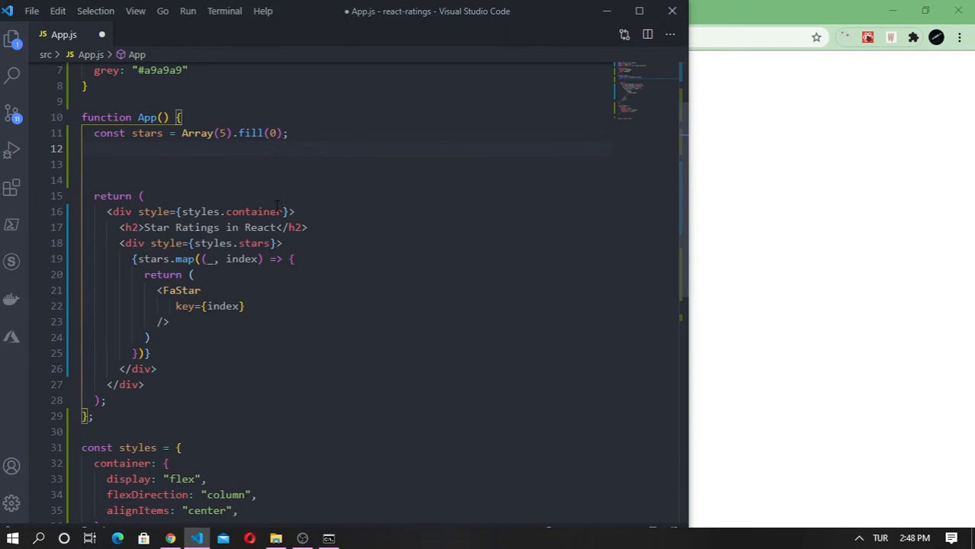
- Add const [currentValue, setCurrentValue] = React.useState(0) below the stars array
{"action": "type", "text": "cons"}
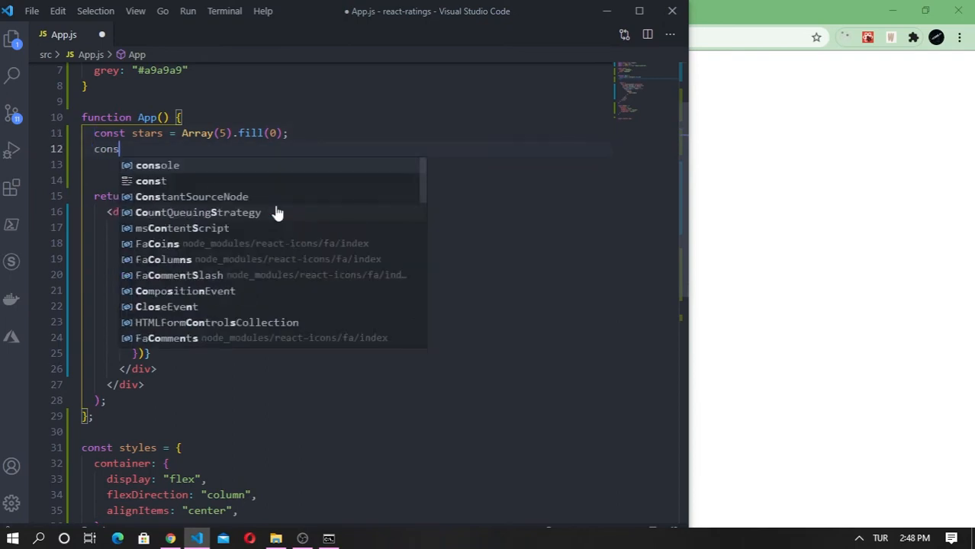
{"action": "type", "text": "["}
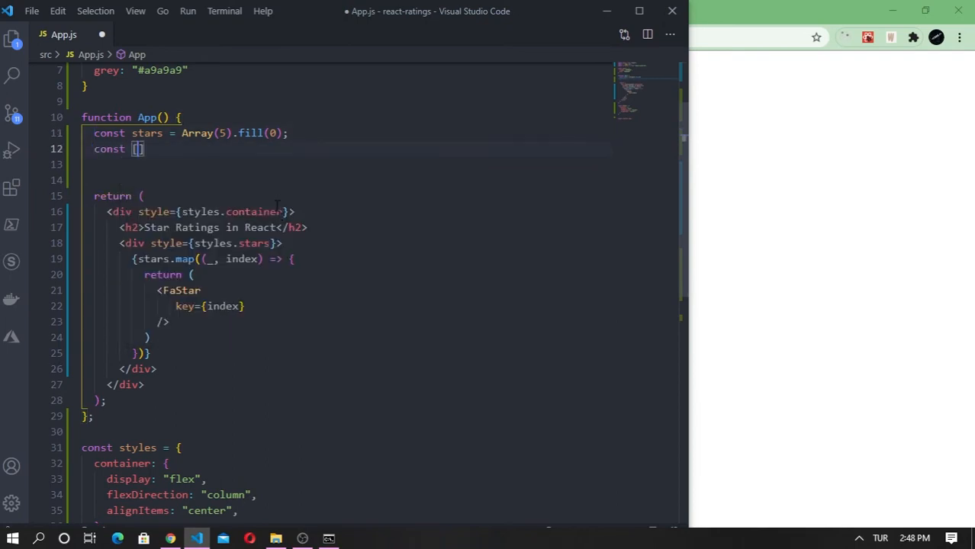
{"action": "type", "text": "currentVAlu"}
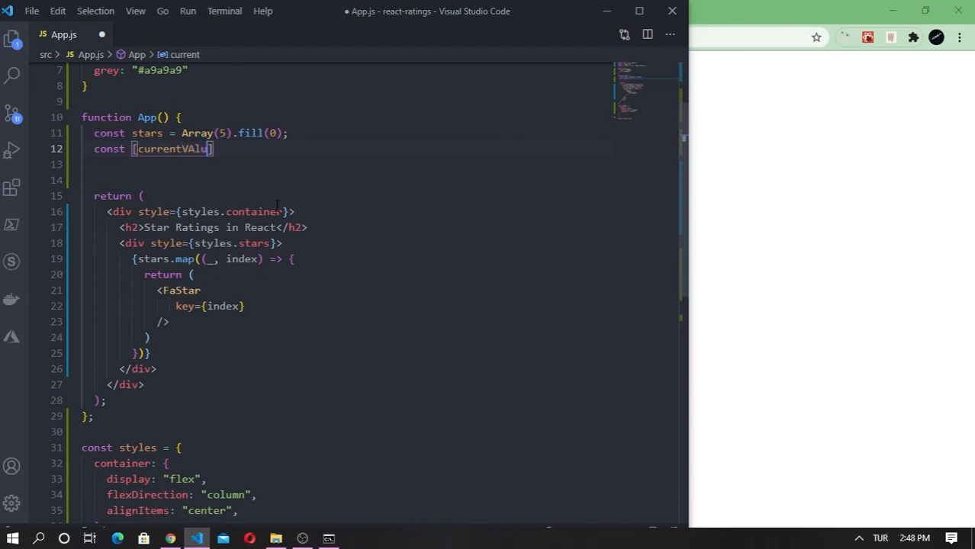
{"action": "type", "text": "e,"}
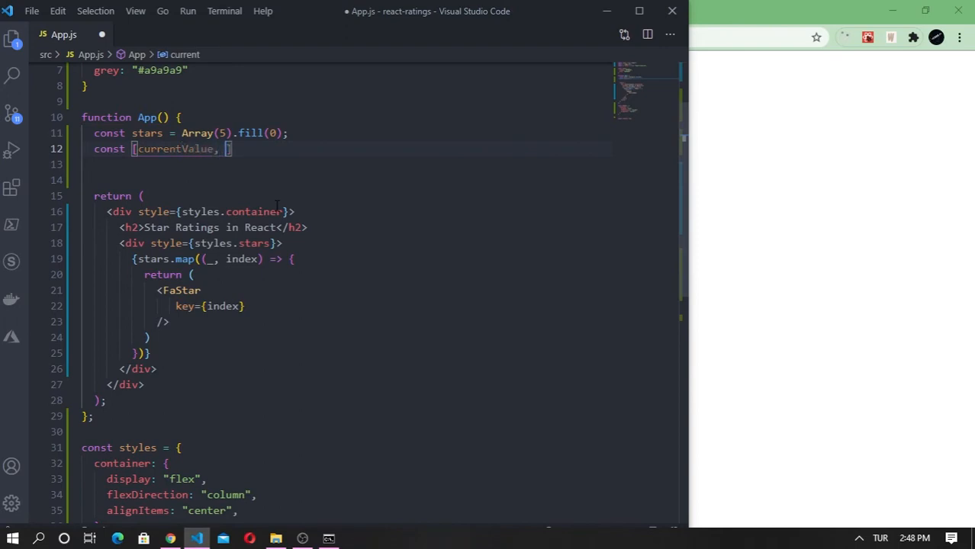
{"action": "type", "text": "setCurrentValue,"}
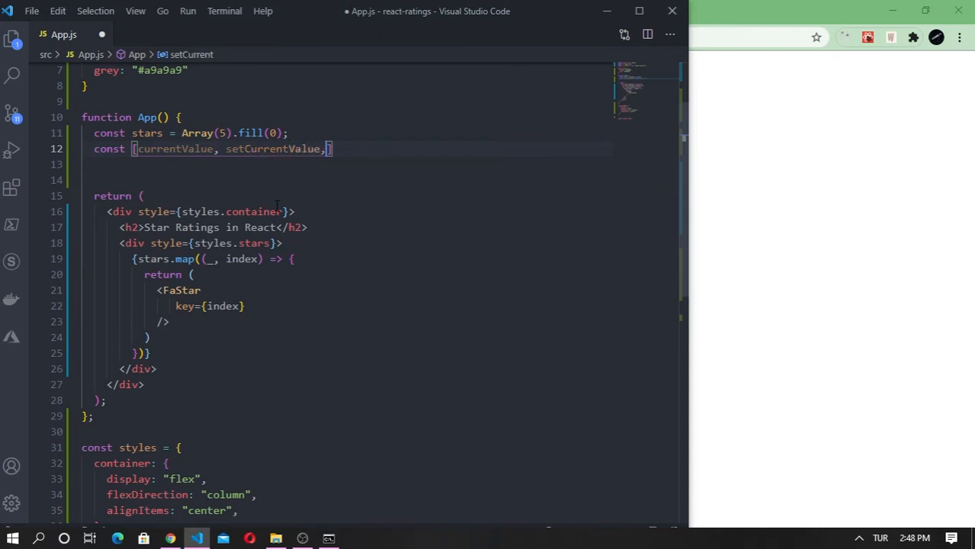
{"action": "type", "text": "] ="}
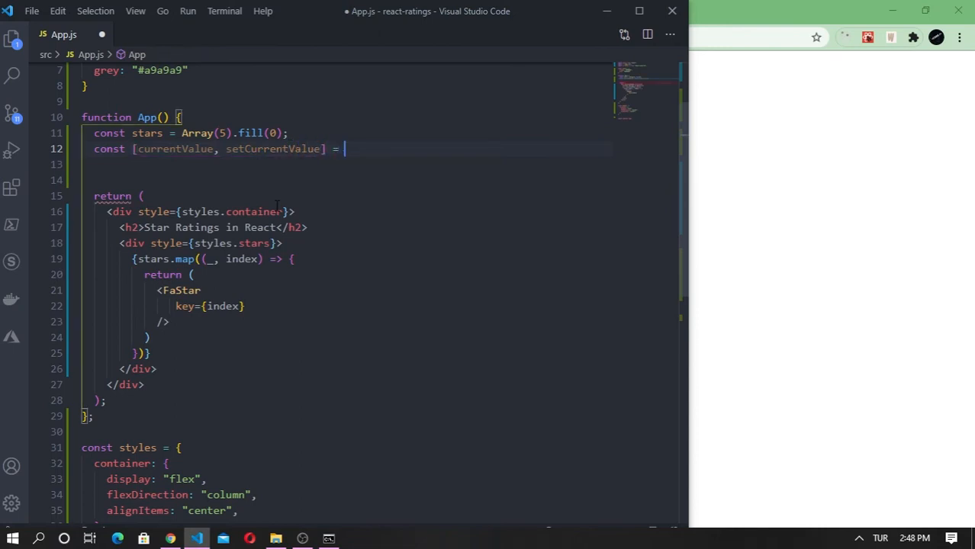
{"action": "type", "text": "uss"}
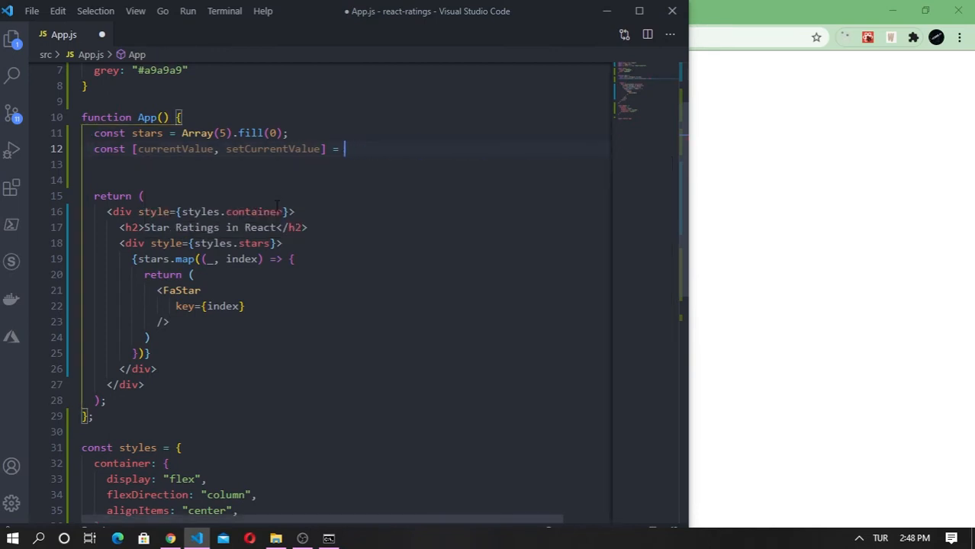
{"action": "type", "text": "React."}
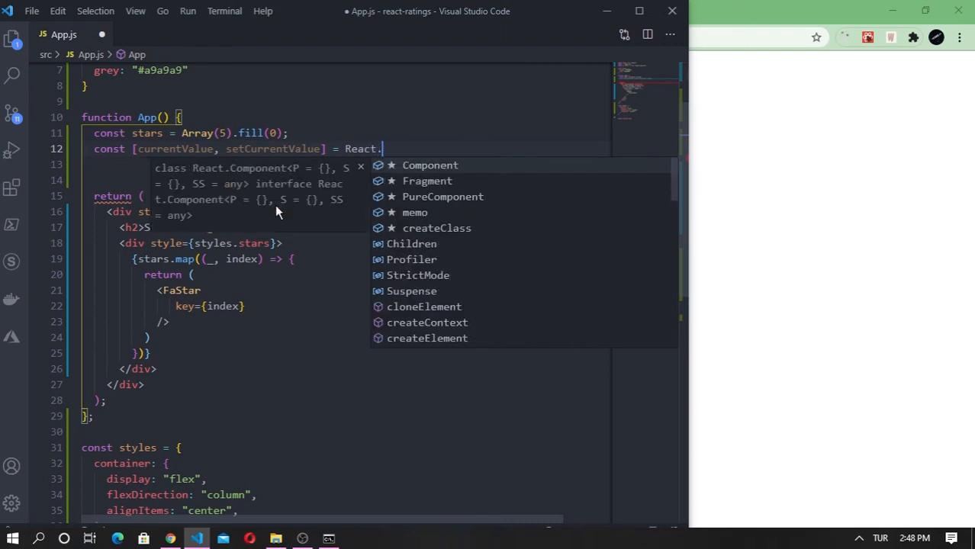
{"action": "type", "text": "useSt"}
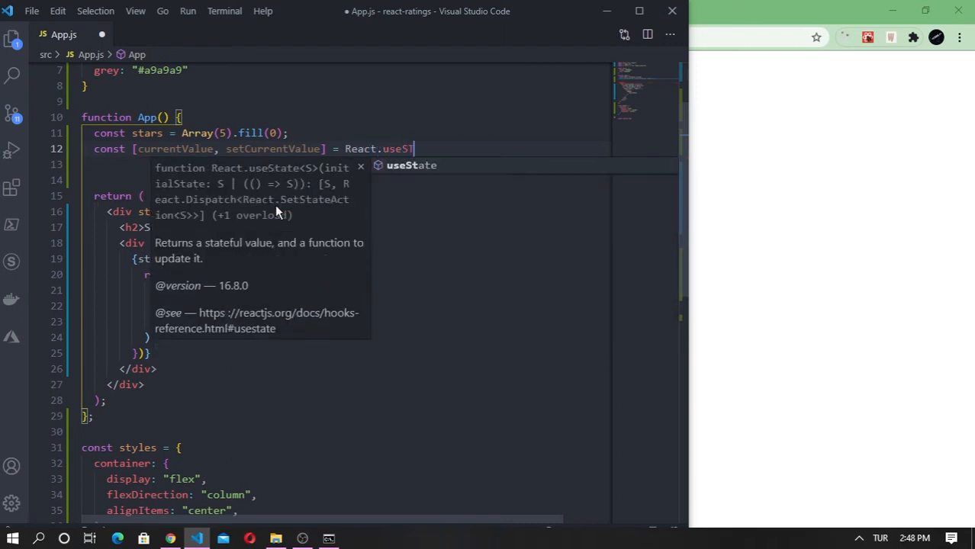
{"action": "type", "text": "(0)"}
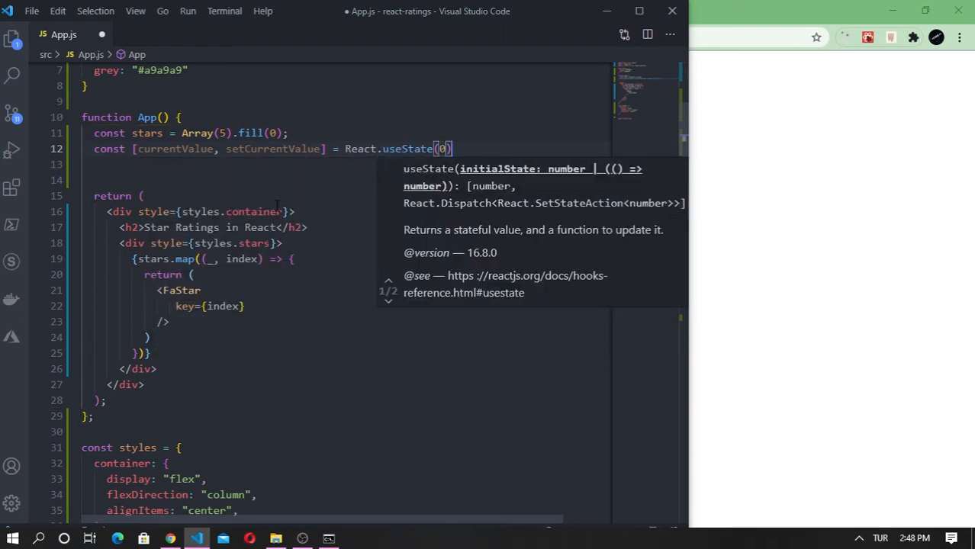
- Add const [hoverValue, setHoverValue] = React.useState(undefined)
{"action": "type", "text": "cont"}
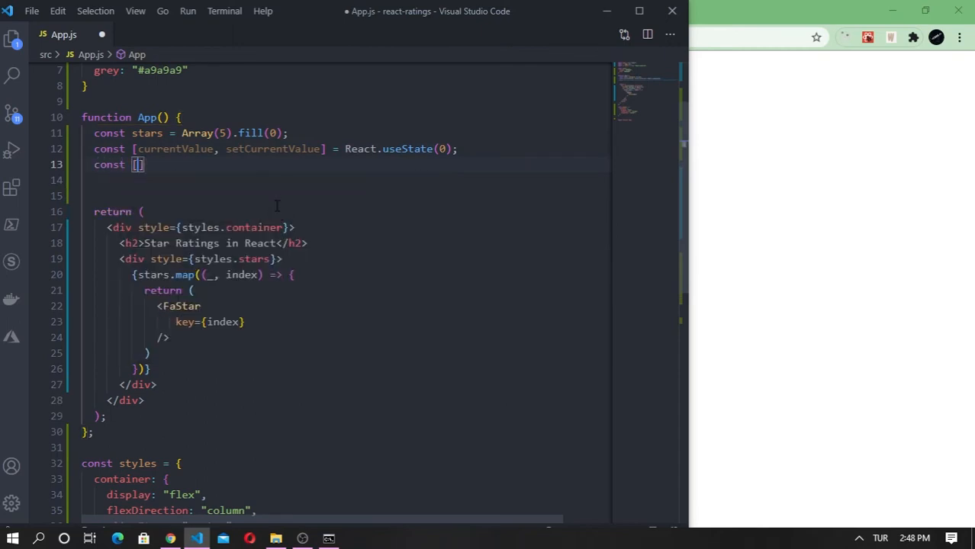
{"action": "type", "text": "hoverVAlue, se"}
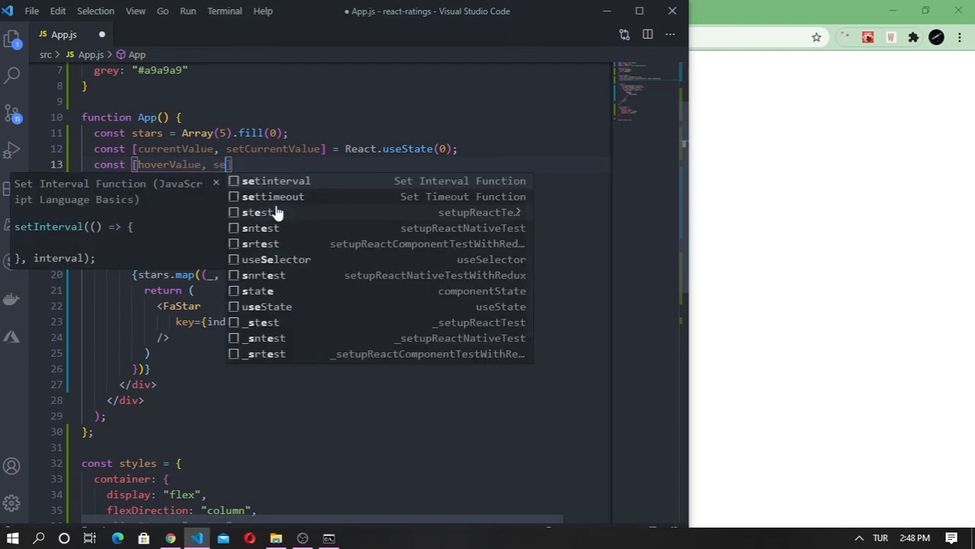
{"action": "type", "text": "HoverValue"}
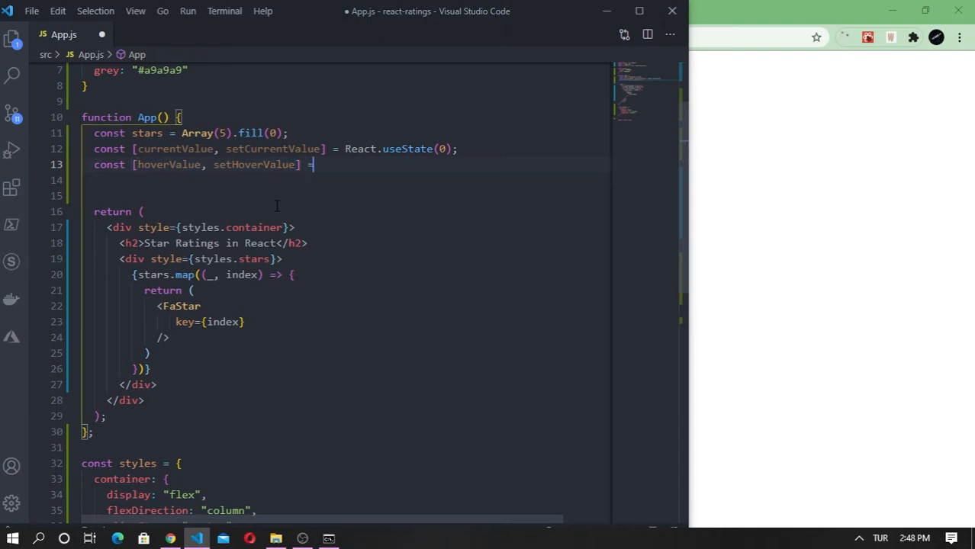
{"action": "type", "text": "REa"}
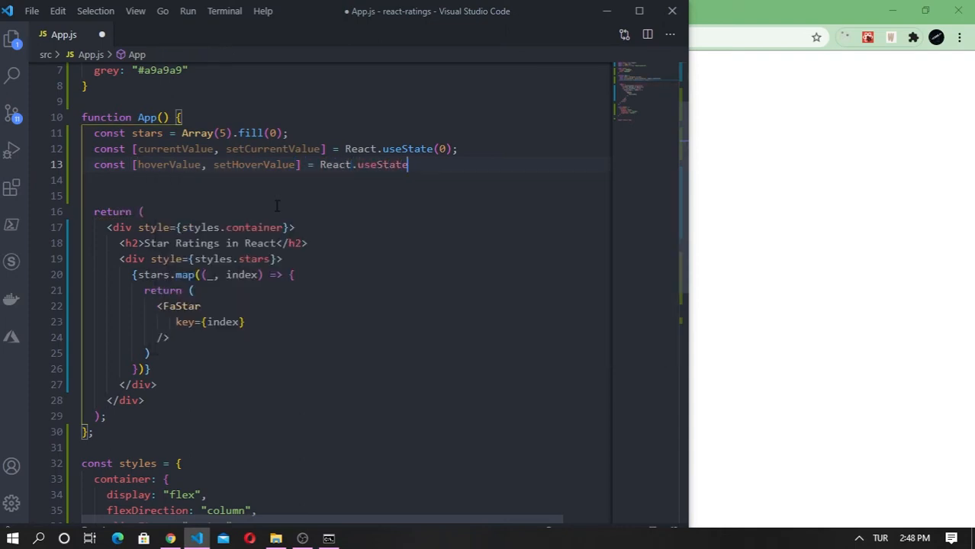
{"action": "type", "text": "(undefined);"}
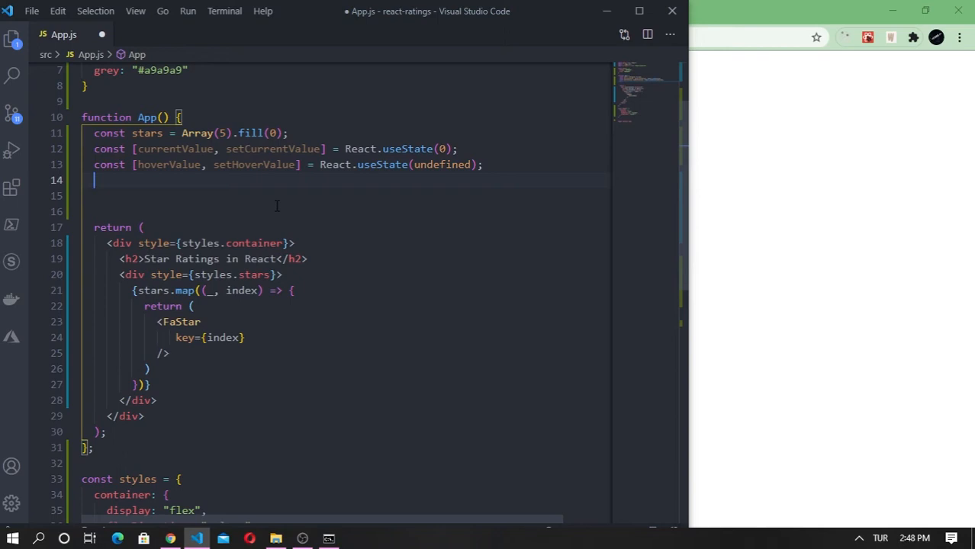
- Add a handleClick arrow function that calls setCurrentValue(value), then begin the next handler constant
{"action": "type", "text": "const handle"}
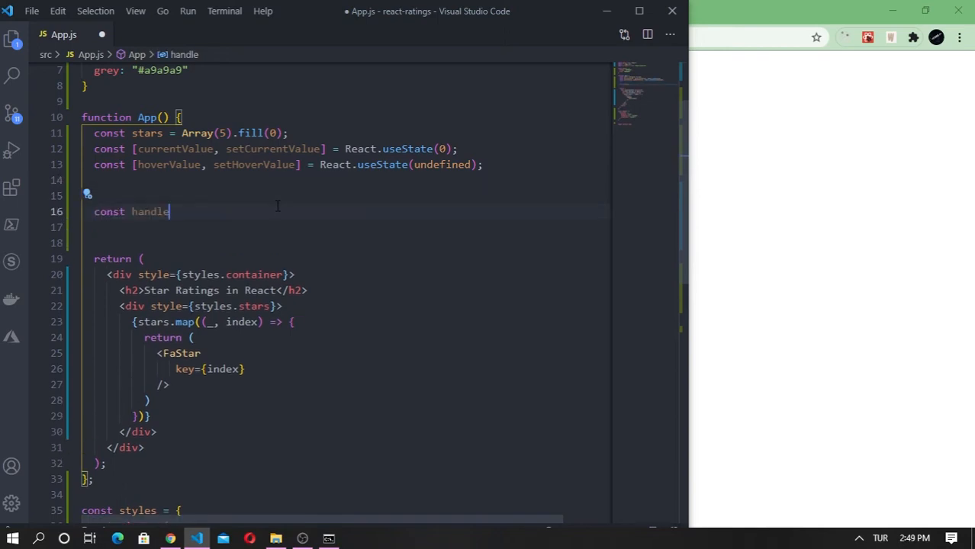
{"action": "type", "text": "Cl"}
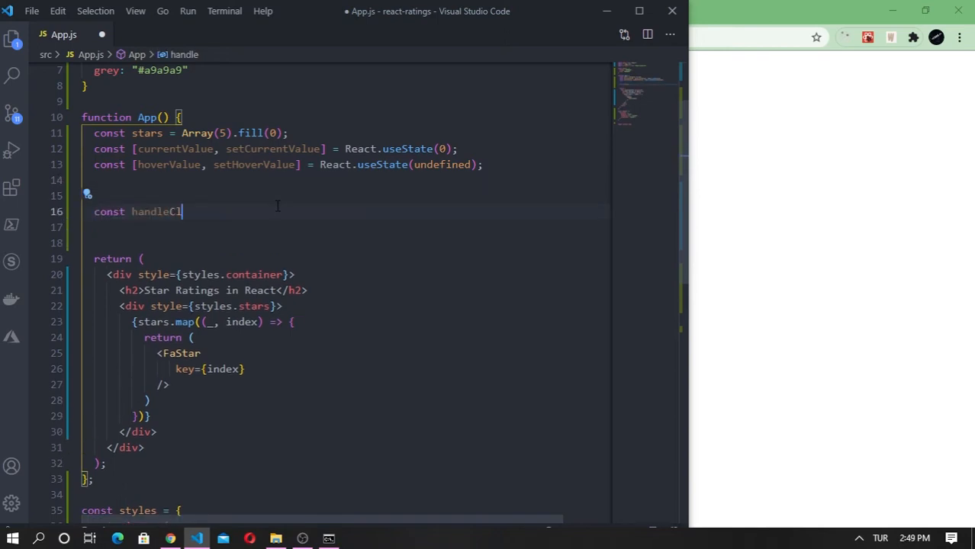
{"action": "type", "text": "ick ="}
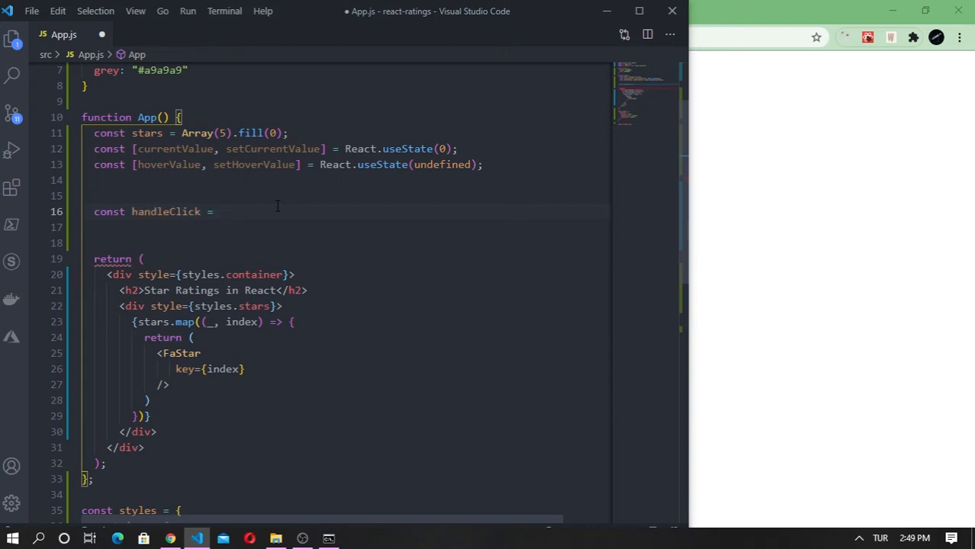
{"action": "type", "text": "n"}
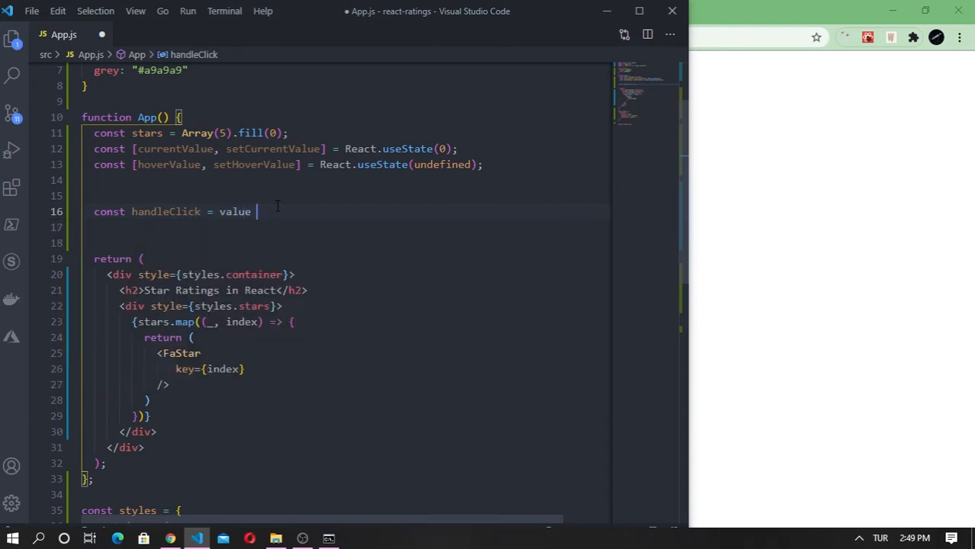
{"action": "type", "text": "=> {"}
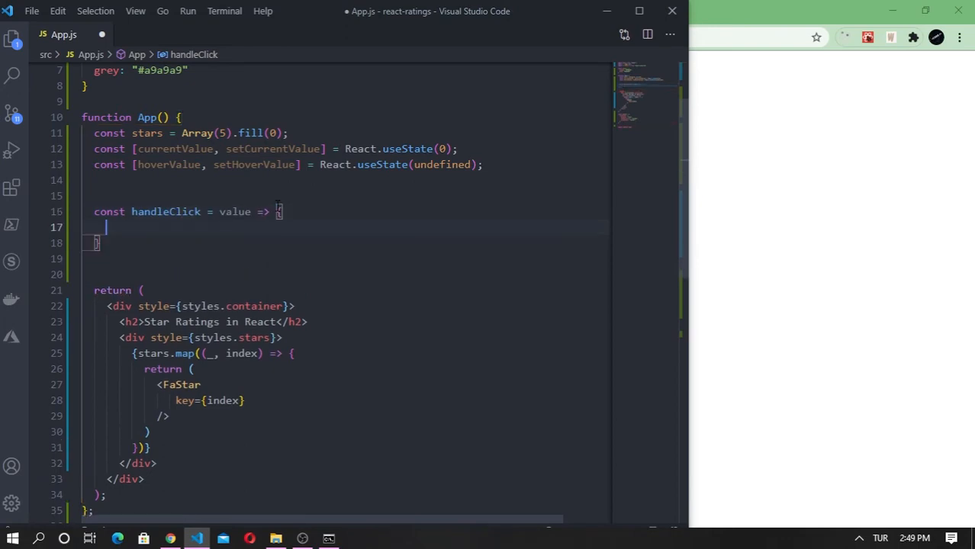
{"action": "type", "text": "setCurrentValue(value"}
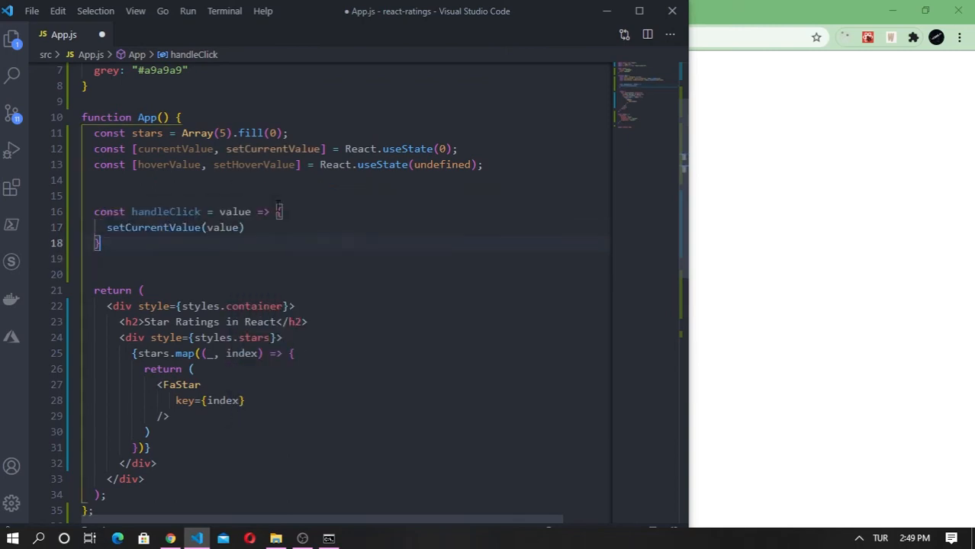
{"action": "type", "text": ";"}
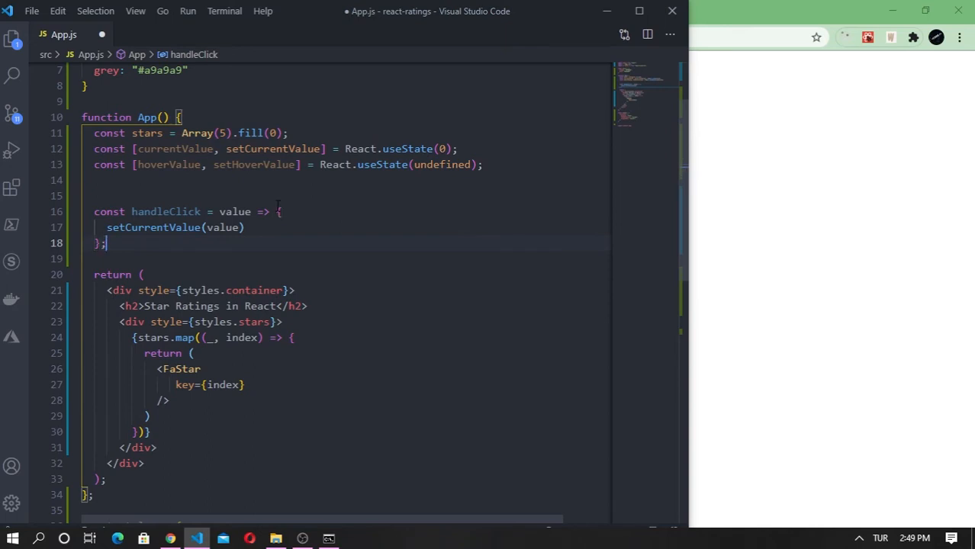
{"action": "type", "text": "const hal"}
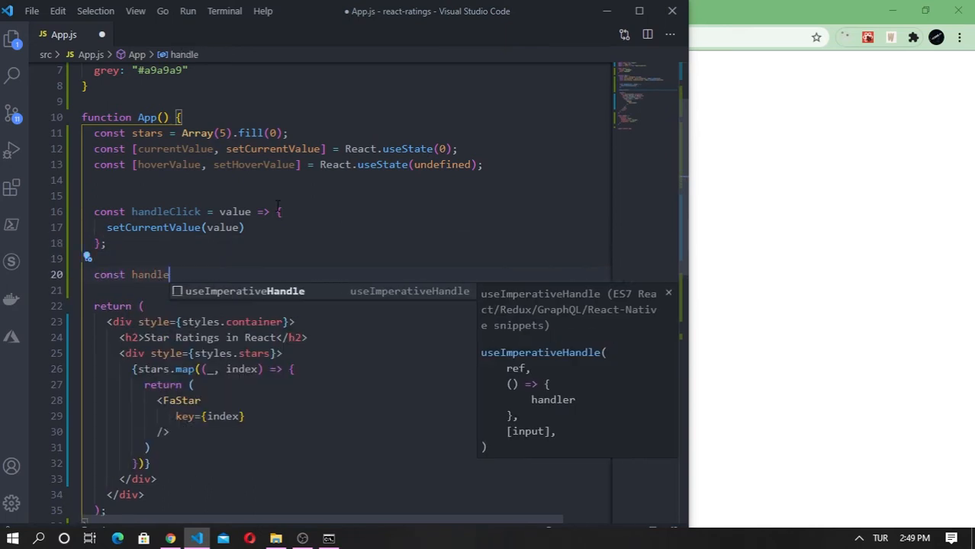
- Write handleMouseOver as value => setHoverValue(value) below handleClick
{"action": "type", "text": "Mous"}
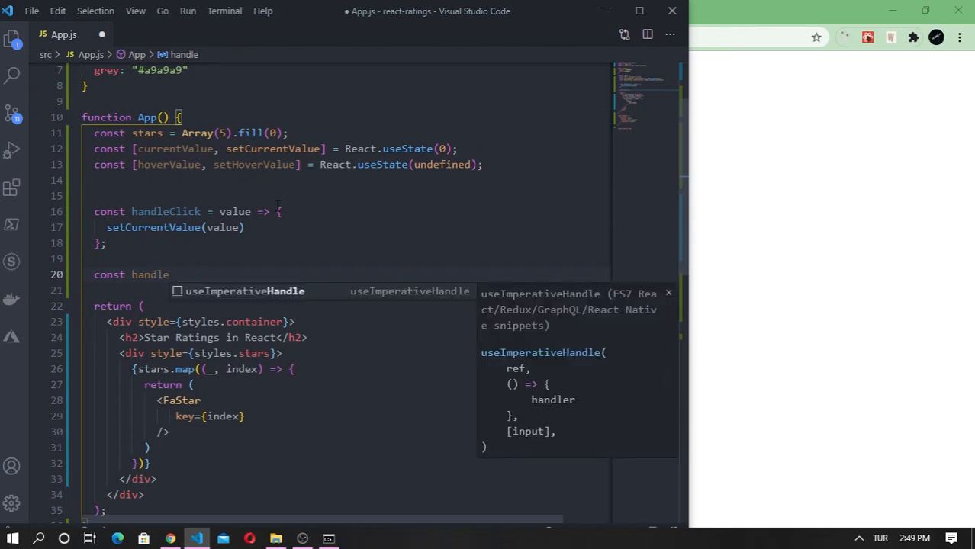
{"action": "type", "text": "Mouse"}
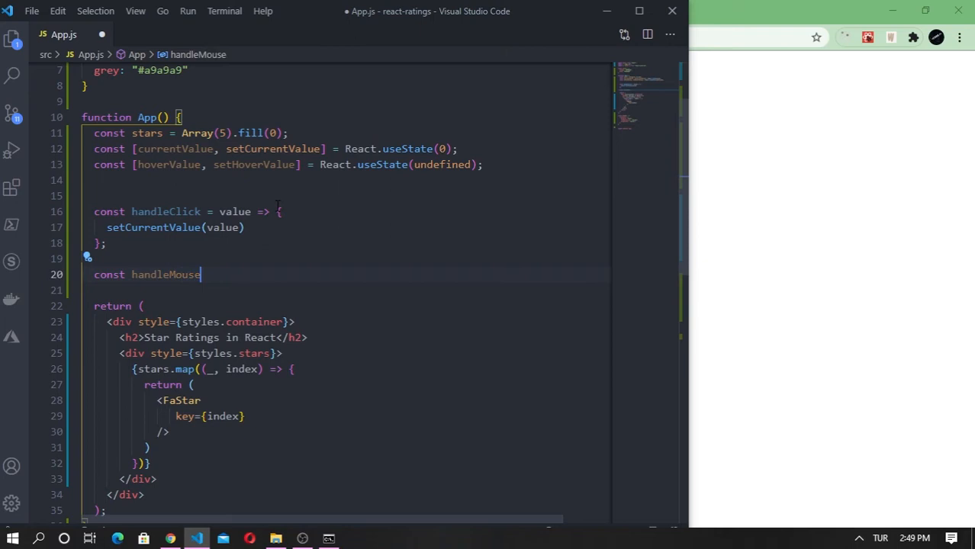
{"action": "type", "text": "Over = ()"}
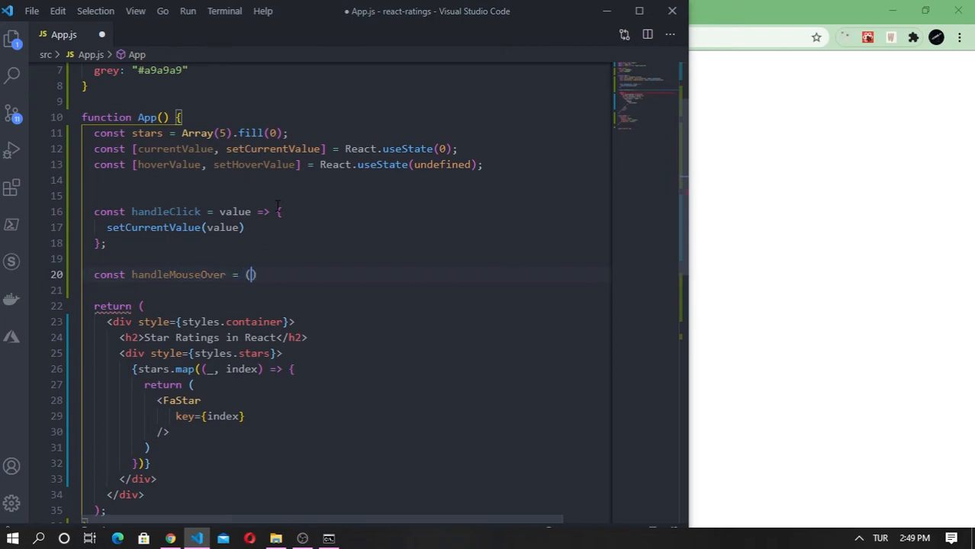
{"action": "type", "text": "va"}
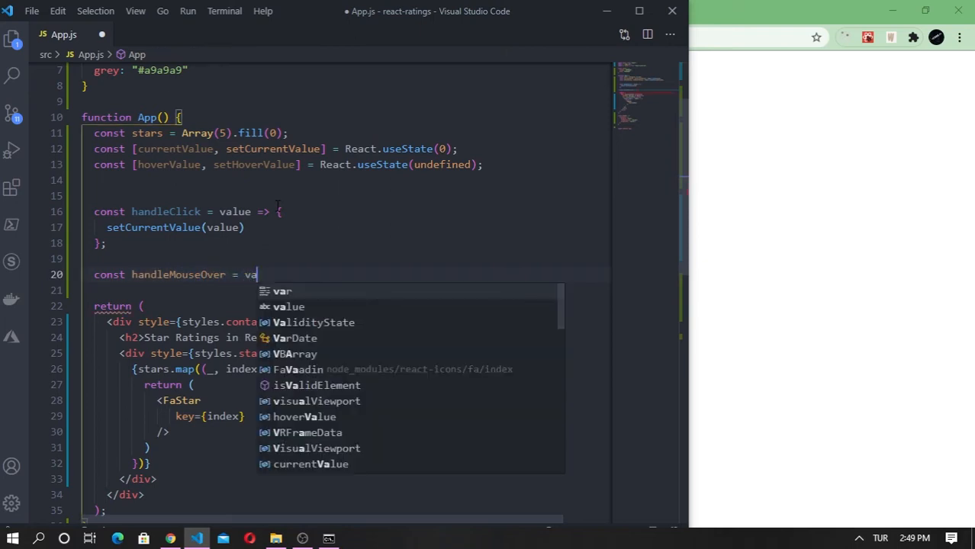
{"action": "type", "text": "lue => {"}
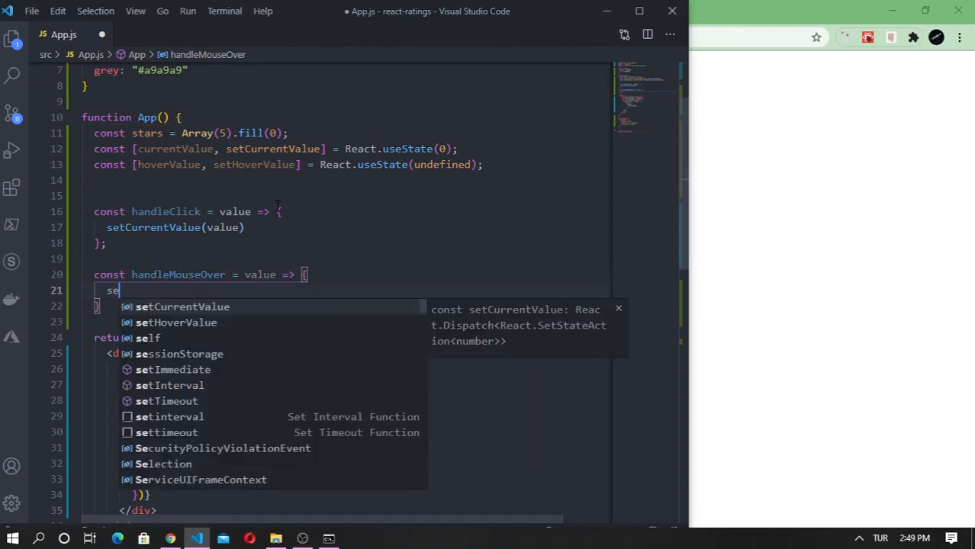
{"action": "type", "text": "setHoverValue"}
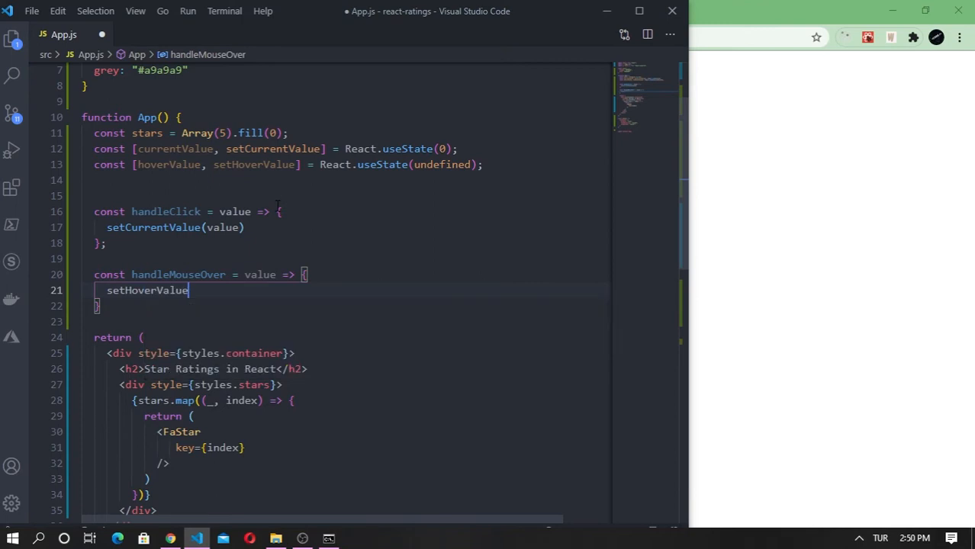
{"action": "type", "text": "(value)"}
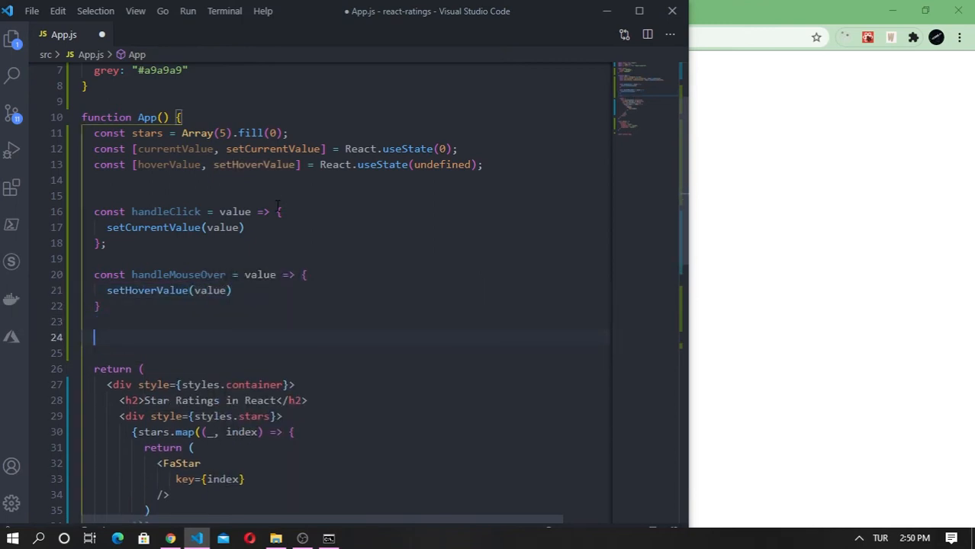
- Add handleMouseLeave, an arrow function calling setHoverValue(undefined)
{"action": "type", "text": "const"}
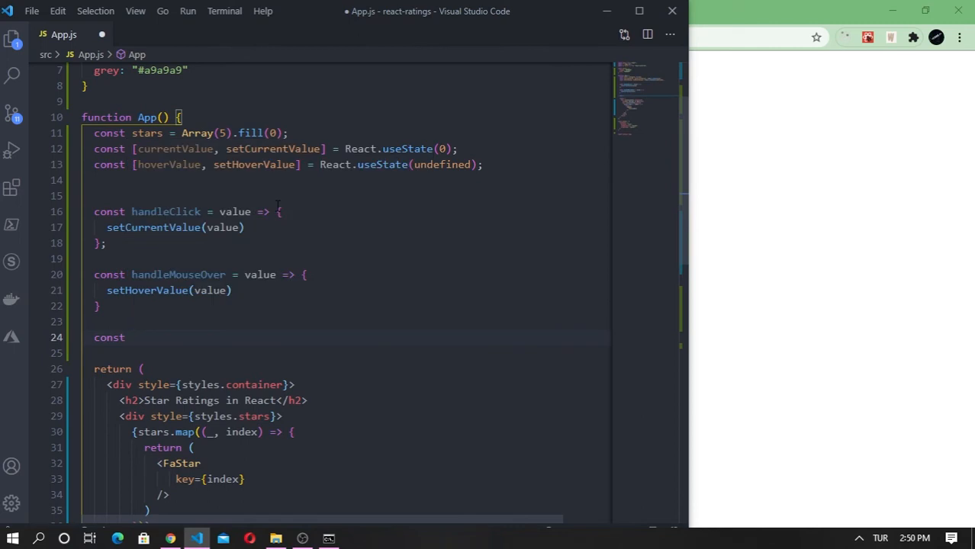
{"action": "type", "text": "handleMouseLeave"}
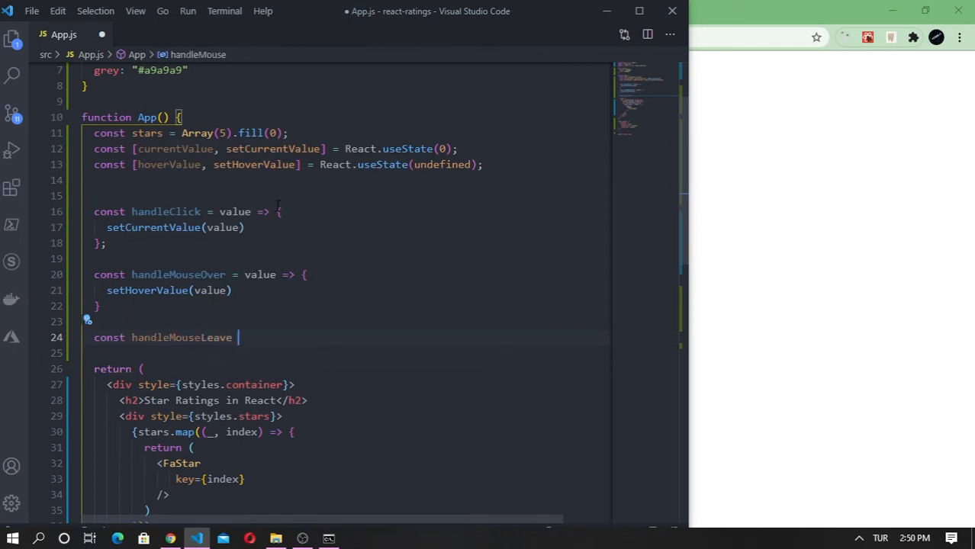
{"action": "type", "text": "="}
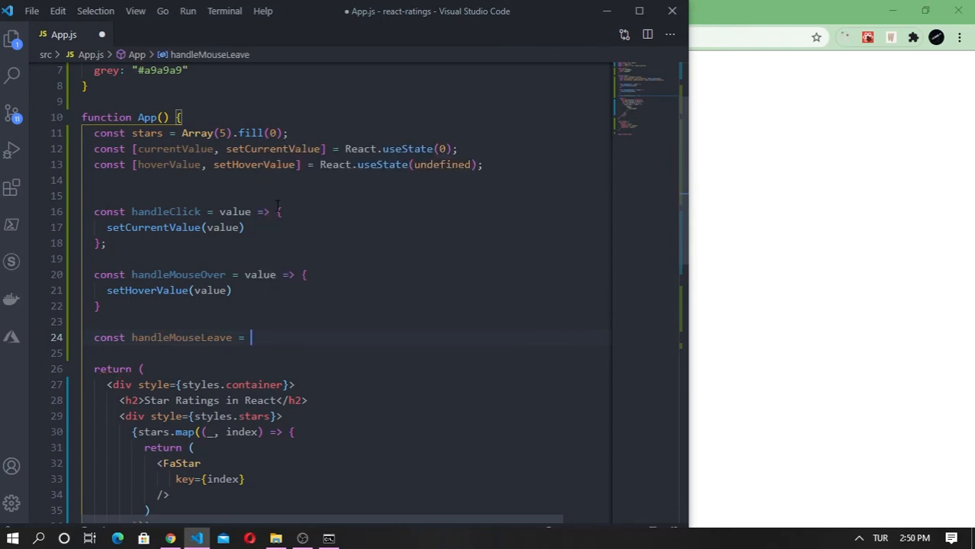
{"action": "type", "text": "() =>"}
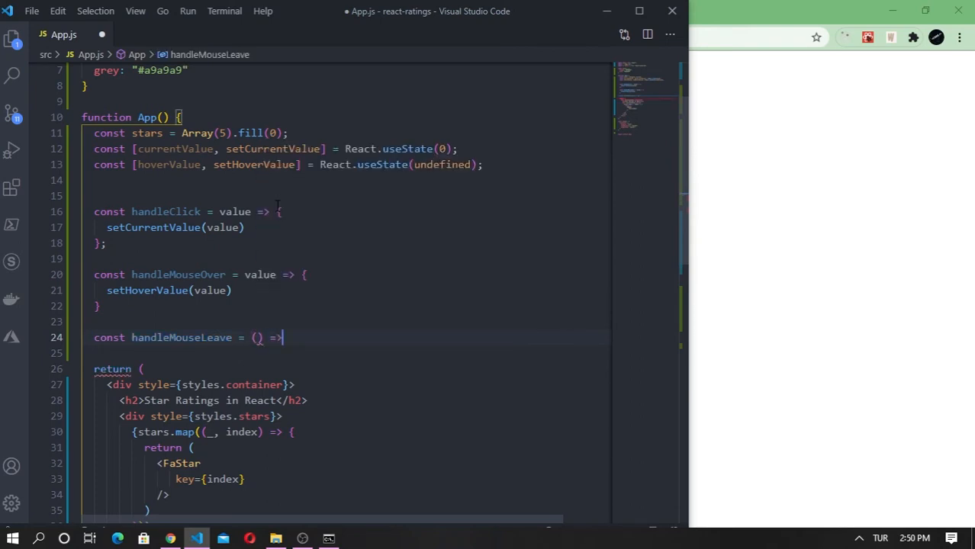
{"action": "type", "text": "setHoverValue"}
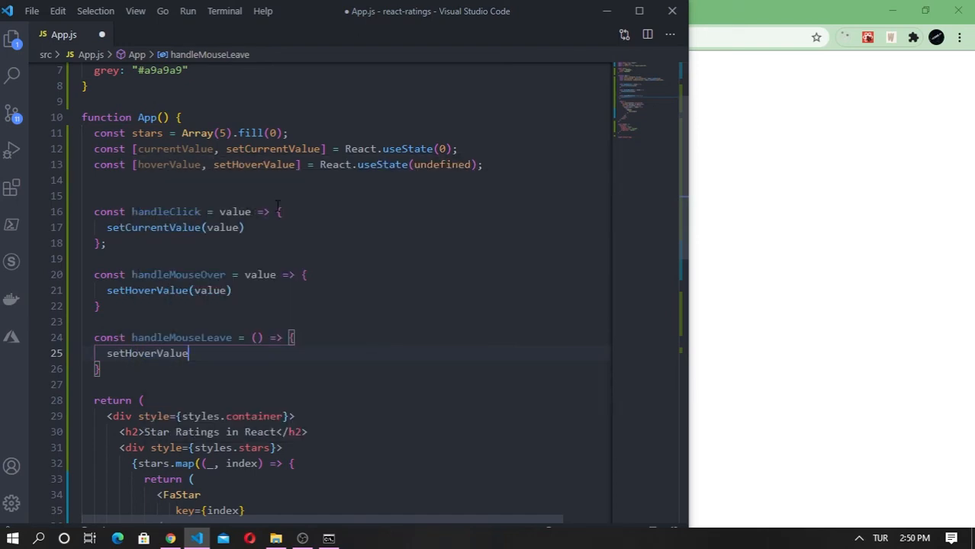
{"action": "type", "text": "(undefined"}
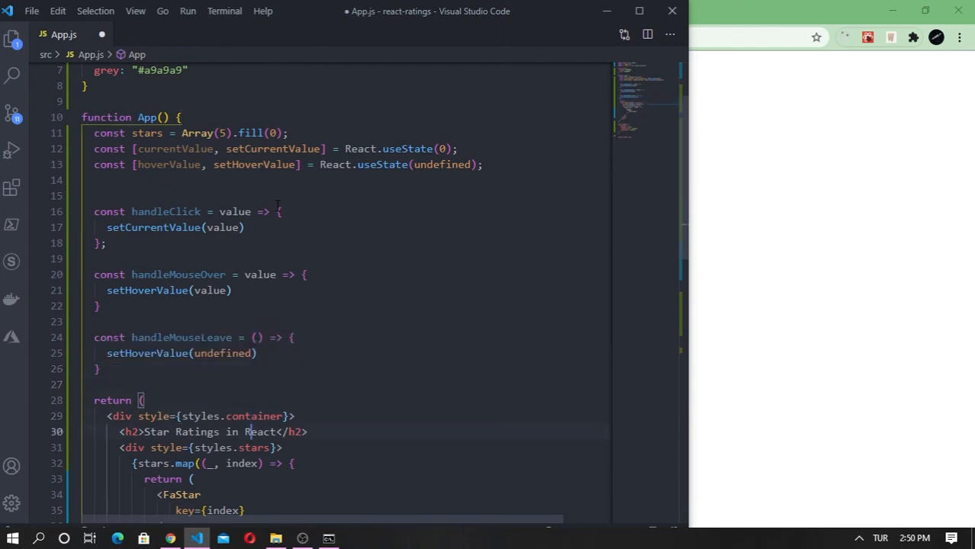
- Give FaStar size={24} and style marginRight 10 with a "pointer" cursor
{"action": "scroll", "scroll_direction": "down", "scroll_amount": 3}
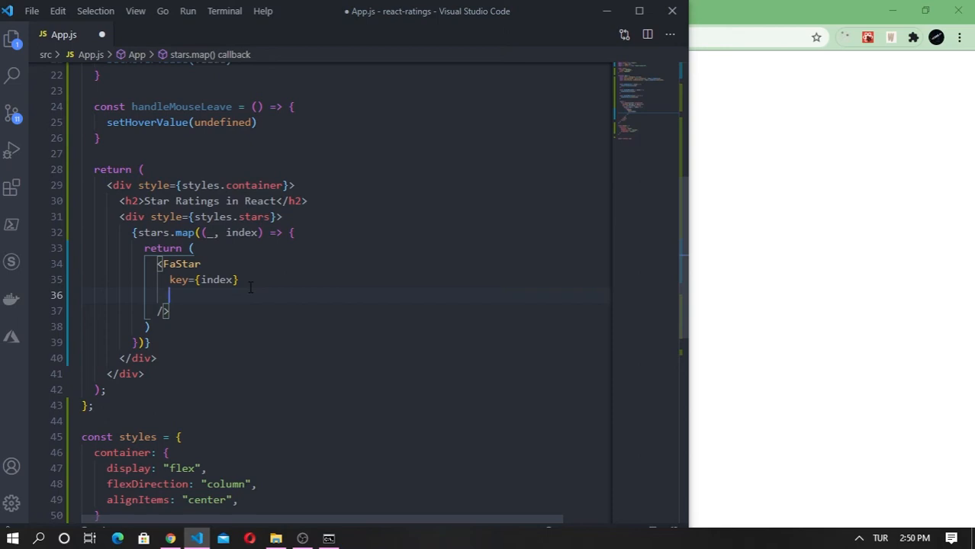
{"action": "type", "text": "size="}
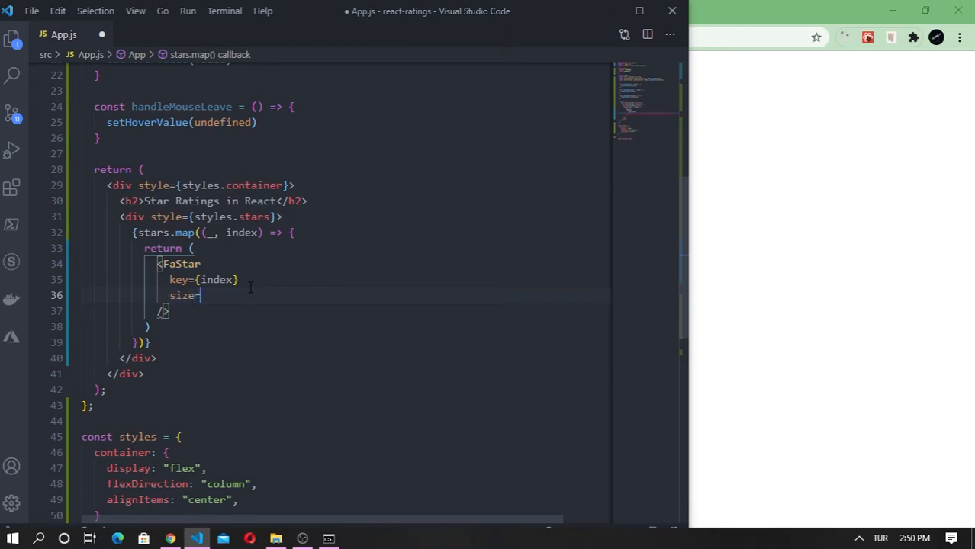
{"action": "type", "text": "{24}"}
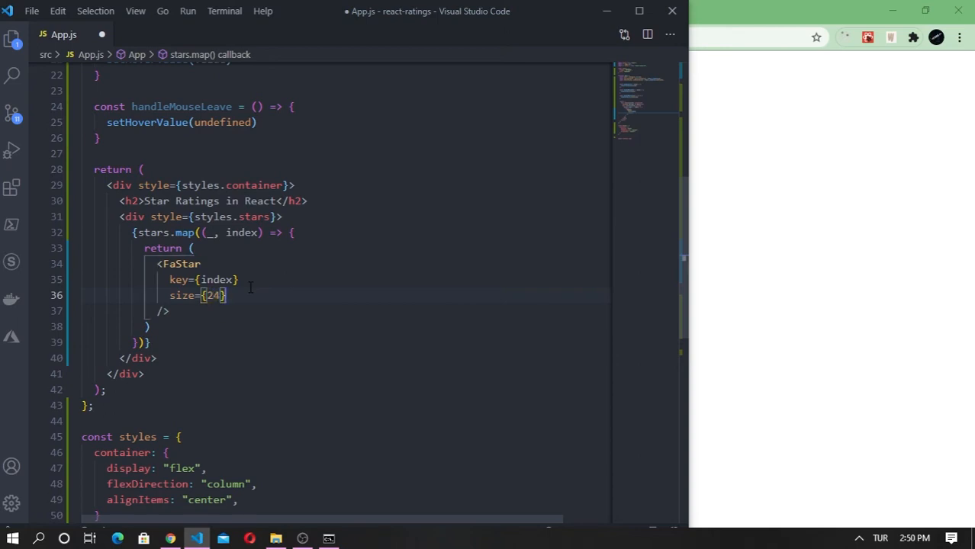
{"action": "type", "text": "style="}
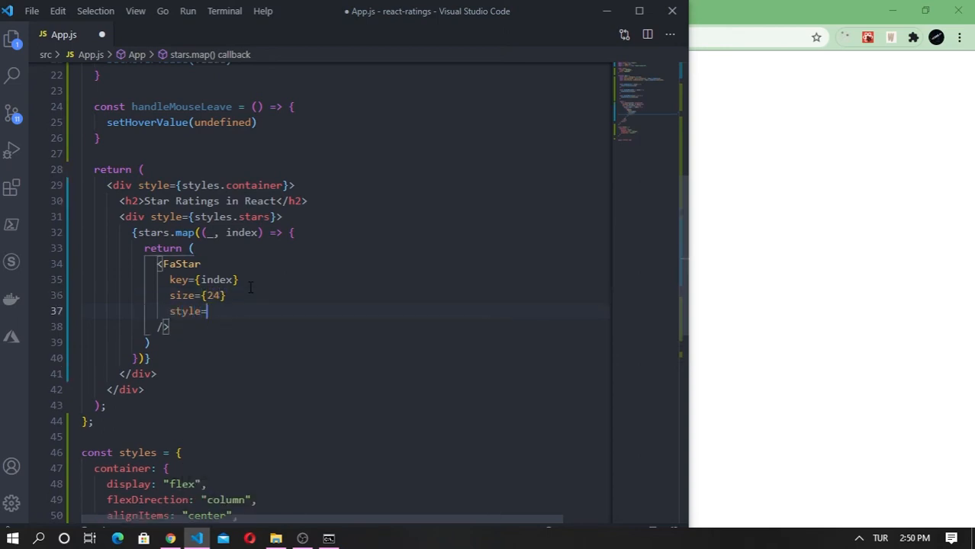
{"action": "type", "text": "{{"}
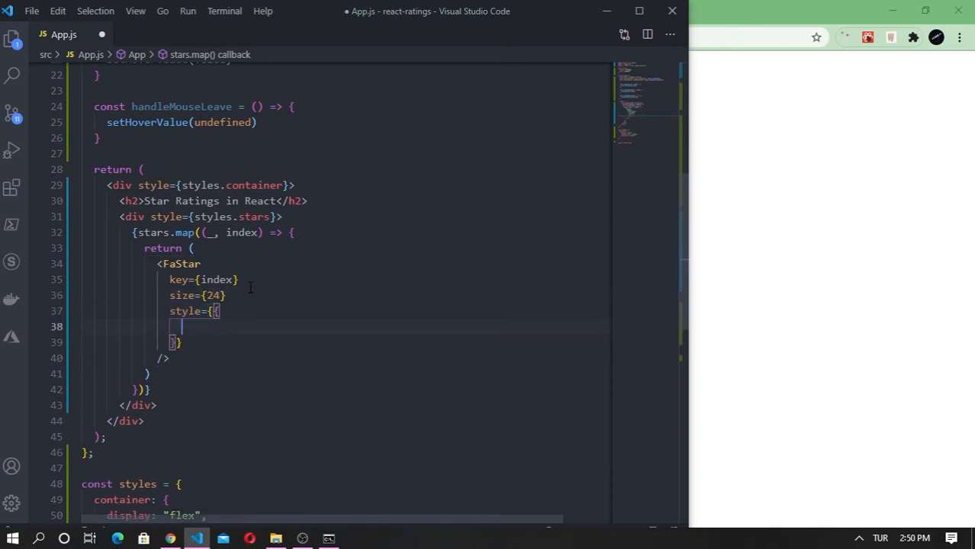
{"action": "type", "text": "margin"}
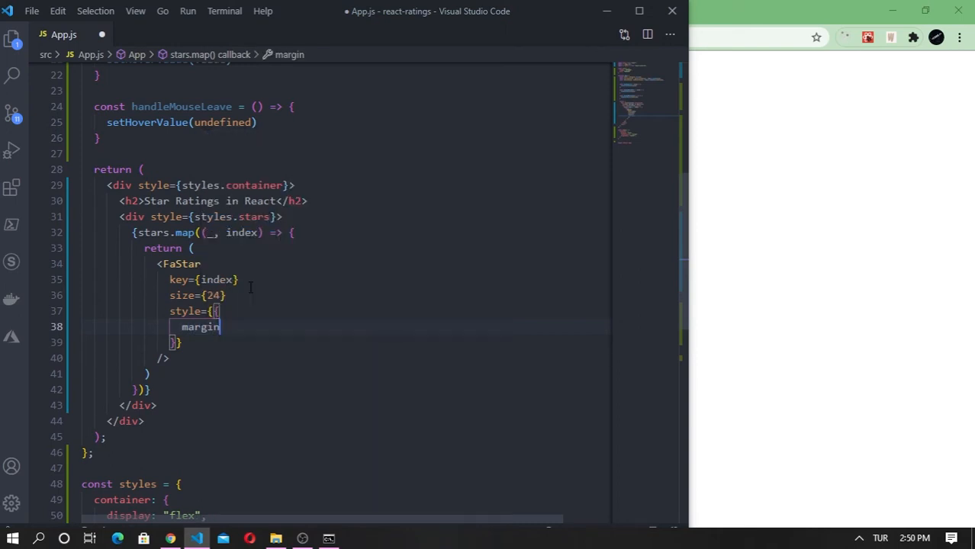
{"action": "type", "text": "Right:"}
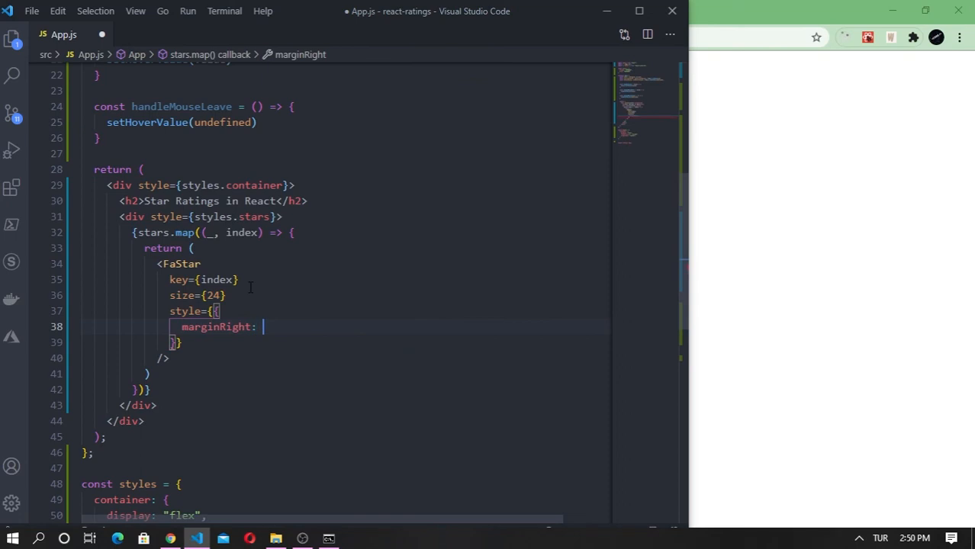
{"action": "type", "text": "10,"}
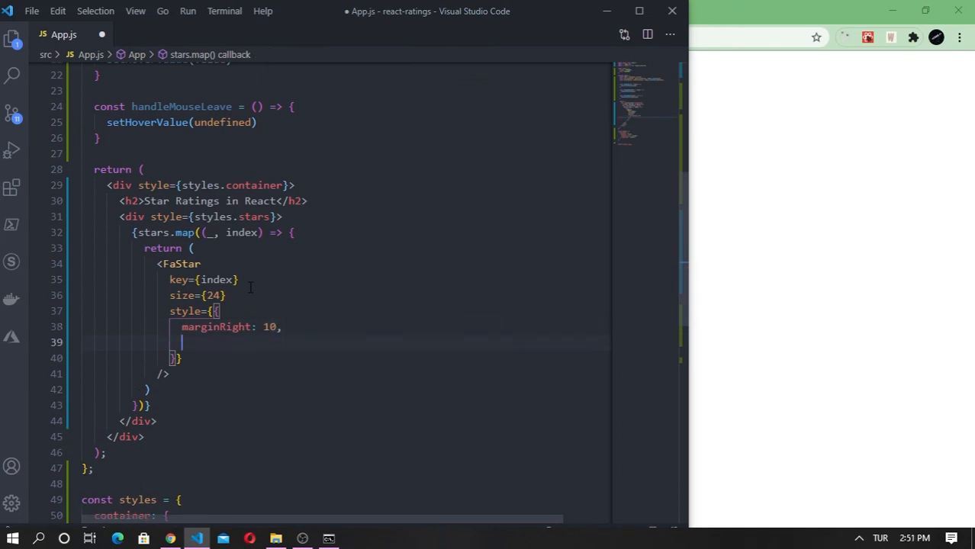
{"action": "type", "text": "cursor:"}
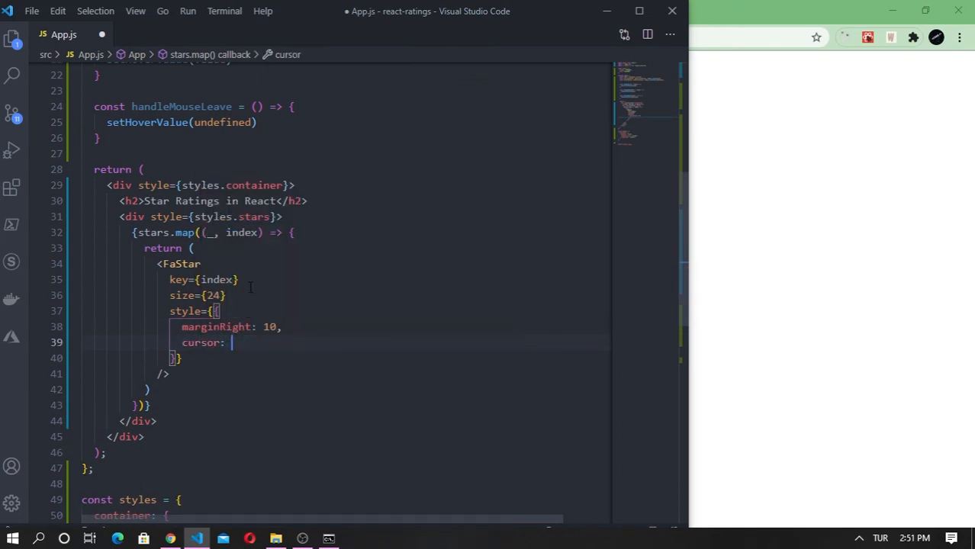
{"action": "type", "text": "\"pointer\""}
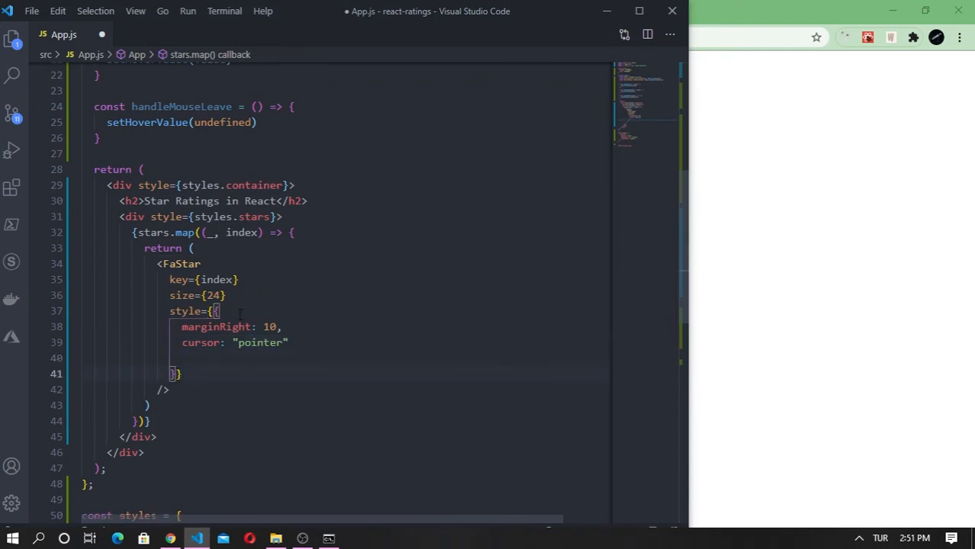
- Add onClick={() => handleClick(index + 1)} to each FaStar
{"action": "type", "text": "on"}
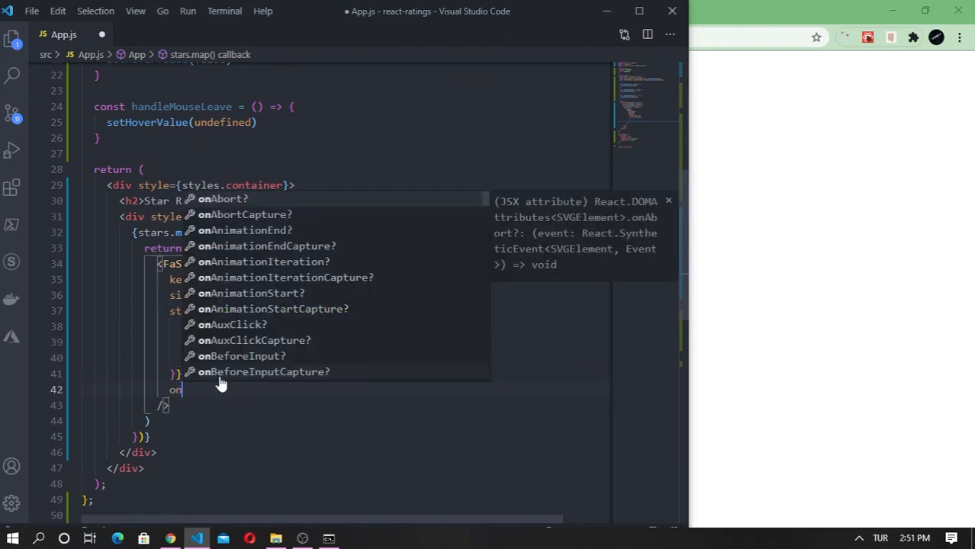
{"action": "type", "text": "Click={"}
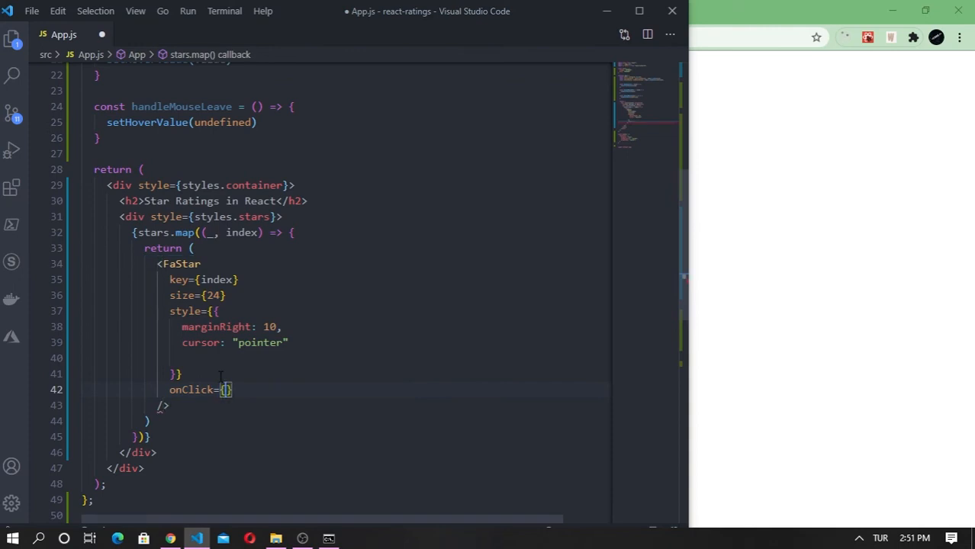
{"action": "type", "text": "() ="}
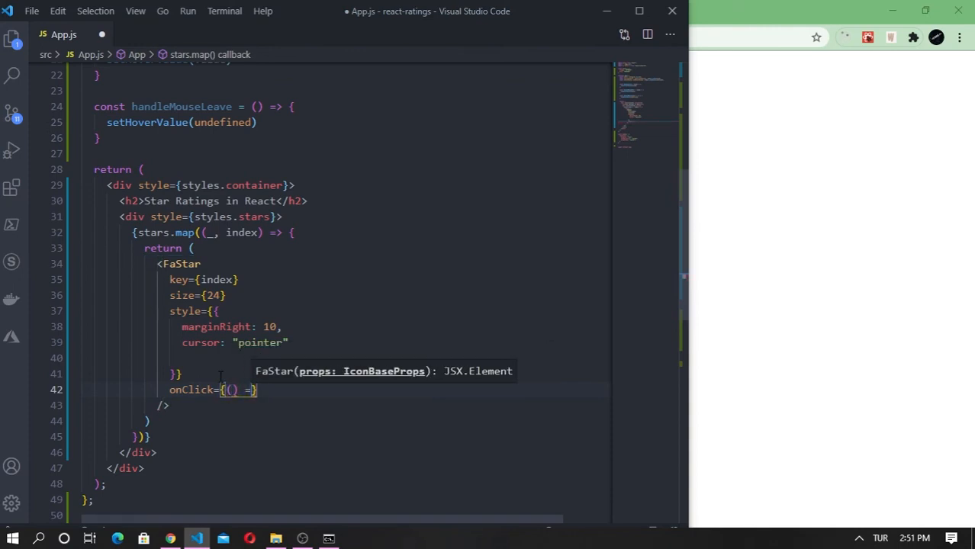
{"action": "type", "text": "handleClick(ind"}
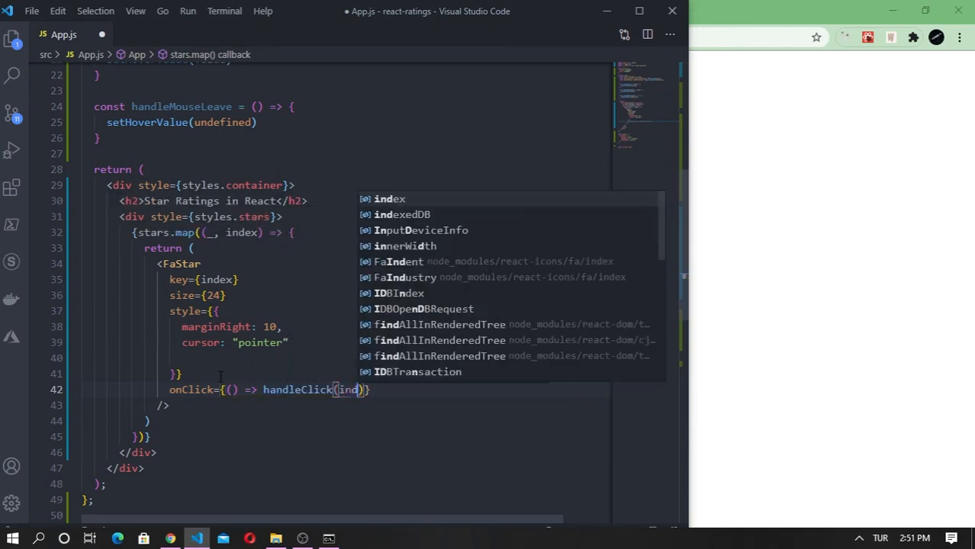
{"action": "type", "text": "+ 1"}
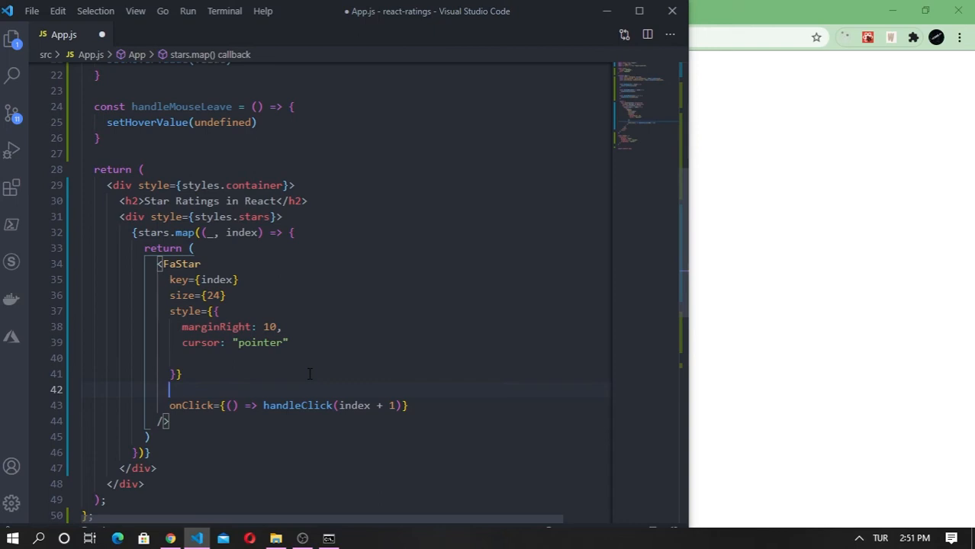
- Colour stars colors.orange when (hoverValue || currentValue) exceeds index, else colors.grey
{"action": "type", "text": "color ="}
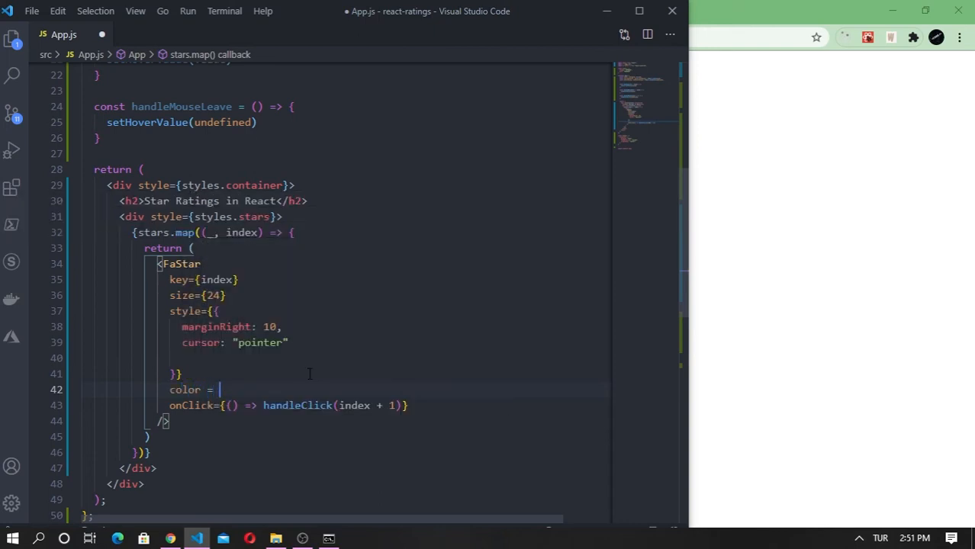
{"action": "key", "text": "BackSpace"}
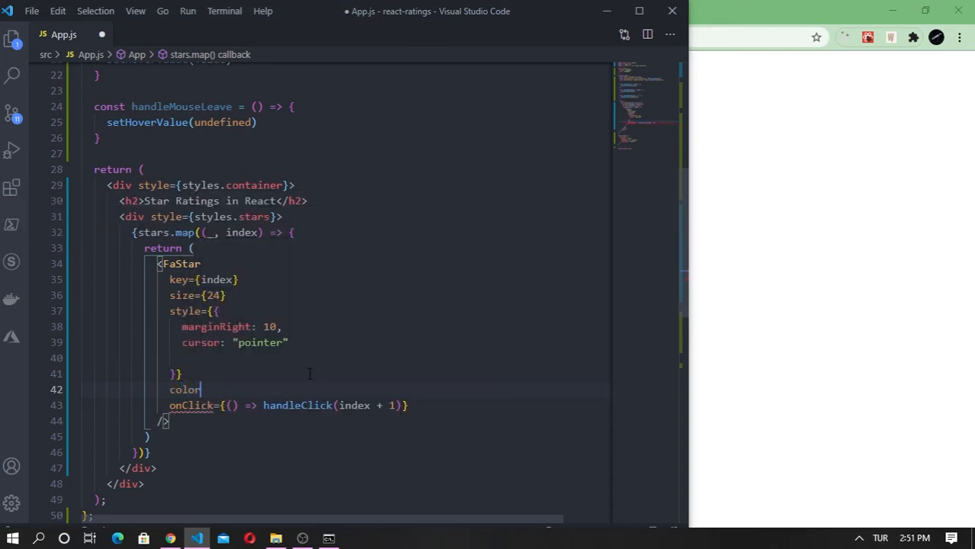
{"action": "type", "text": "={}"}
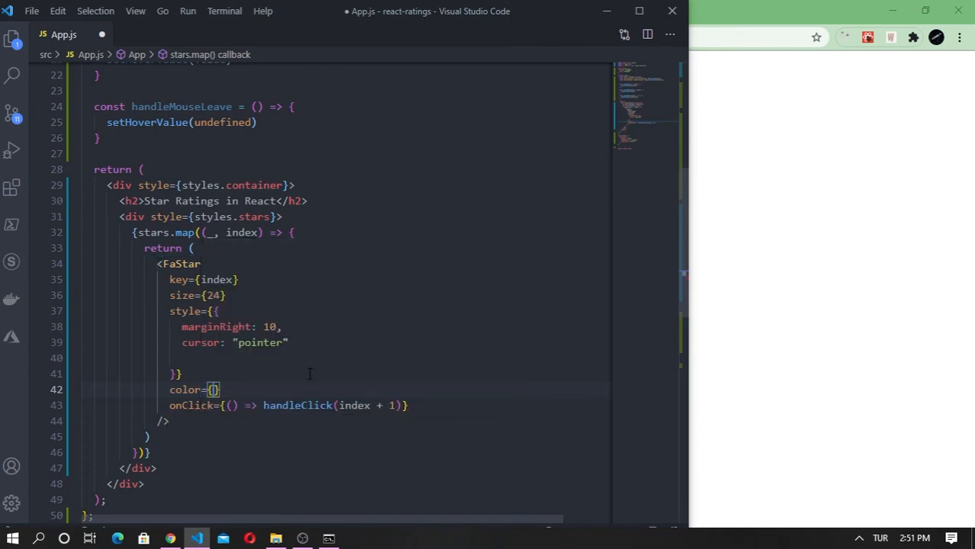
{"action": "type", "text": "()"}
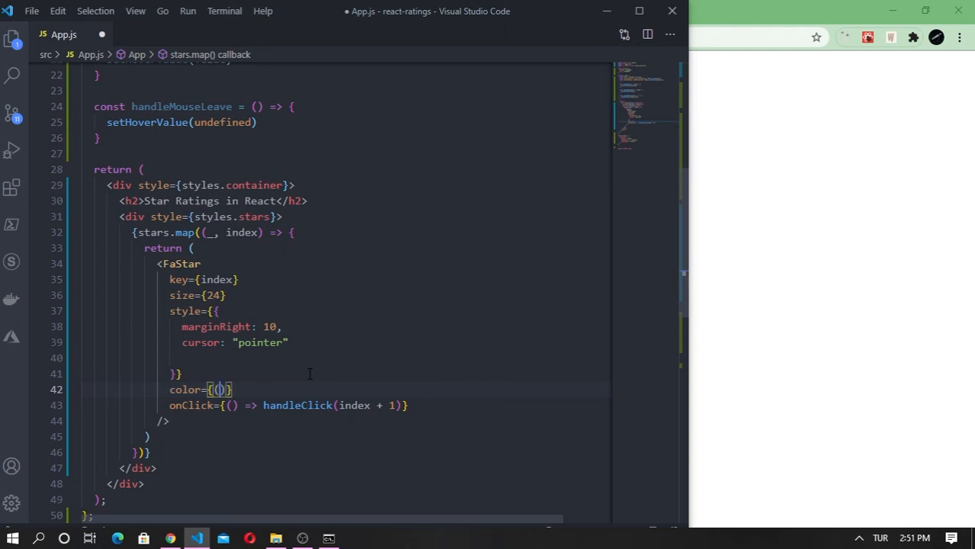
{"action": "type", "text": "hoverValue"}
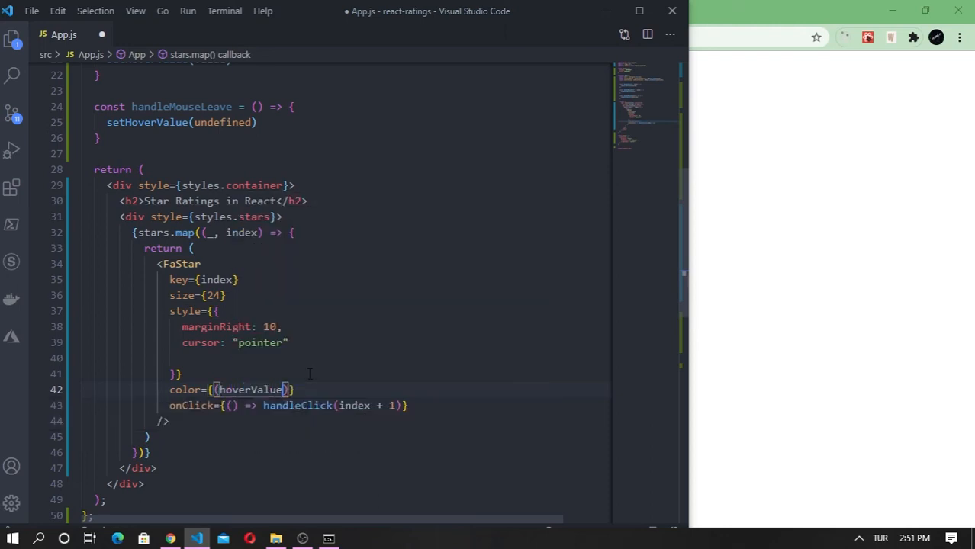
{"action": "type", "text": "|| currentValue"}
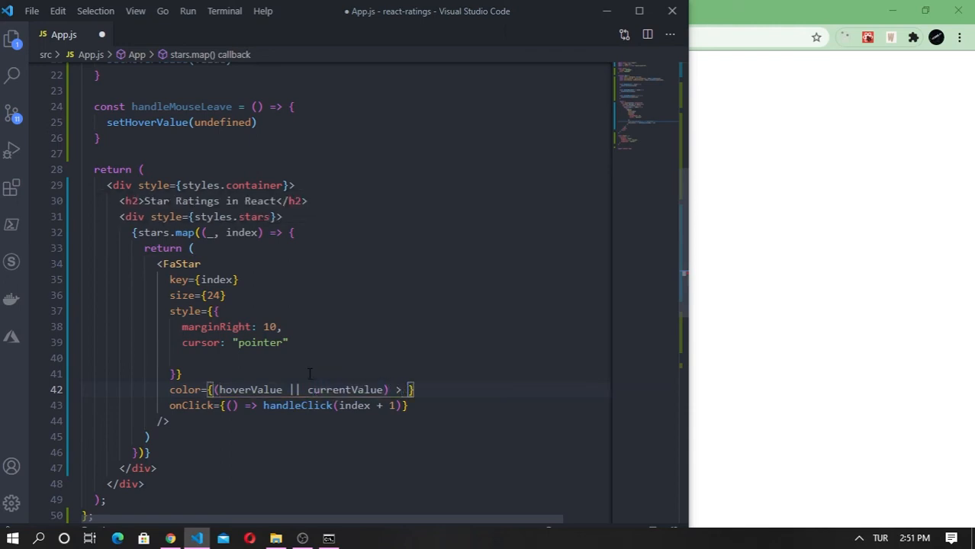
{"action": "type", "text": "index ?"}
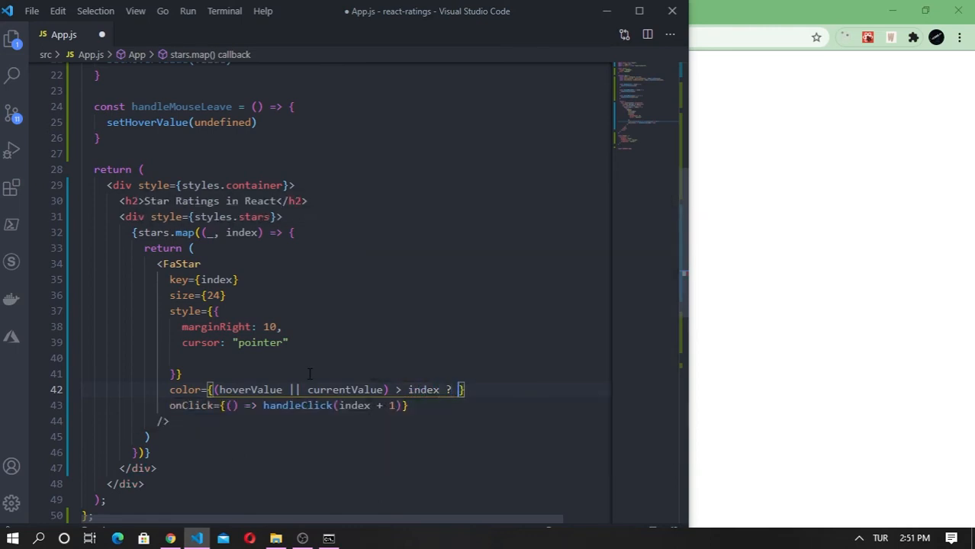
{"action": "type", "text": "colors."}
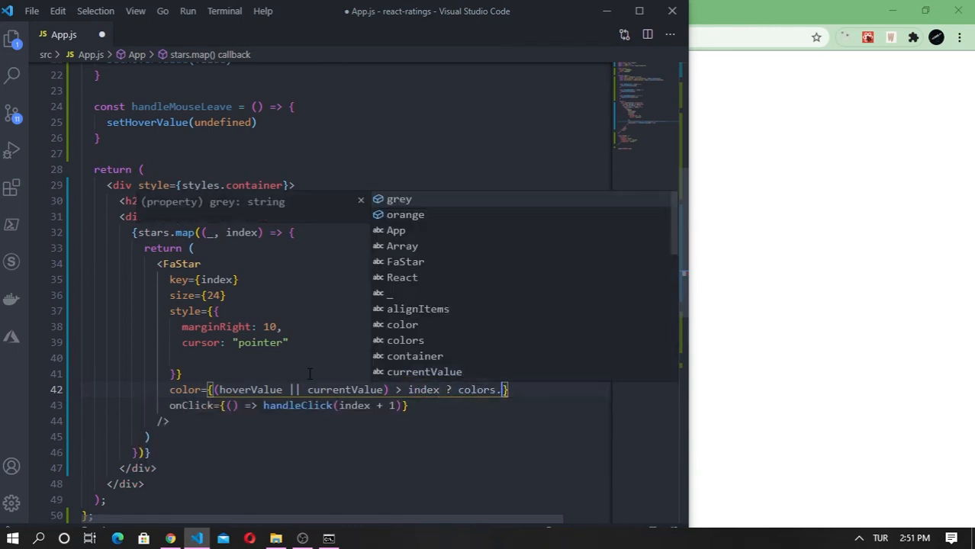
{"action": "type", "text": "orange : colors.grey"}
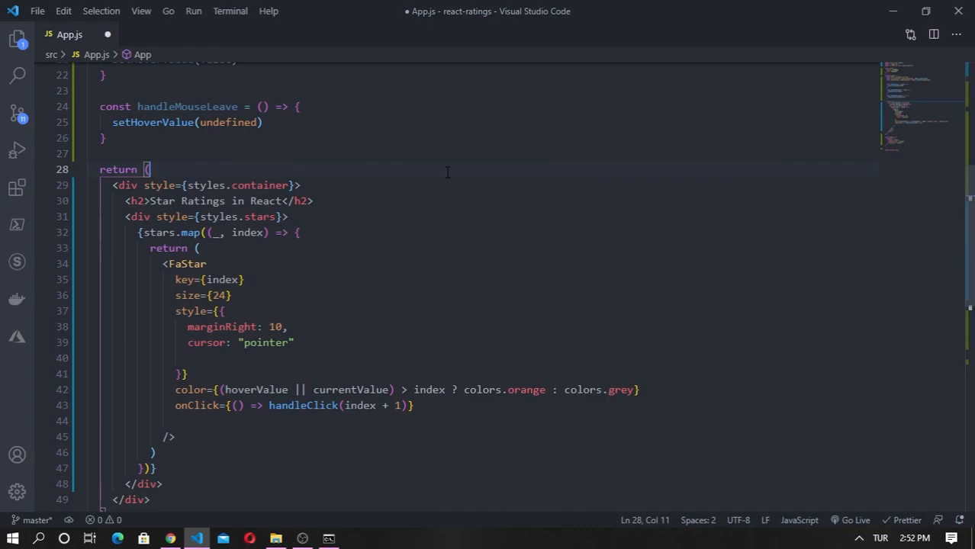
{"action": "left_click", "coordinate": [170, 539]}
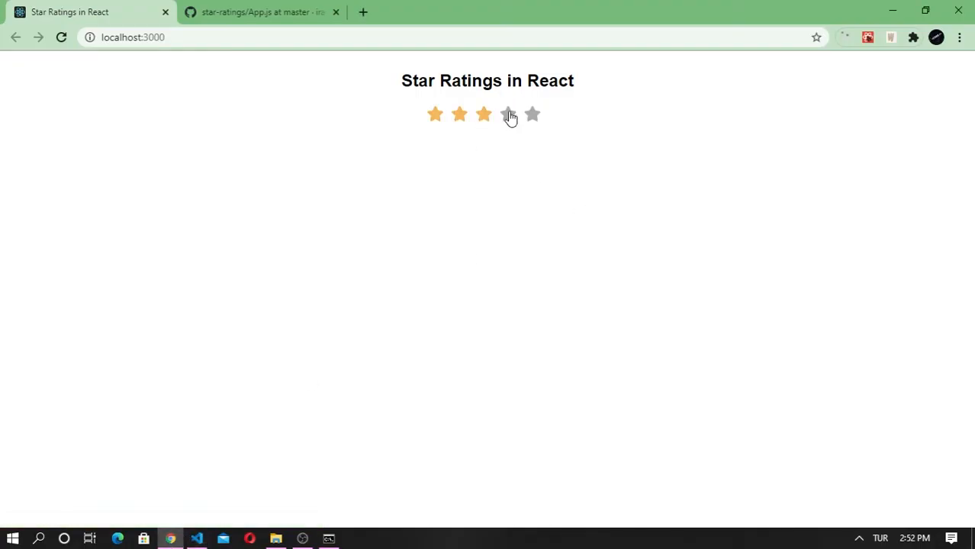
- Test the stars in Chrome by choosing a two-star rating, then return to the editor
{"action": "left_click", "coordinate": [532, 115]}
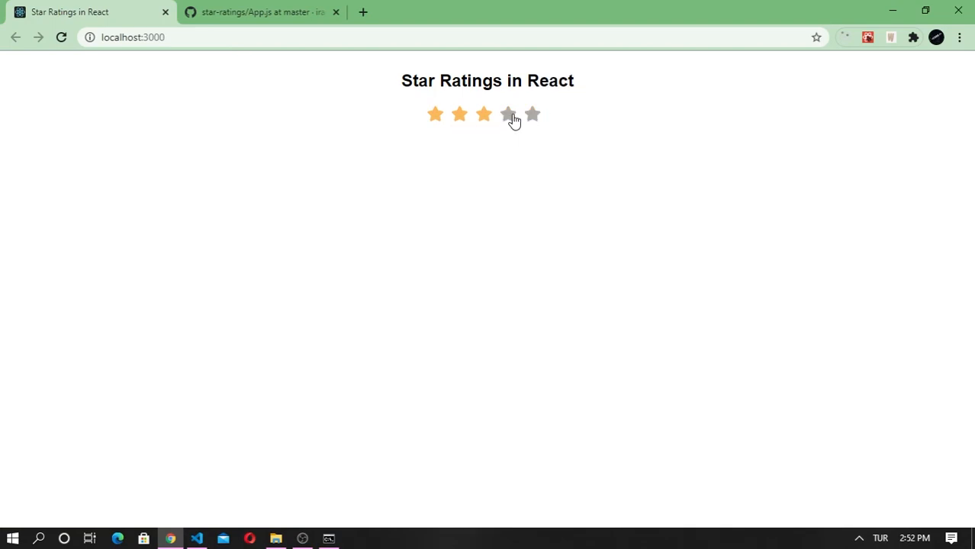
{"action": "left_click", "coordinate": [459, 115]}
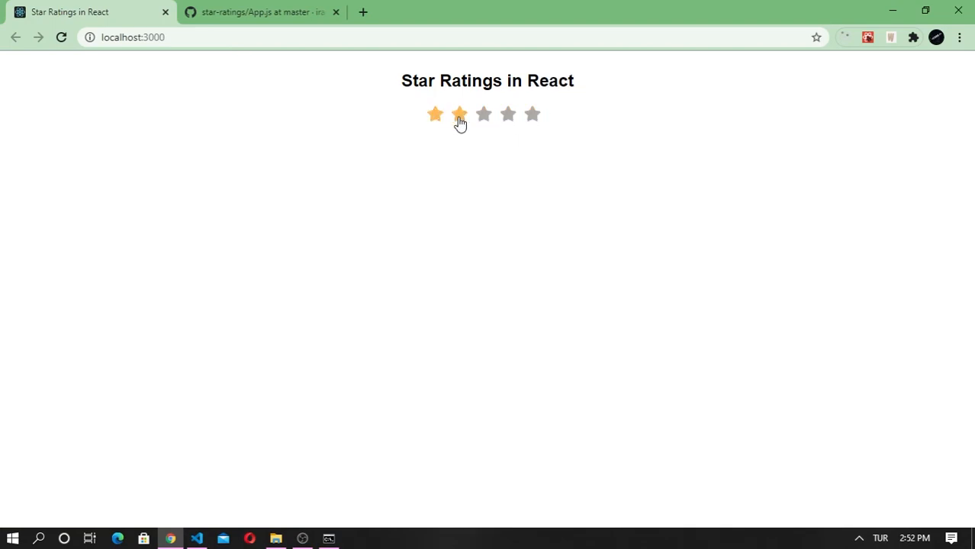
{"action": "left_click", "coordinate": [196, 539]}
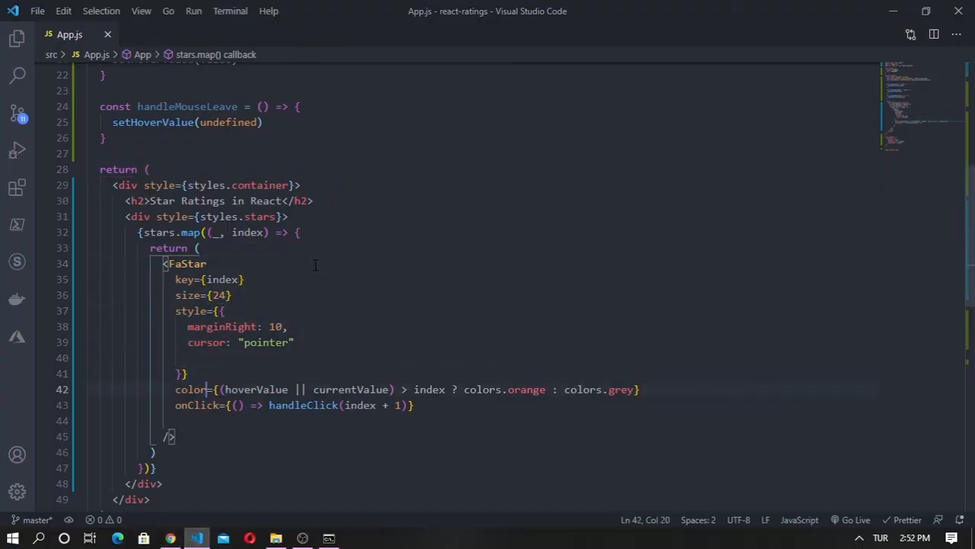
- Add onMouseOver={() => handleMouseOver(index + 1)} and onMouseLeave={handleMouseLeave} to FaStar
{"action": "type", "text": "onMouseOver={() ="}
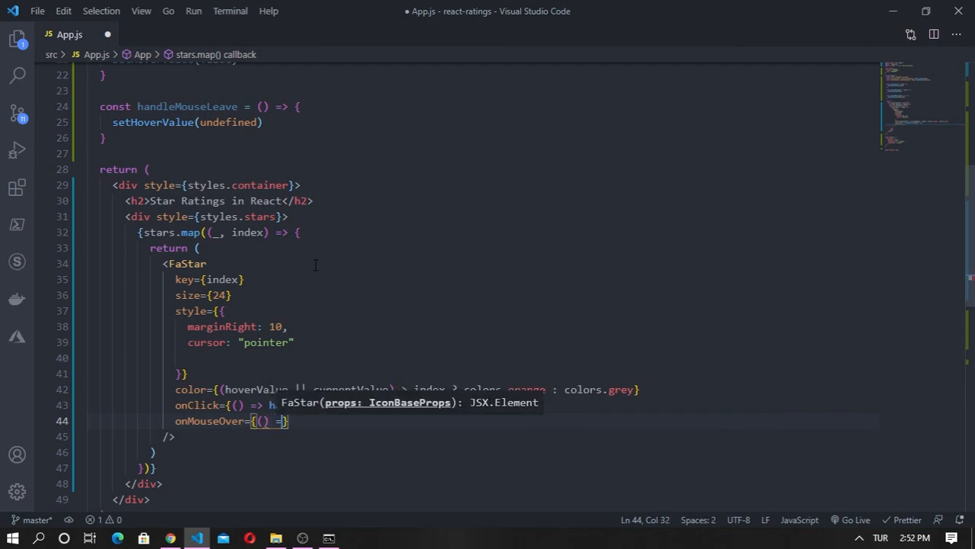
{"action": "type", "text": "handleMouseOver"}
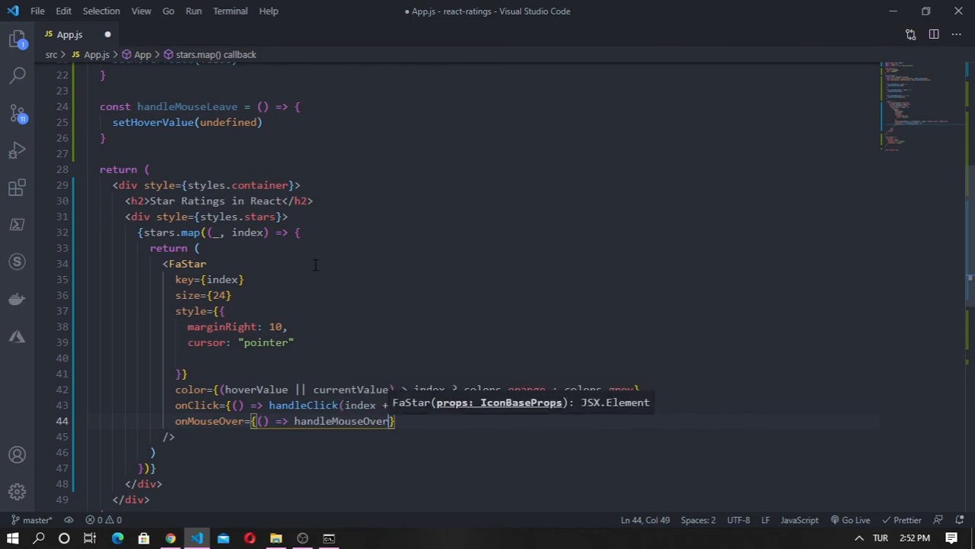
{"action": "type", "text": "index + 1)"}
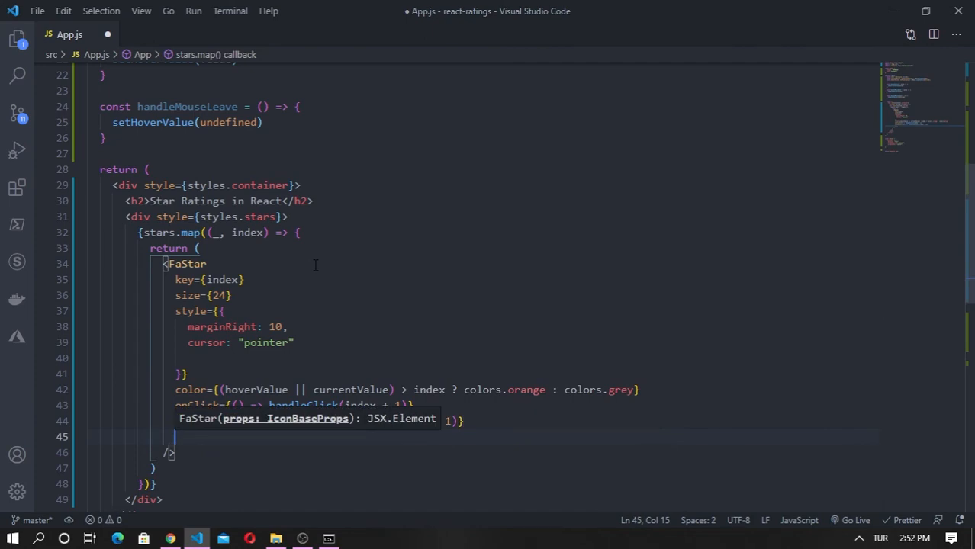
{"action": "type", "text": "onMouseLeave={"}
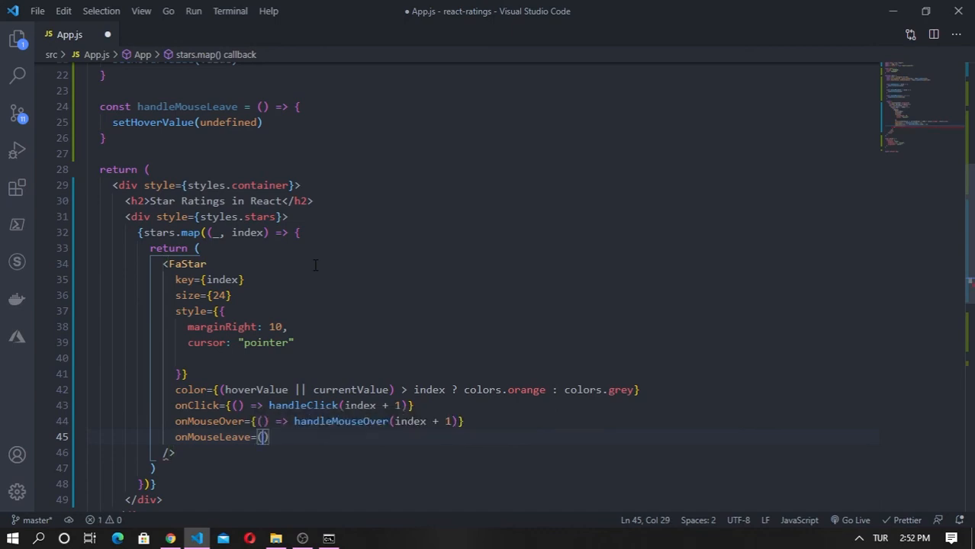
{"action": "type", "text": "handleMouseLeave}"}
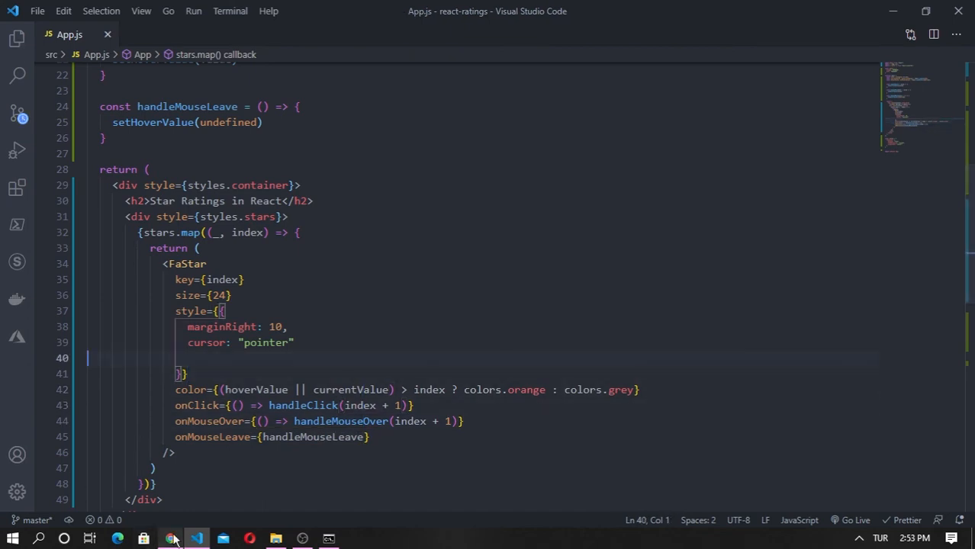
- Test hovering and a two-star rating in Chrome, then return to the editor
{"action": "left_click", "coordinate": [170, 539]}
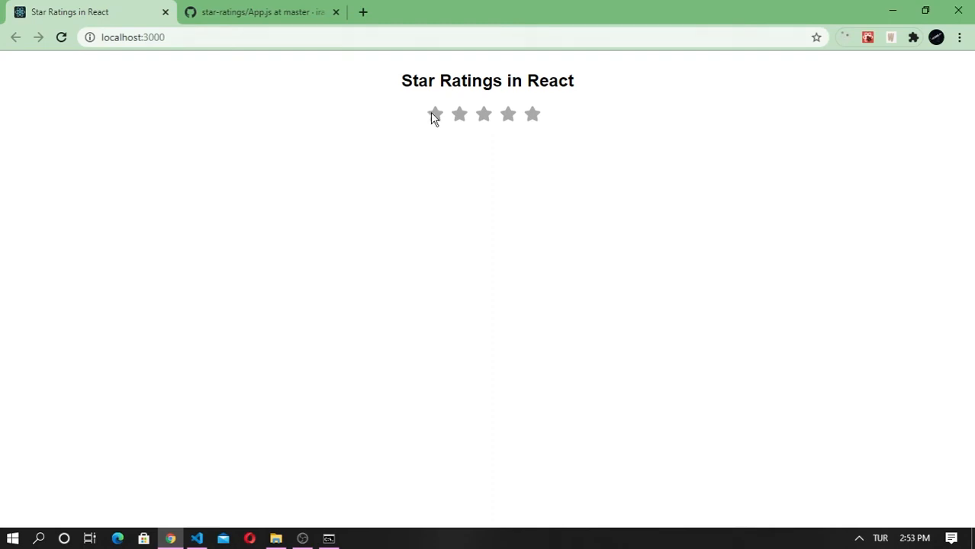
{"action": "left_click", "coordinate": [459, 114]}
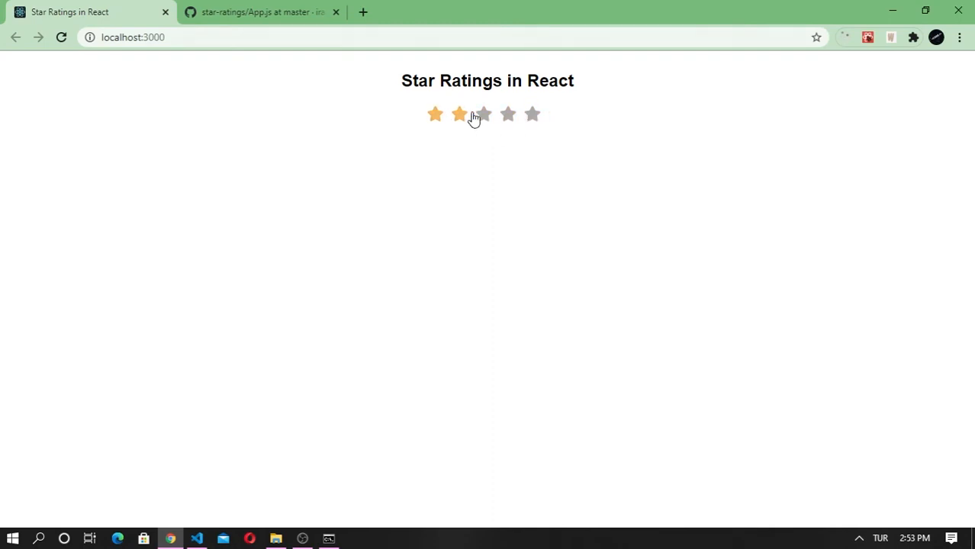
{"action": "left_click", "coordinate": [197, 539]}
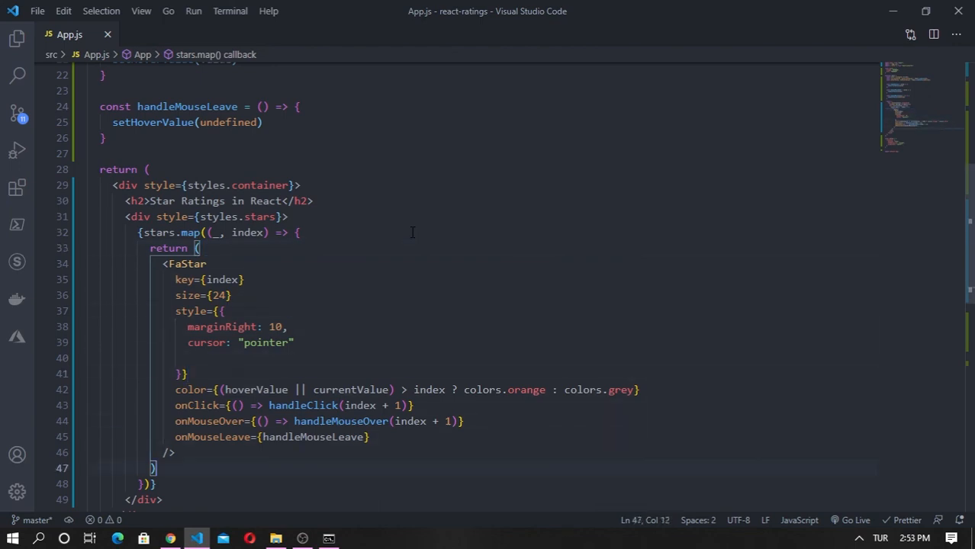
- Add a self-closing textarea with placeholder "What's your feedback" below the stars
{"action": "scroll", "scroll_direction": "down", "scroll_amount": 3}
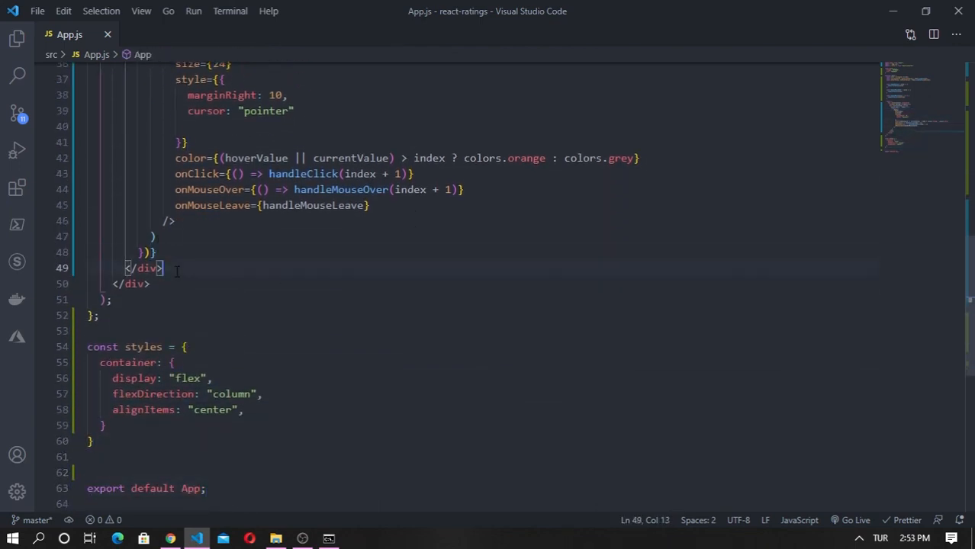
{"action": "key", "text": "Enter"}
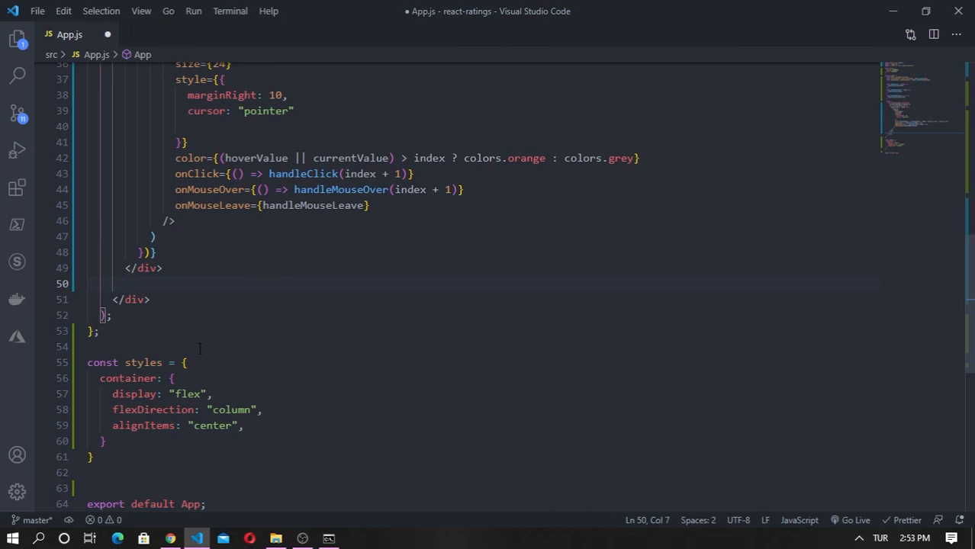
{"action": "type", "text": "<"}
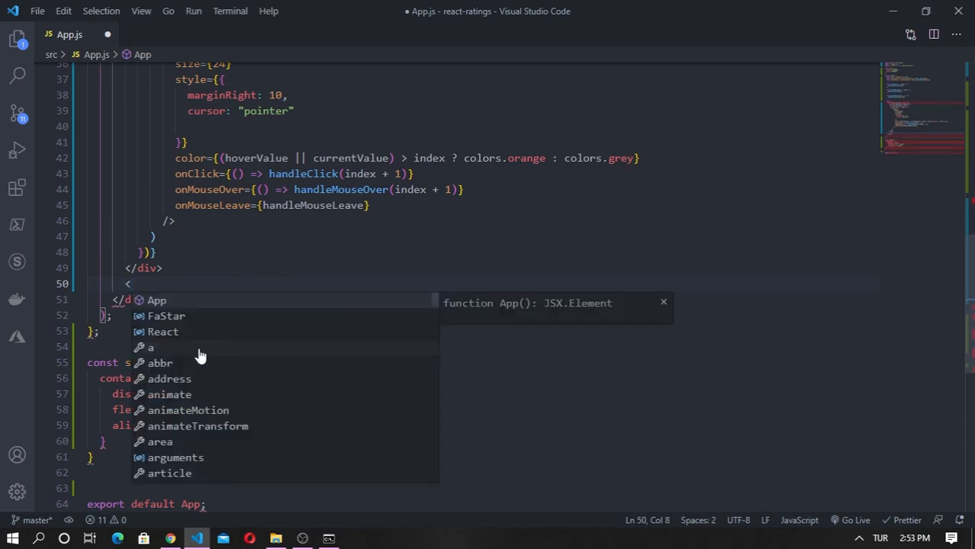
{"action": "type", "text": "textarea"}
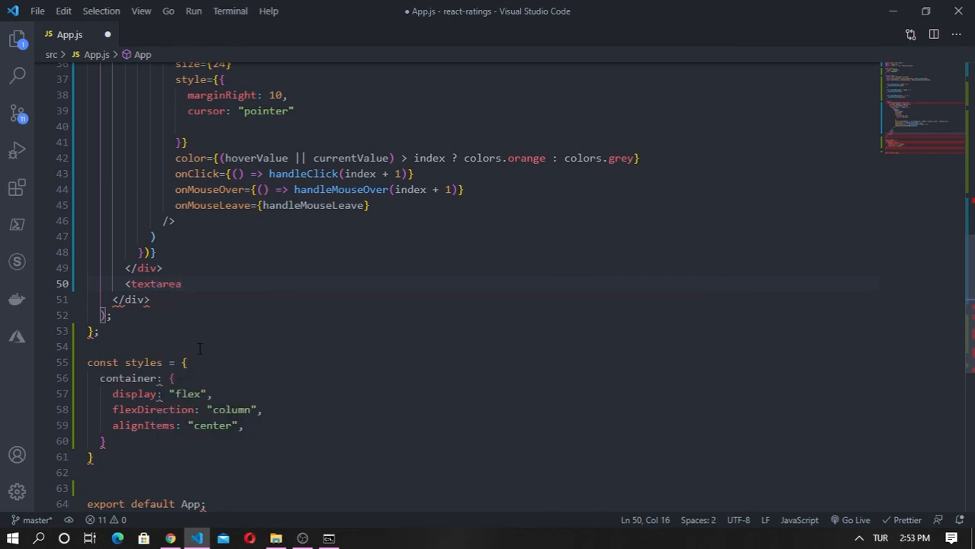
{"action": "key", "text": "Enter"}
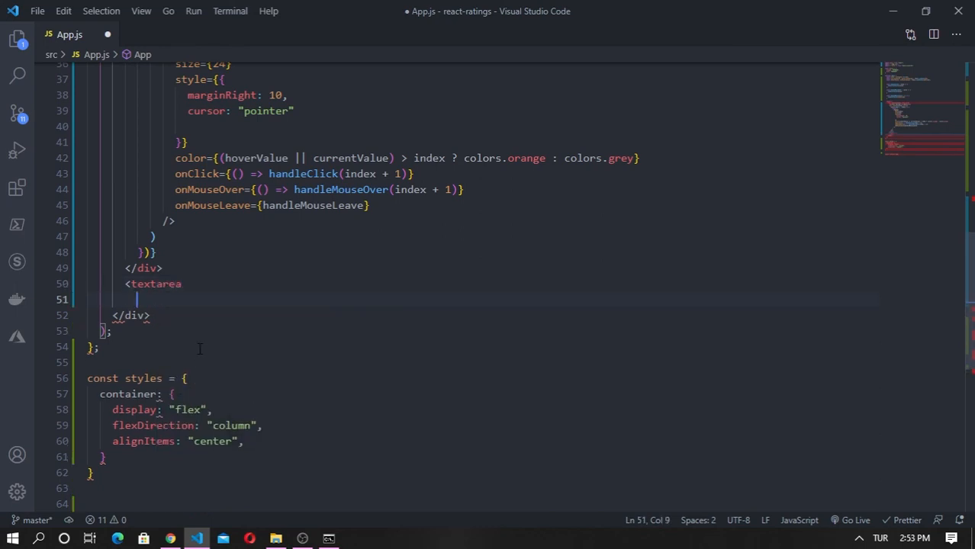
{"action": "key", "text": "Backspace"}
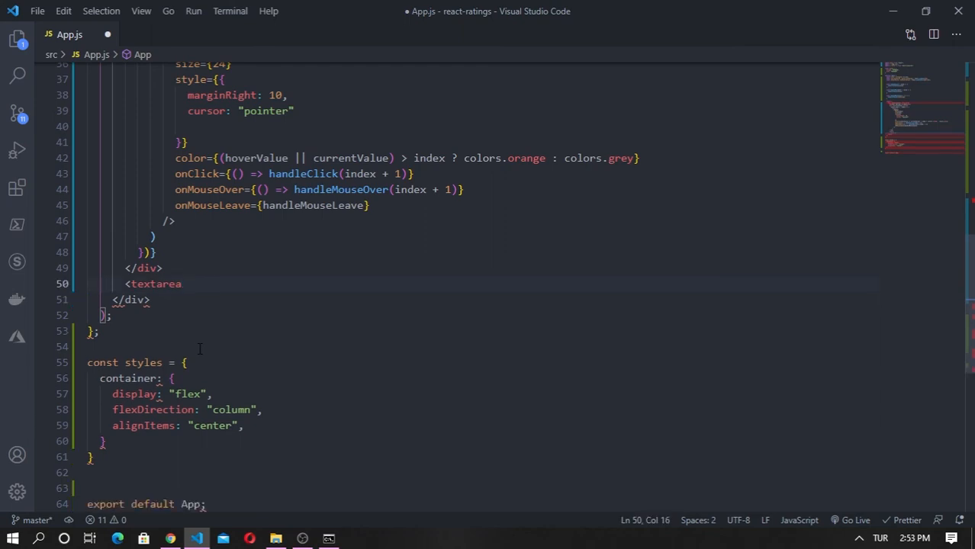
{"action": "type", "text": "/>"}
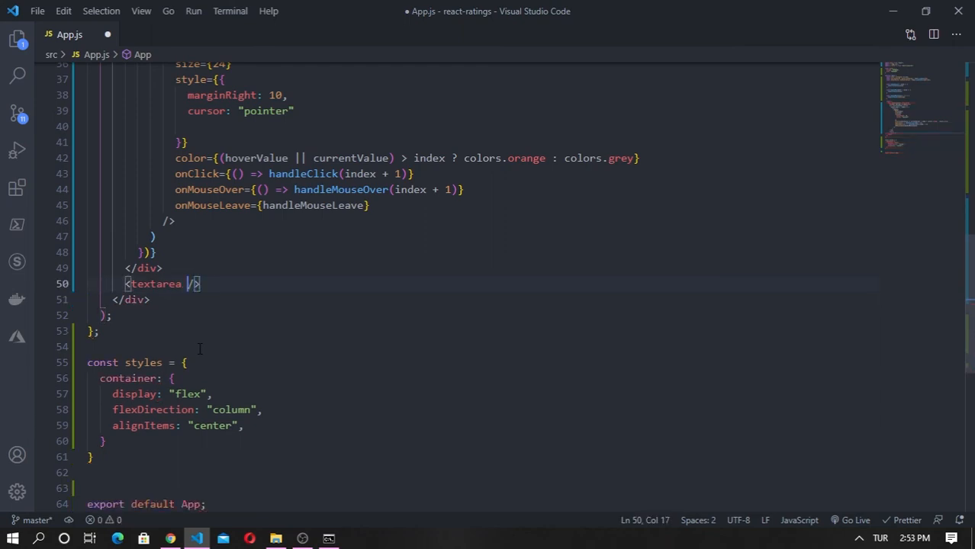
{"action": "key", "text": "Enter"}
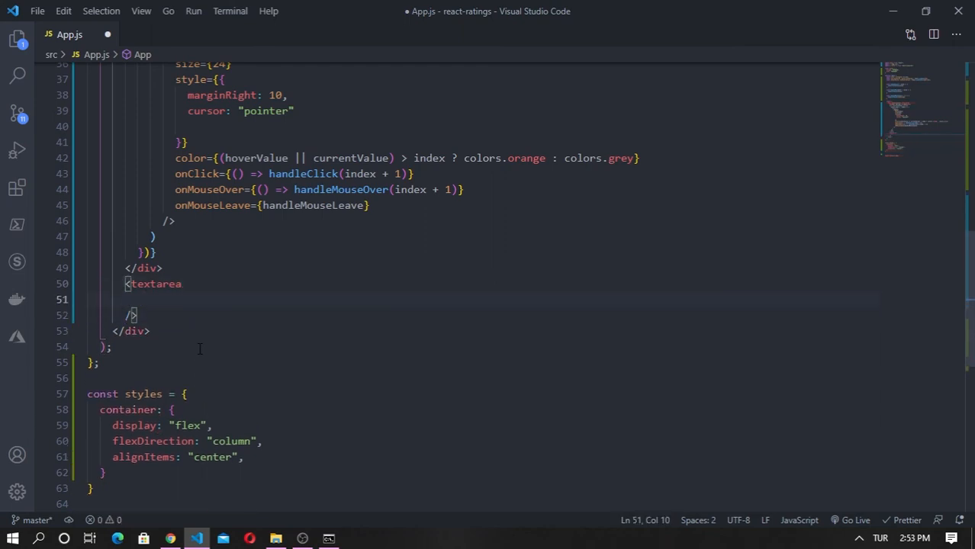
{"action": "type", "text": "placeholder=\""}
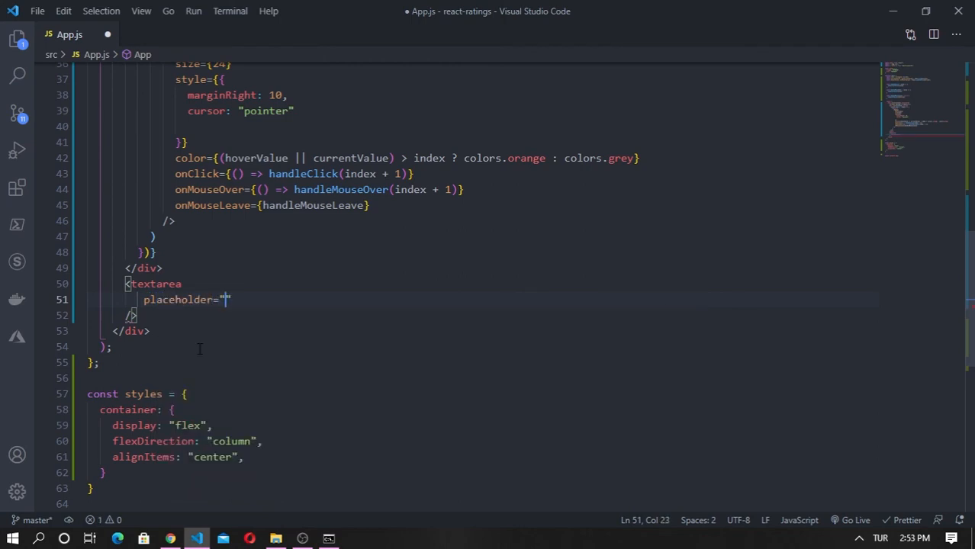
{"action": "type", "text": "What"}
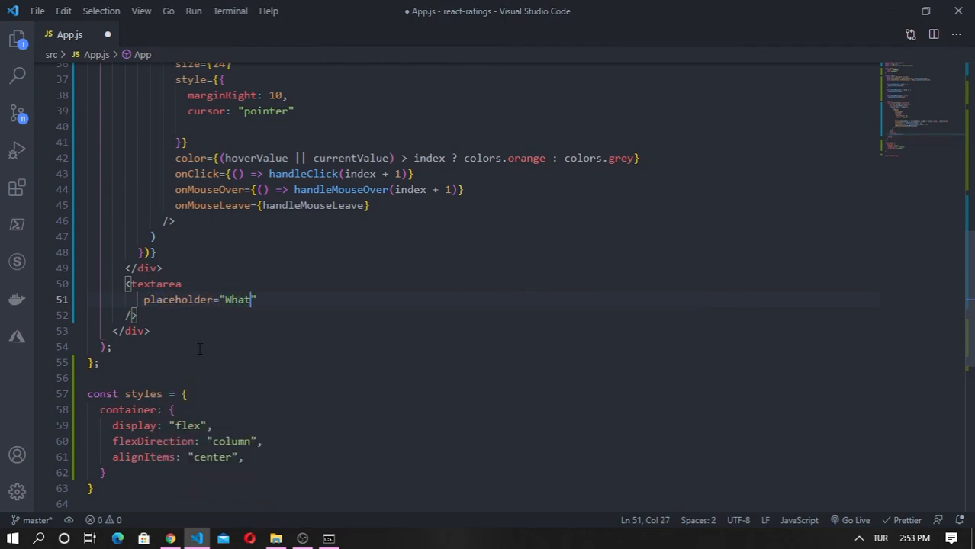
{"action": "type", "text": "'s"}
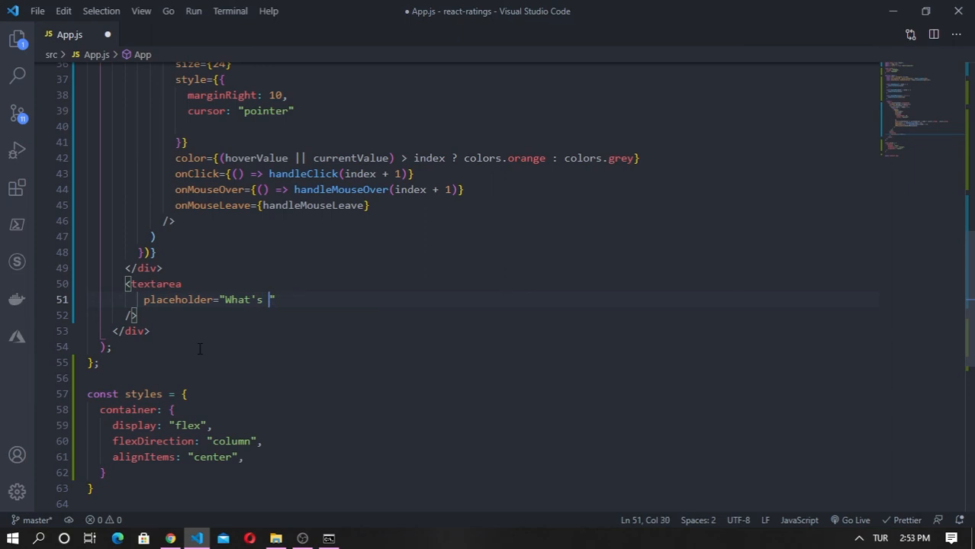
{"action": "type", "text": "your"}
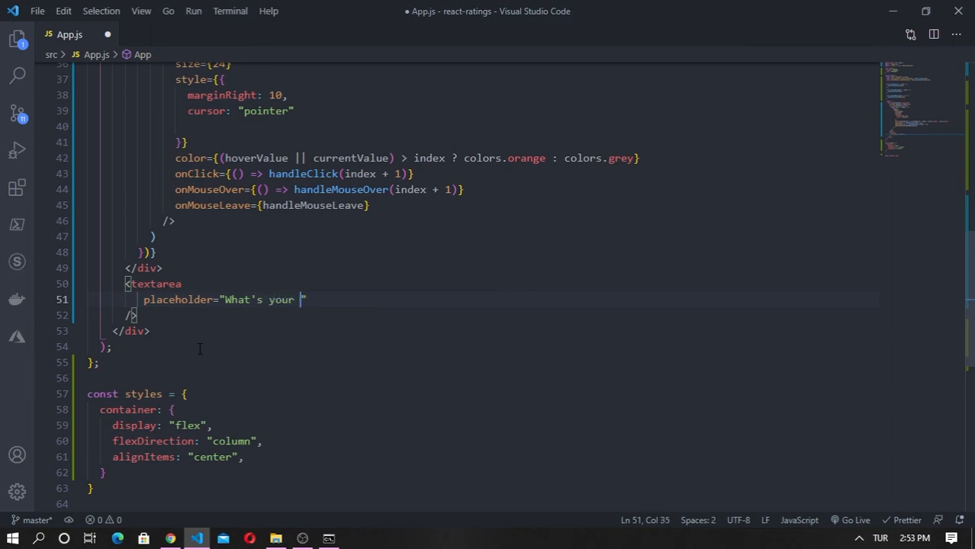
{"action": "type", "text": "feedbac"}
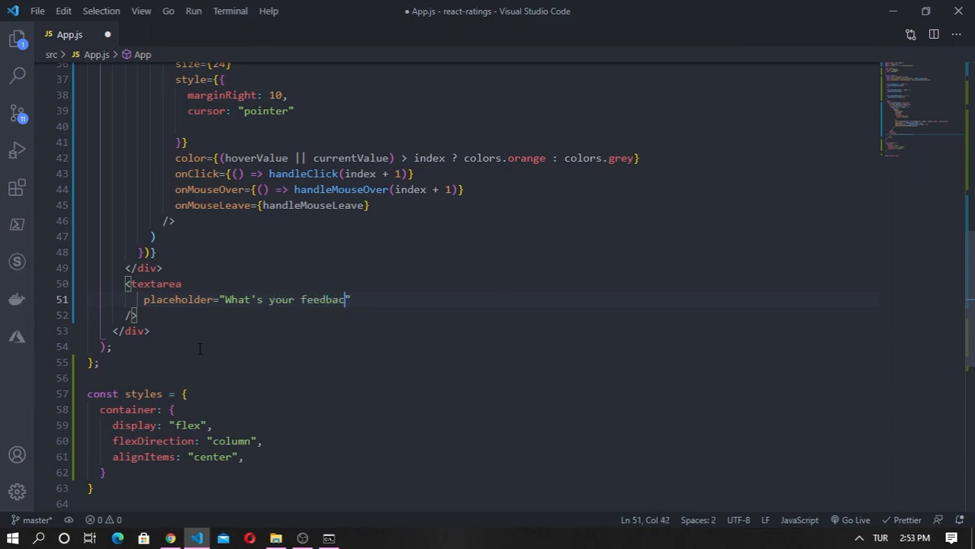
- Add a <button>Submit</button> element below the textarea
{"action": "key", "text": "Enter"}
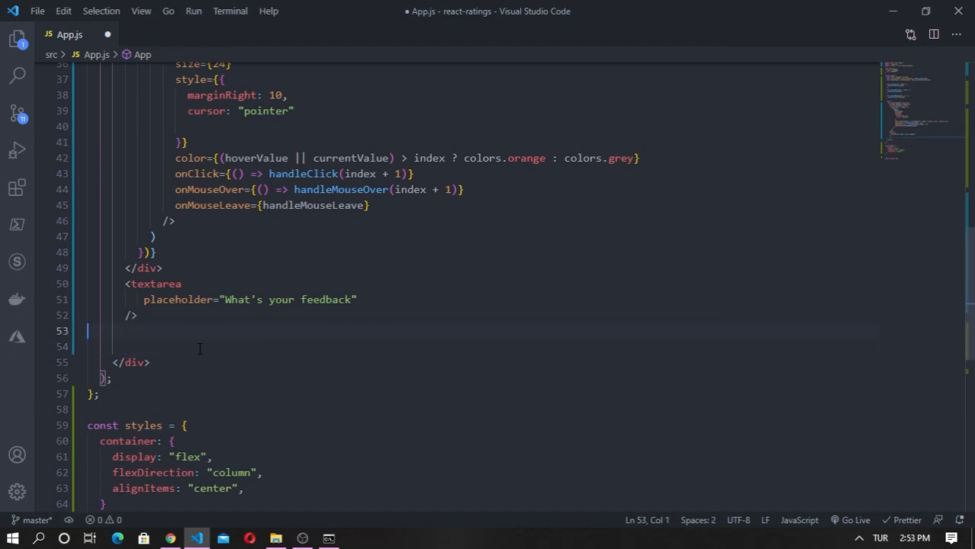
{"action": "type", "text": "<"}
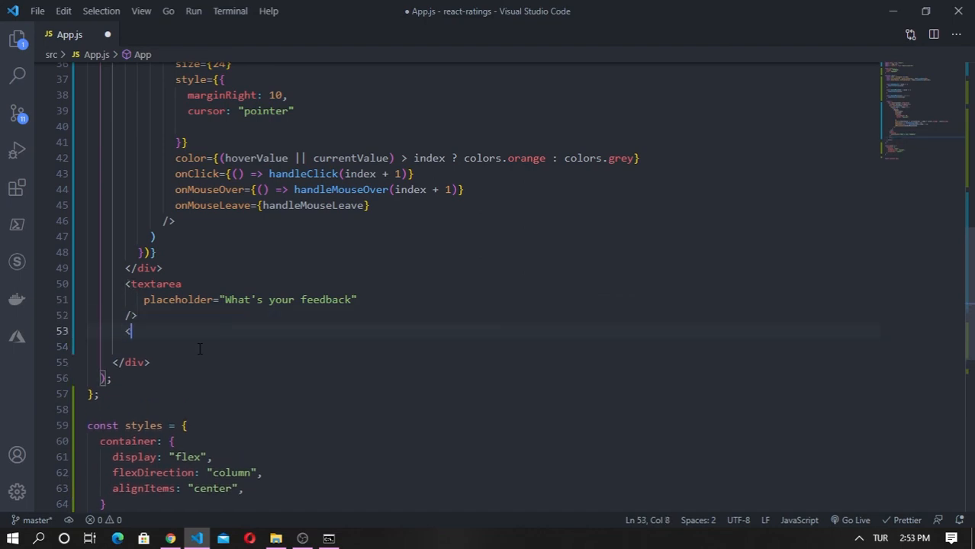
{"action": "type", "text": "button></button>"}
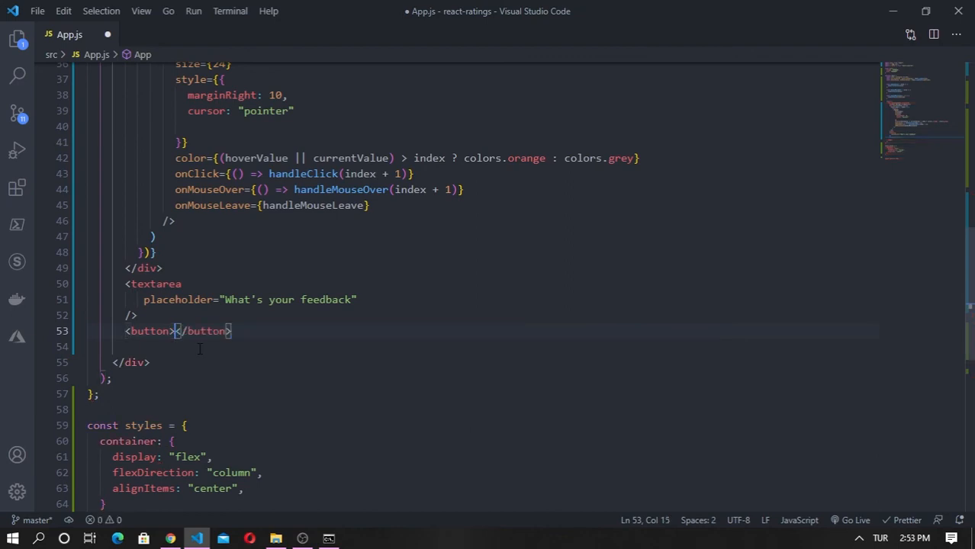
{"action": "type", "text": "Sub"}
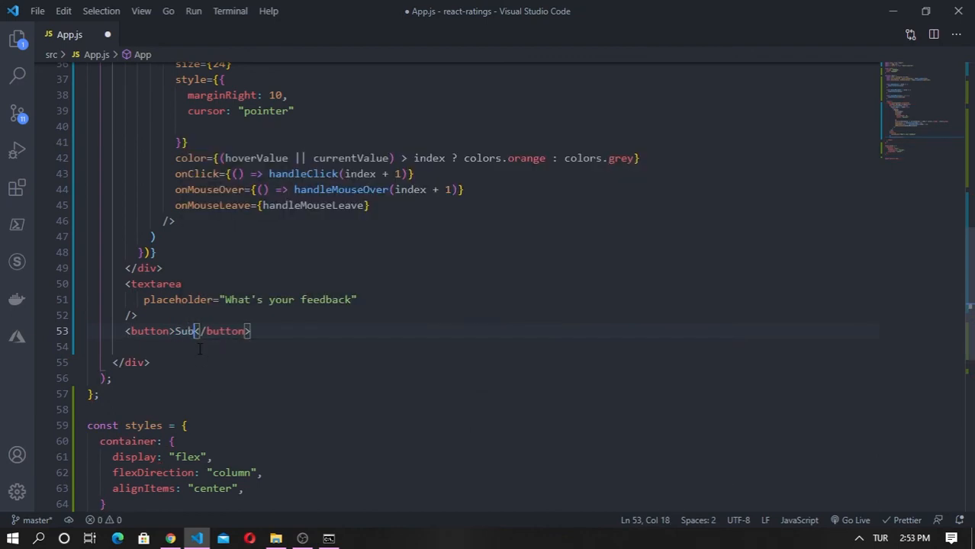
{"action": "type", "text": "m"}
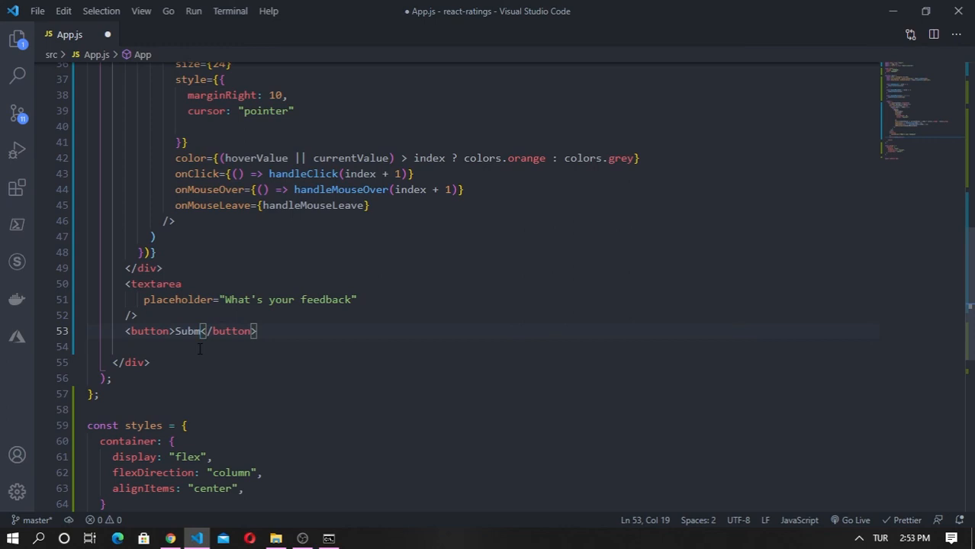
{"action": "type", "text": "it"}
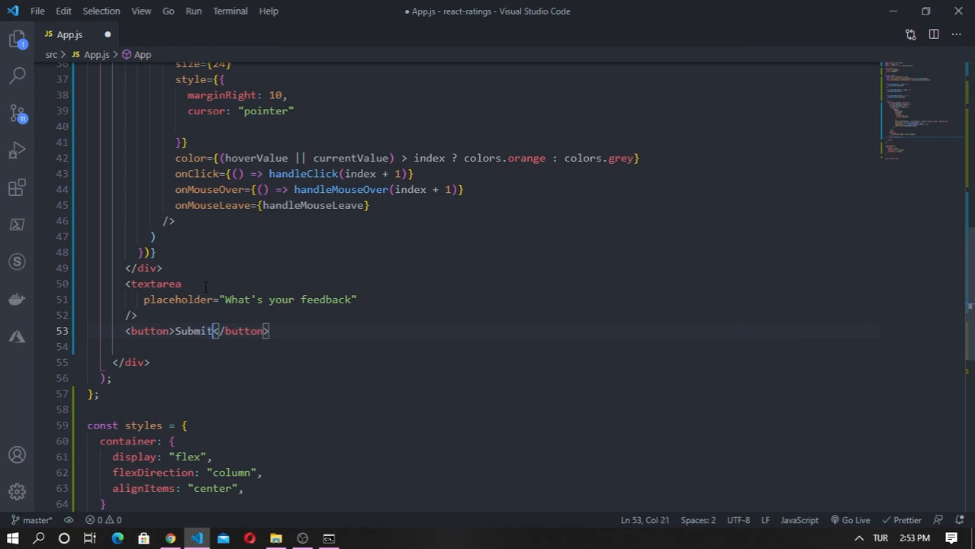
{"action": "key", "text": "Enter"}
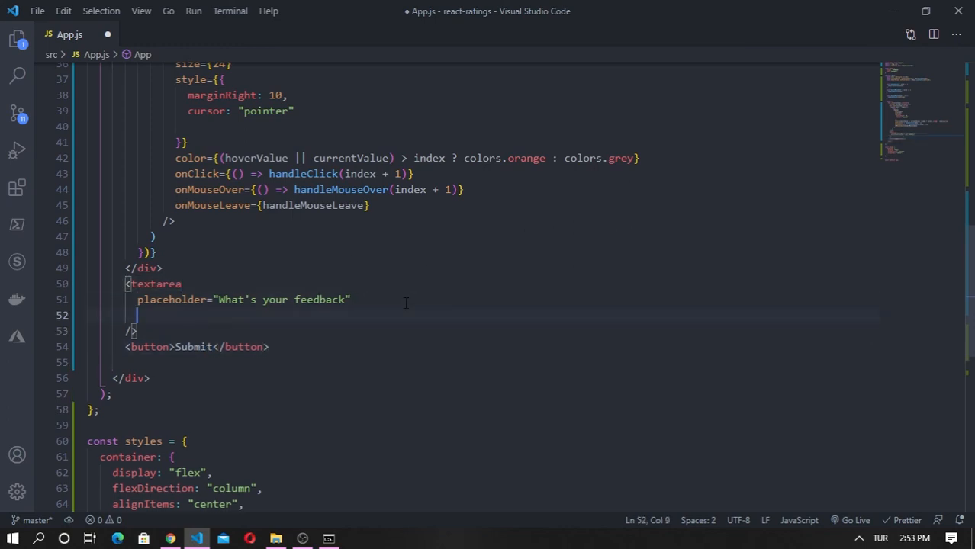
- Set style={styles.textarea} on the textarea and style={styles.button} on the button
{"action": "type", "text": "styl"}
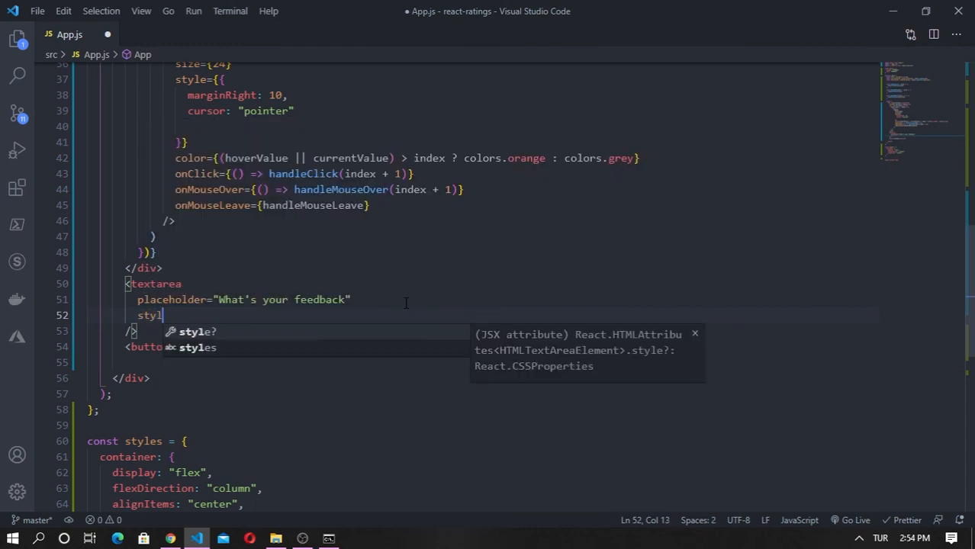
{"action": "type", "text": "e={style}"}
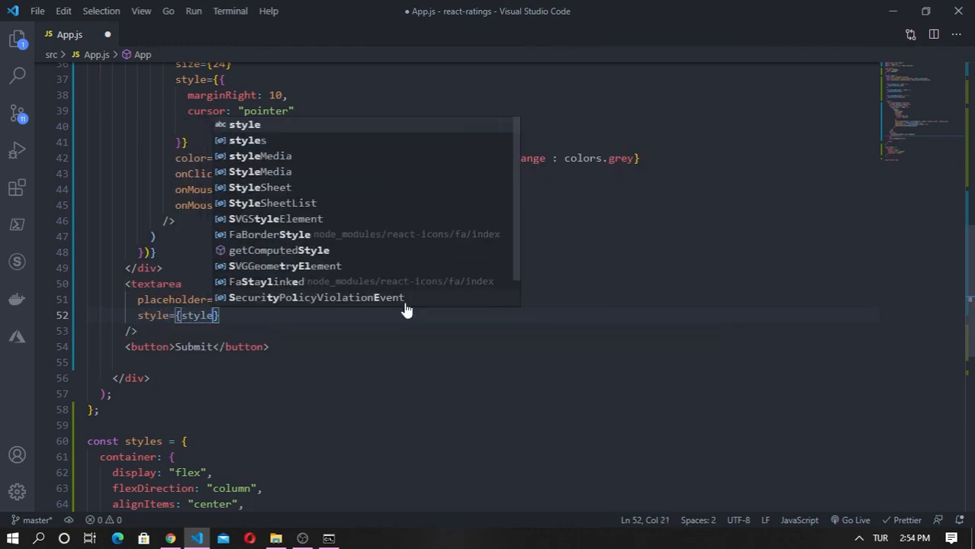
{"action": "type", "text": ".textarea"}
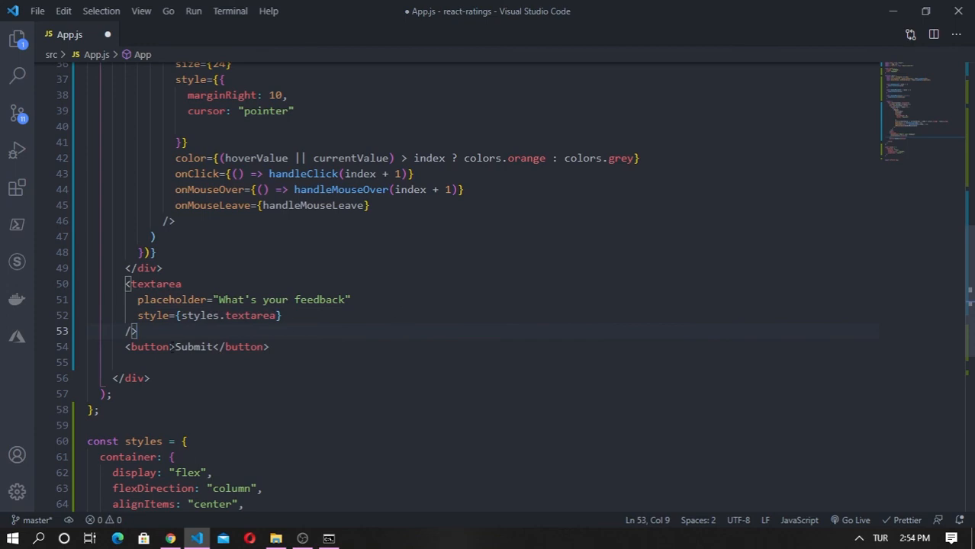
{"action": "type", "text": "style="}
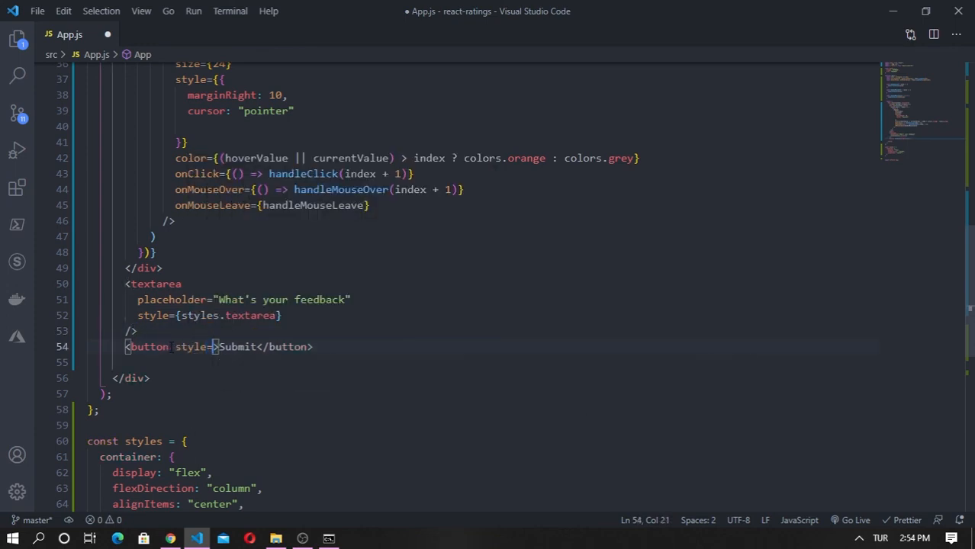
{"action": "type", "text": "styles.button}"}
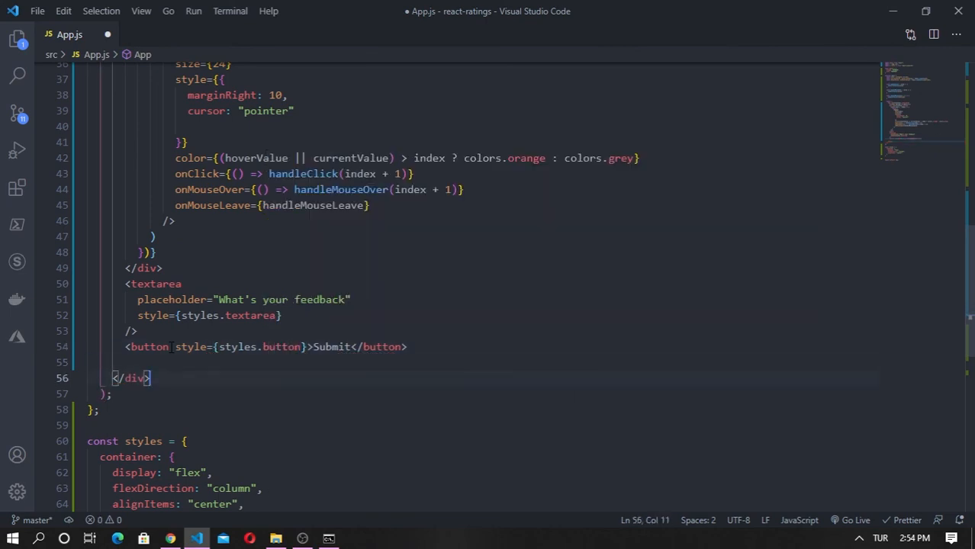
{"action": "scroll", "scroll_direction": "down", "scroll_amount": 3}
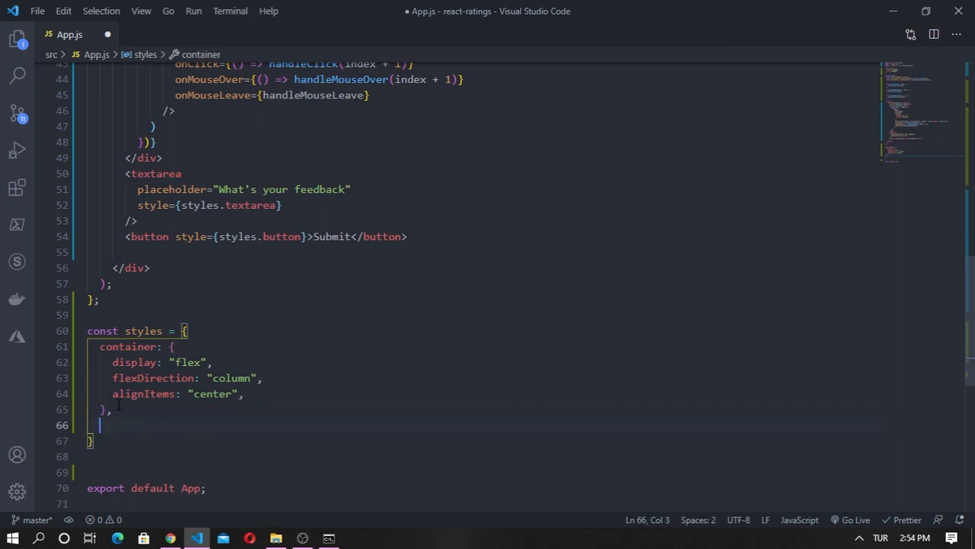
- Add textarea and button entries to styles, giving textarea a solid #a9a9a9 border
{"action": "type", "text": "textArea: {"}
{"action": "type", "text": "bu"}
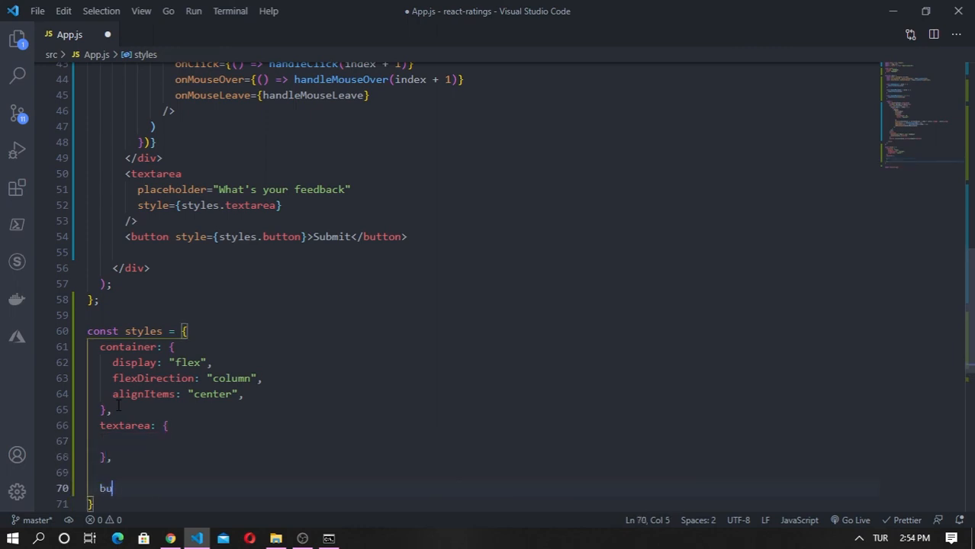
{"action": "type", "text": "tton: {"}
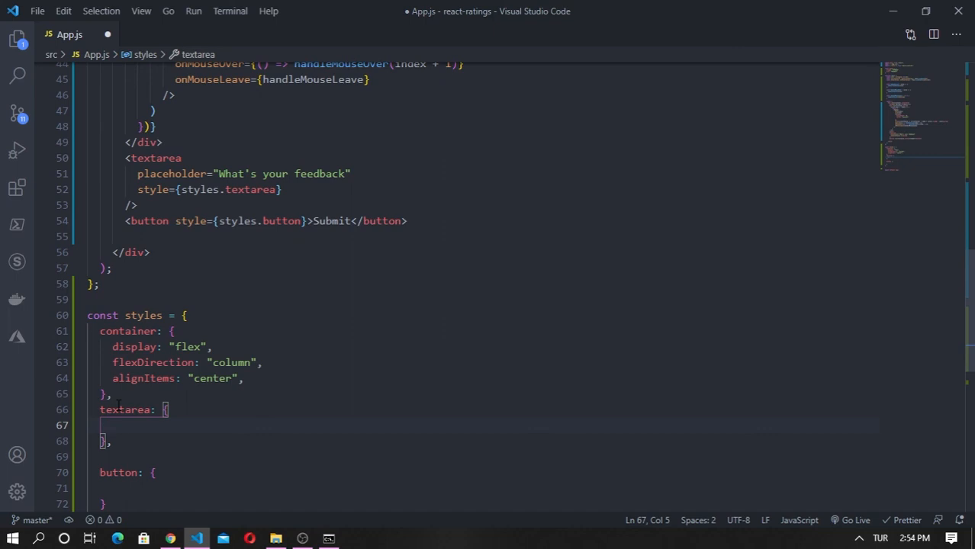
{"action": "type", "text": "border"}
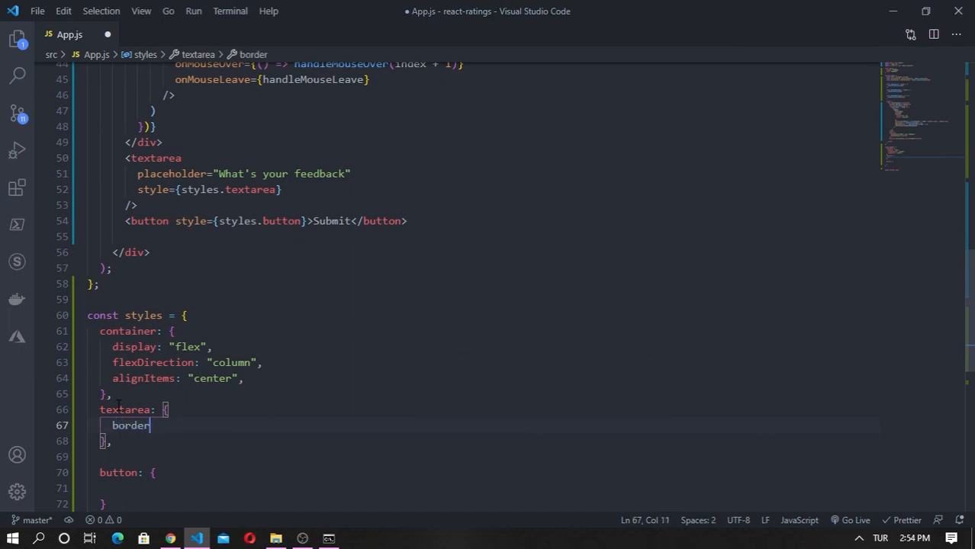
{"action": "type", "text": ": \"\""}
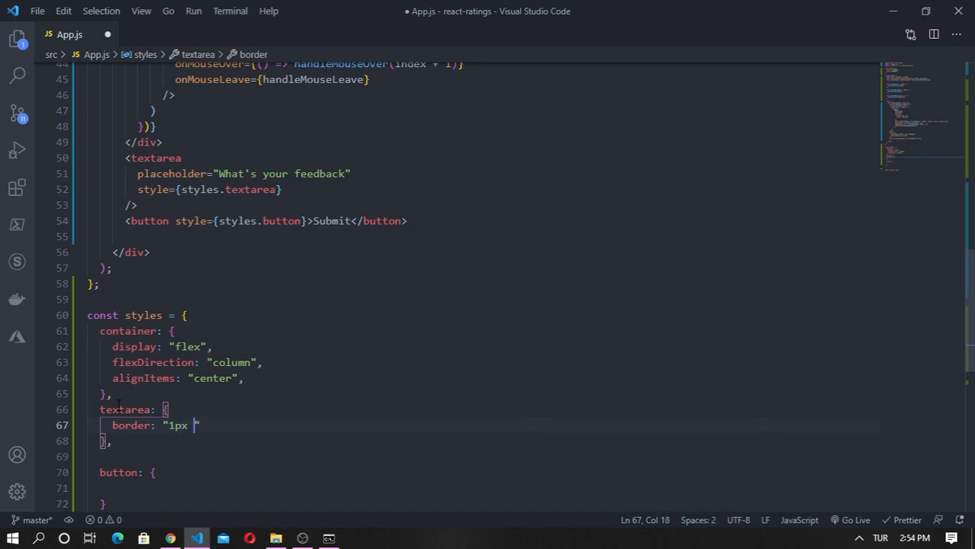
{"action": "type", "text": "solid\""}
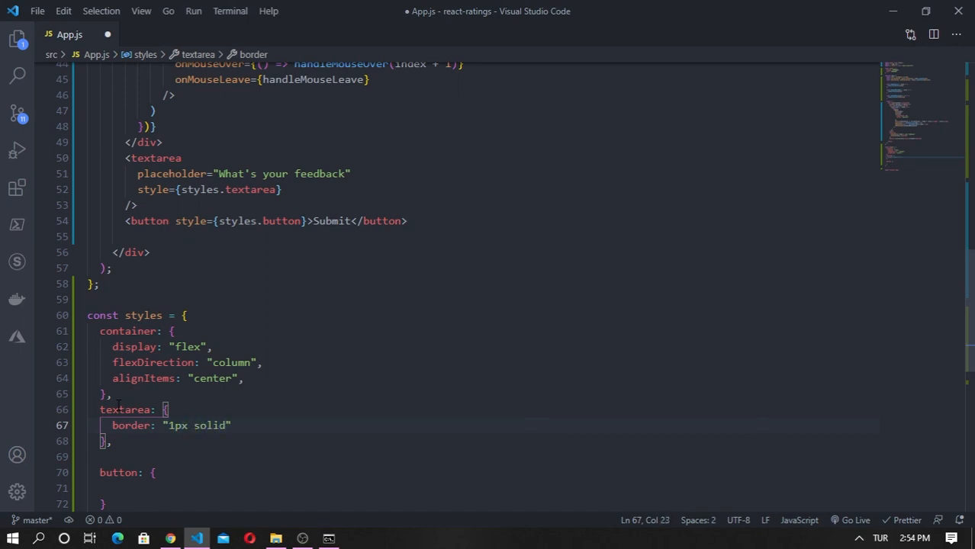
{"action": "type", "text": "#"}
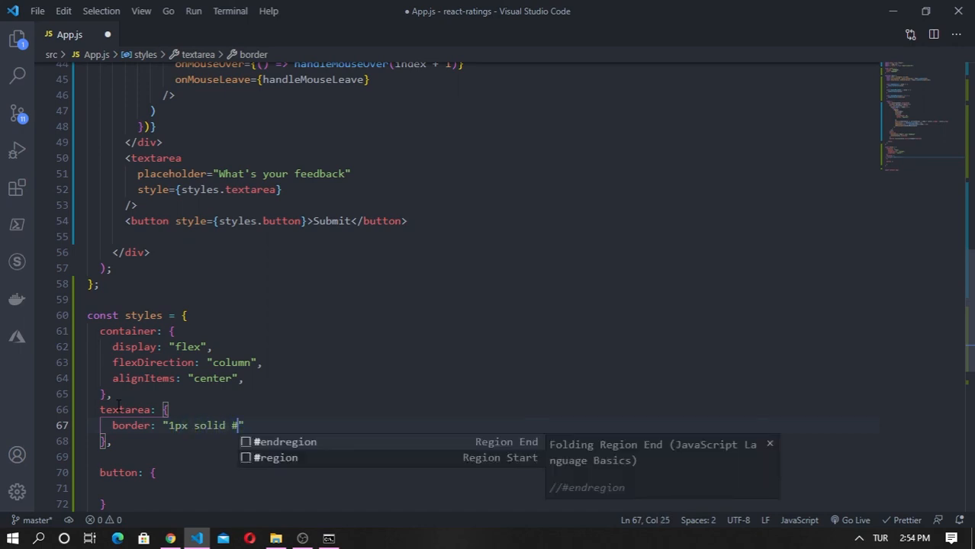
{"action": "type", "text": "a"}
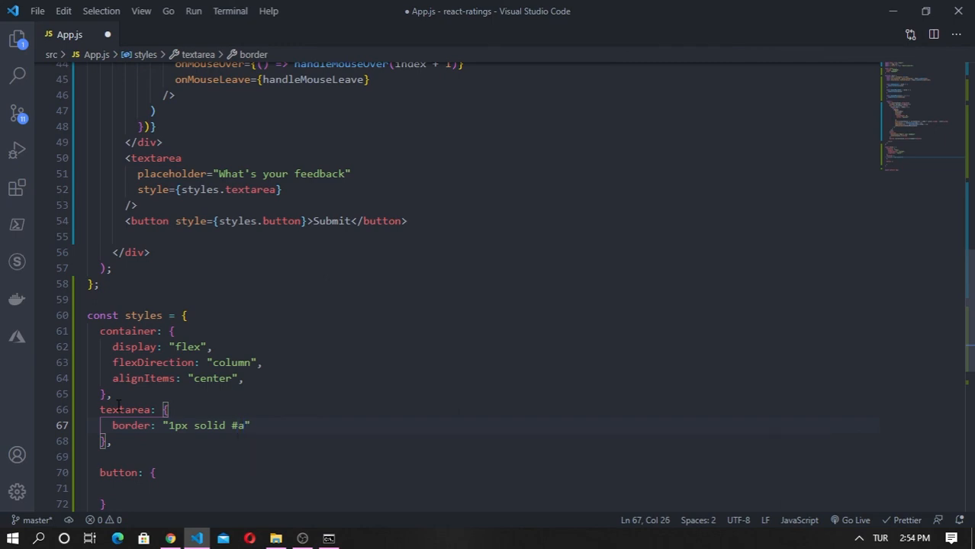
{"action": "type", "text": "9a"}
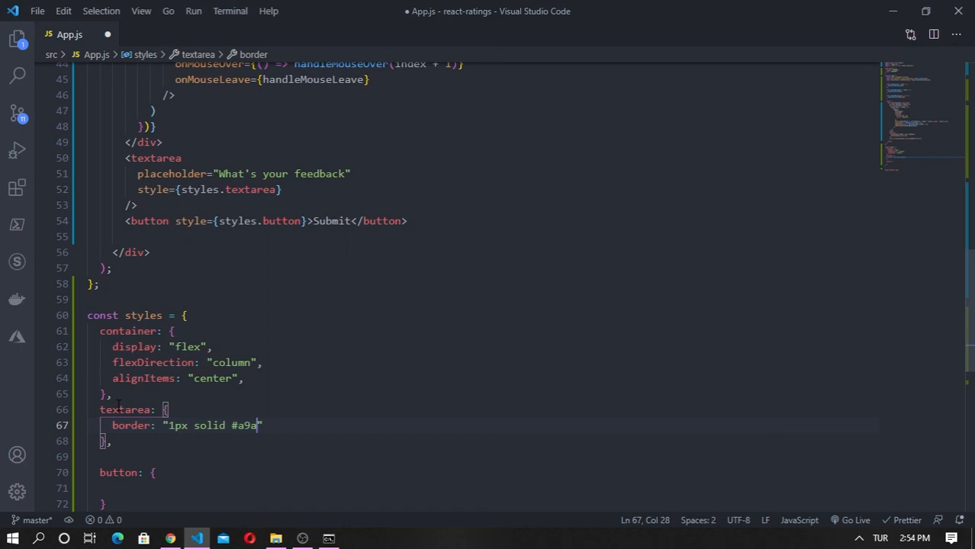
{"action": "type", "text": "9"}
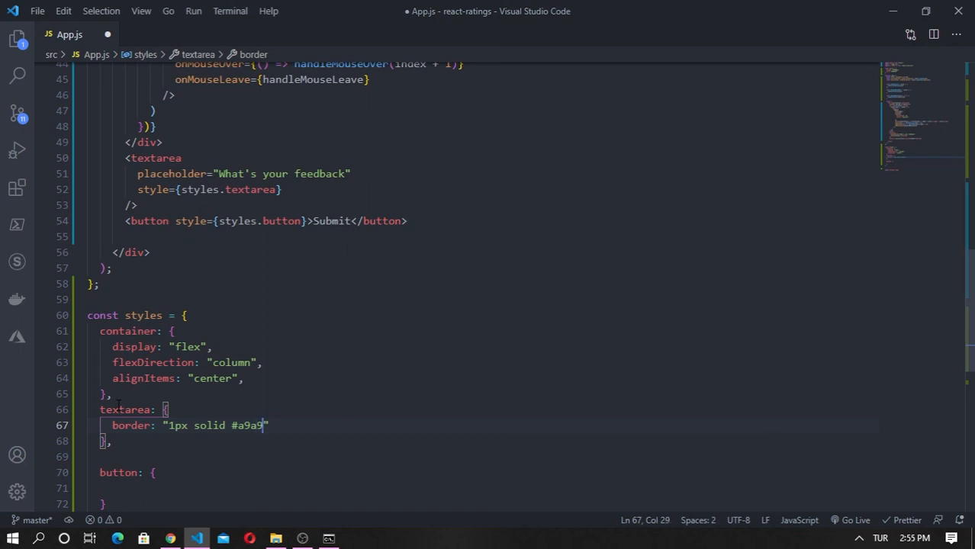
{"action": "type", "text": "a9"}
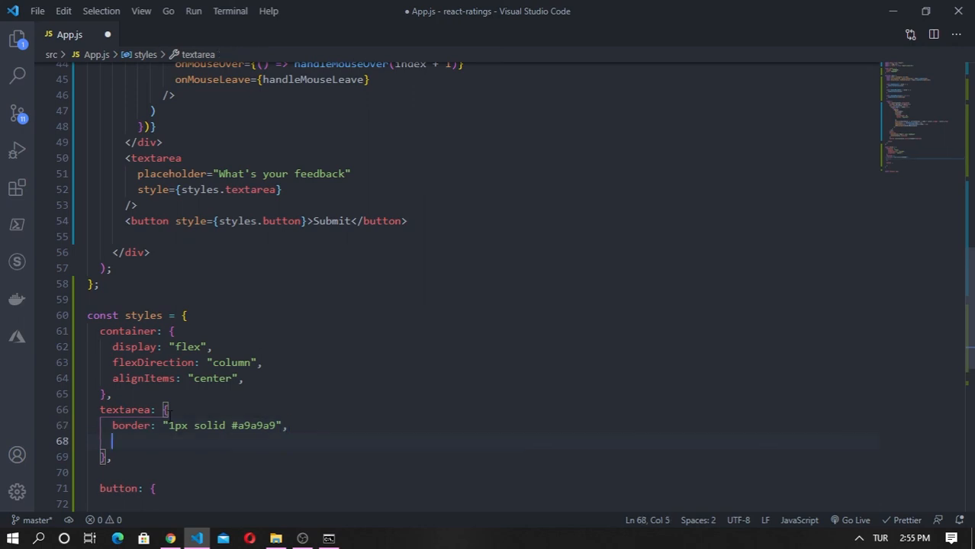
- Give styles.textarea borderRadius 5, width 300 and padding 10, and preview it in Chrome
{"action": "type", "text": "borderRadi"}
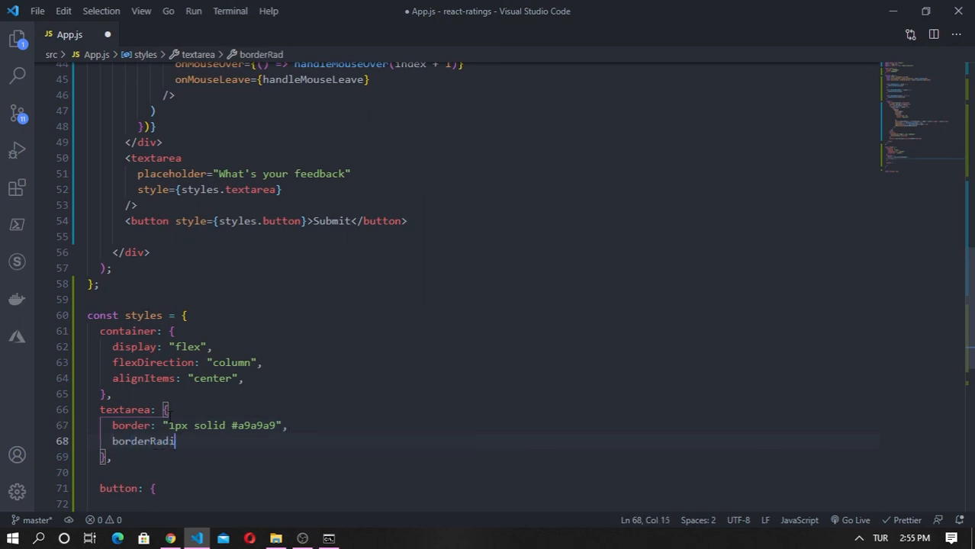
{"action": "type", "text": "us:"}
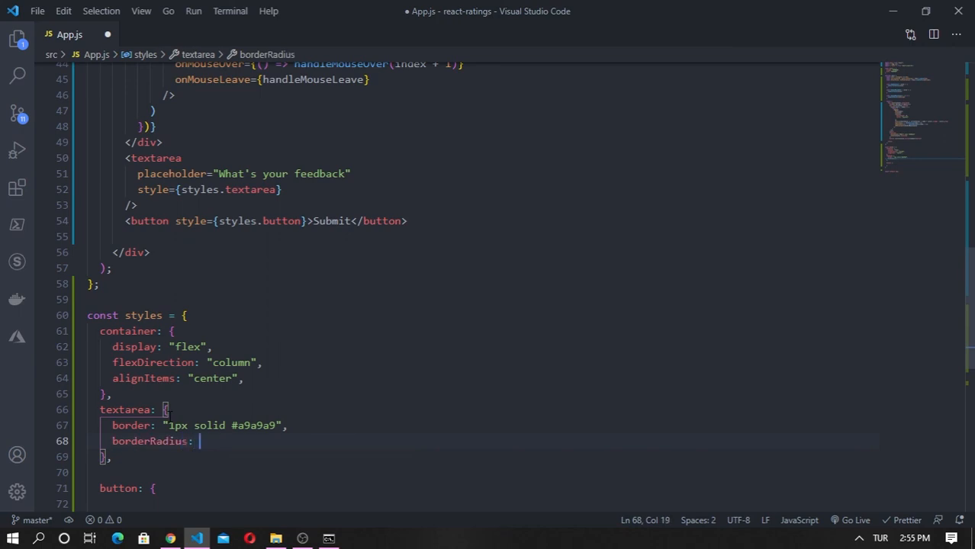
{"action": "type", "text": "5,"}
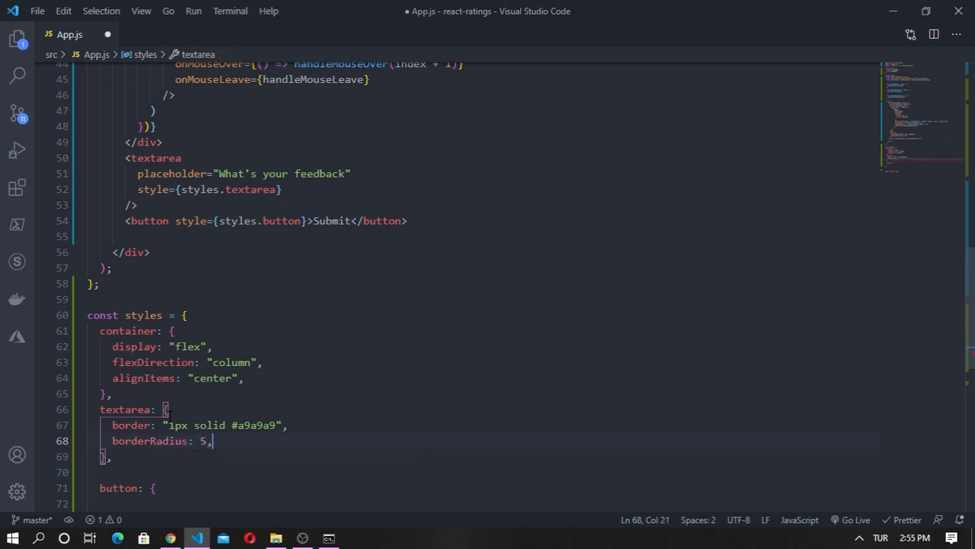
{"action": "type", "text": "width: 3"}
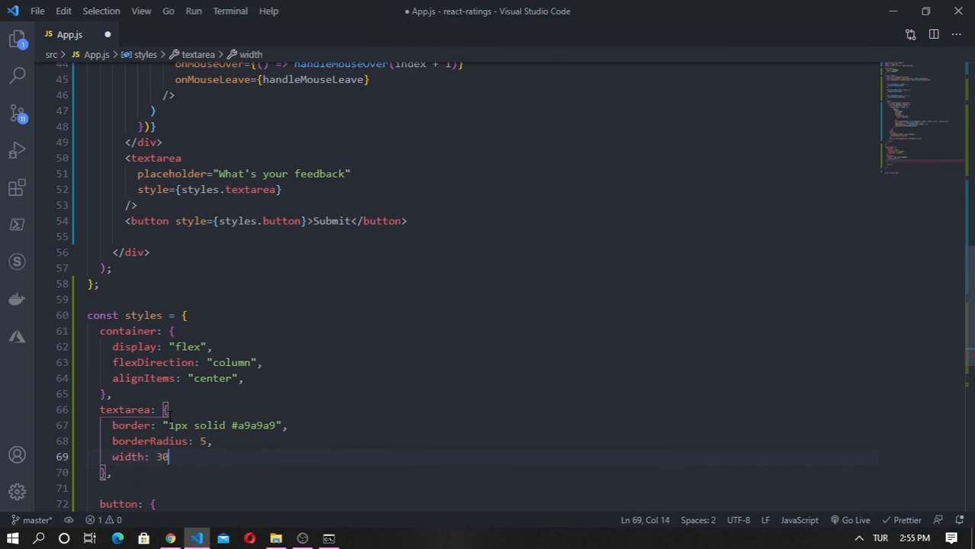
{"action": "type", "text": "0,\\npad"}
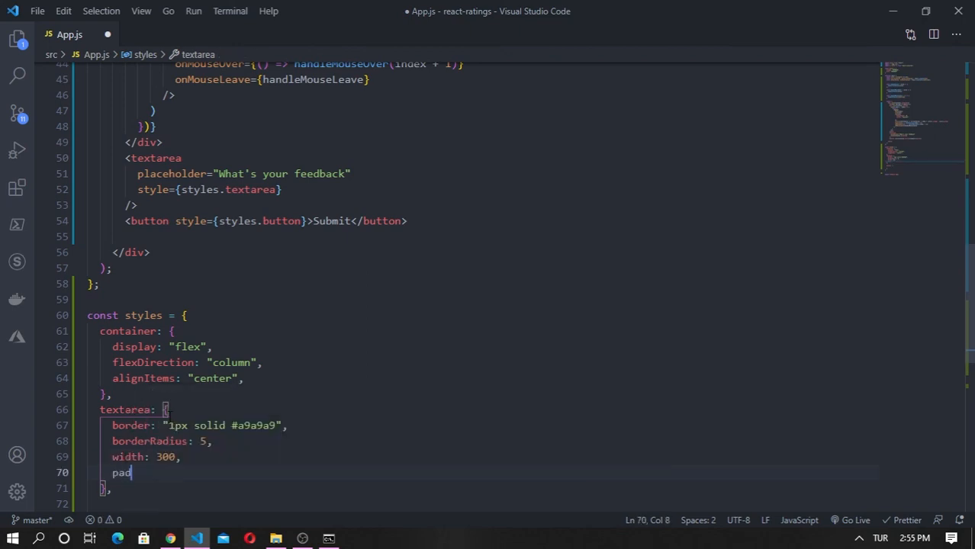
{"action": "type", "text": "ding: 1"}
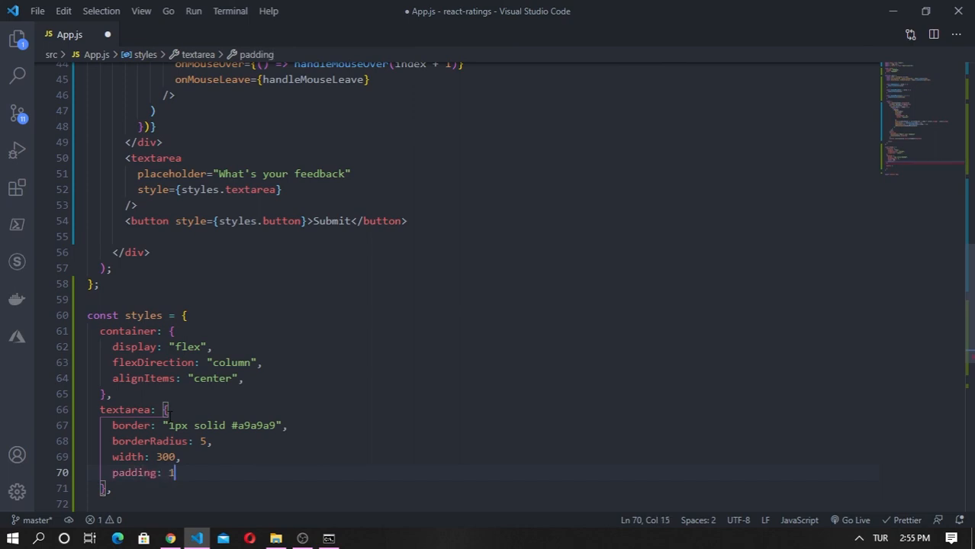
{"action": "type", "text": "0"}
{"action": "type", "text": "button: {"}
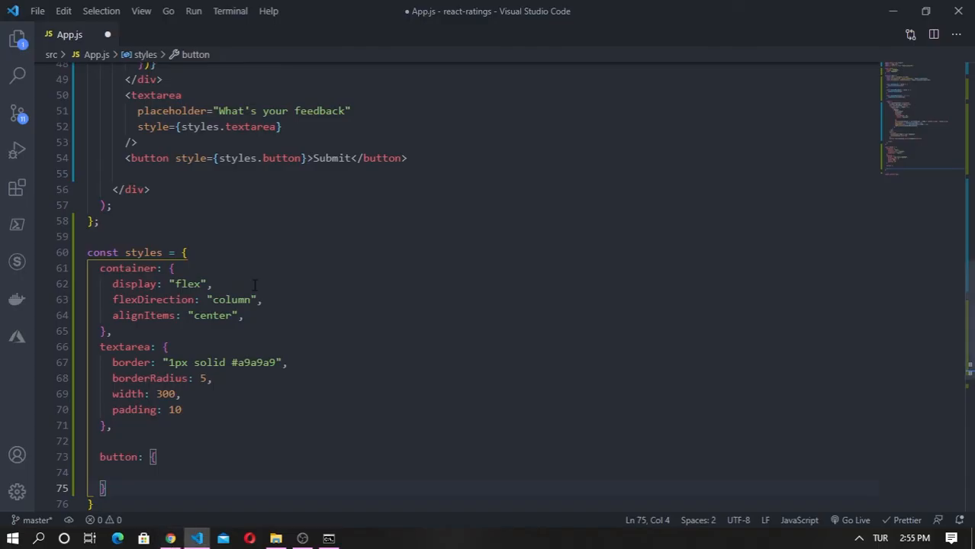
{"action": "left_click", "coordinate": [170, 539]}
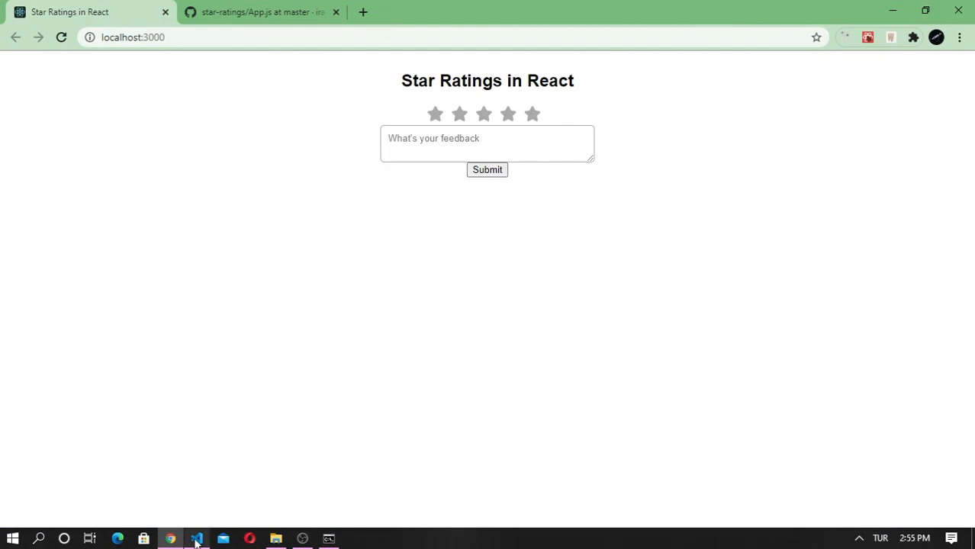
{"action": "left_click", "coordinate": [197, 539]}
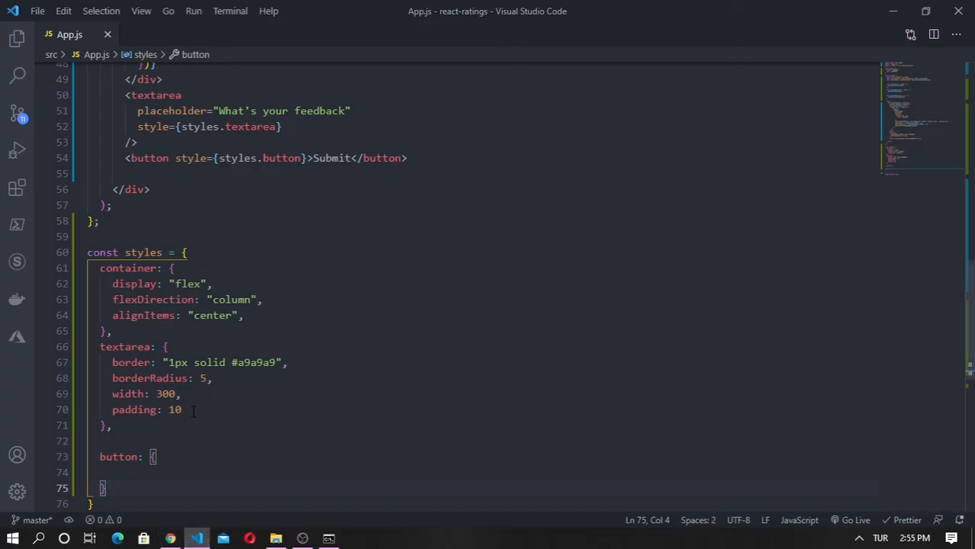
- Copy the textarea's border, radius, width and padding styles into the button style
{"action": "left_click_drag", "start_coordinate": [112, 363], "coordinate": [183, 410]}
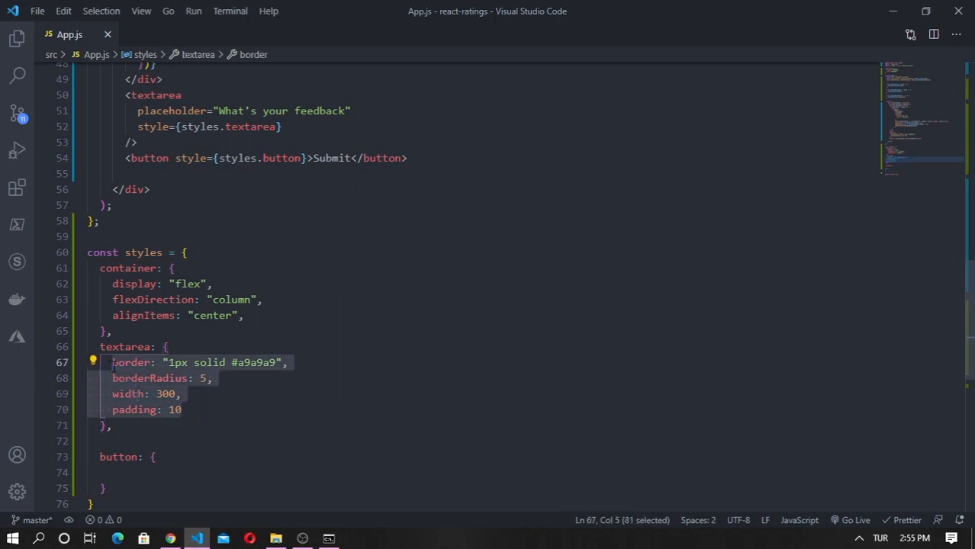
{"action": "left_click", "coordinate": [152, 473]}
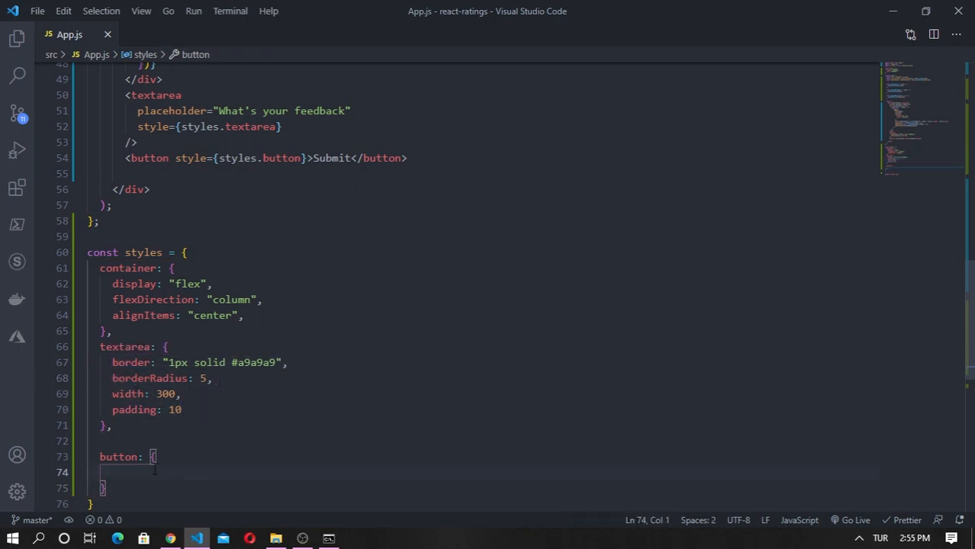
{"action": "type", "text": "border: \"1px solid #a9a9a9\","}
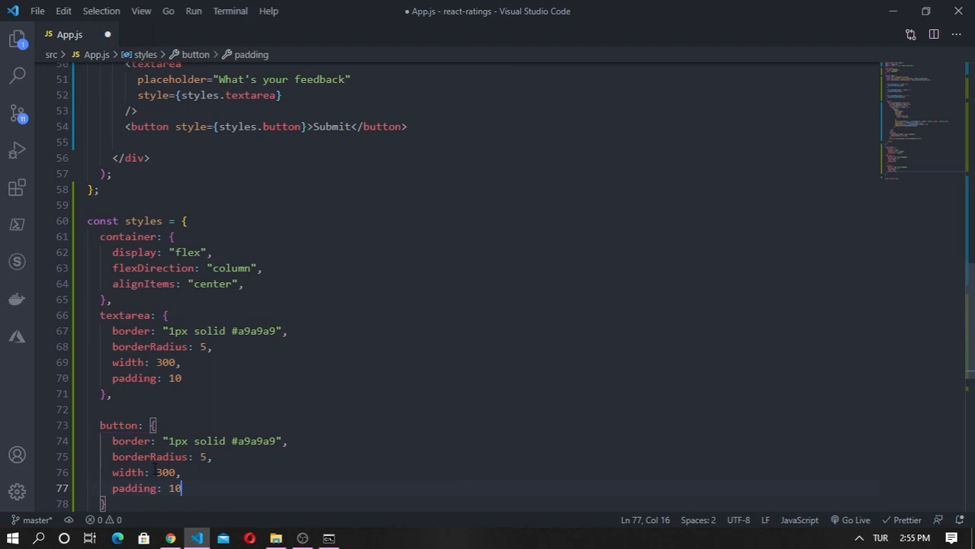
- Give the textarea margin "20px 0" and minHeight 100, then view the page in Chrome
{"action": "left_click", "coordinate": [181, 363]}
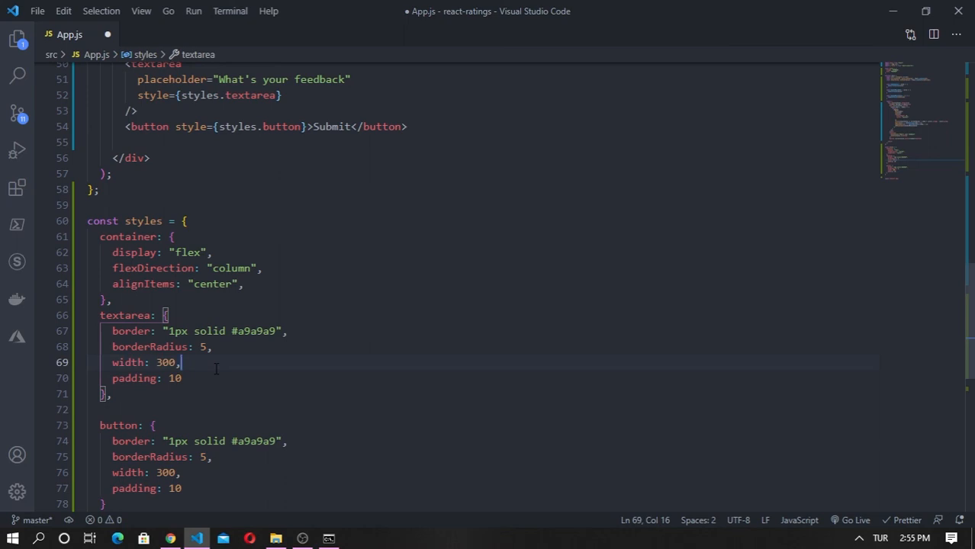
{"action": "type", "text": "ma"}
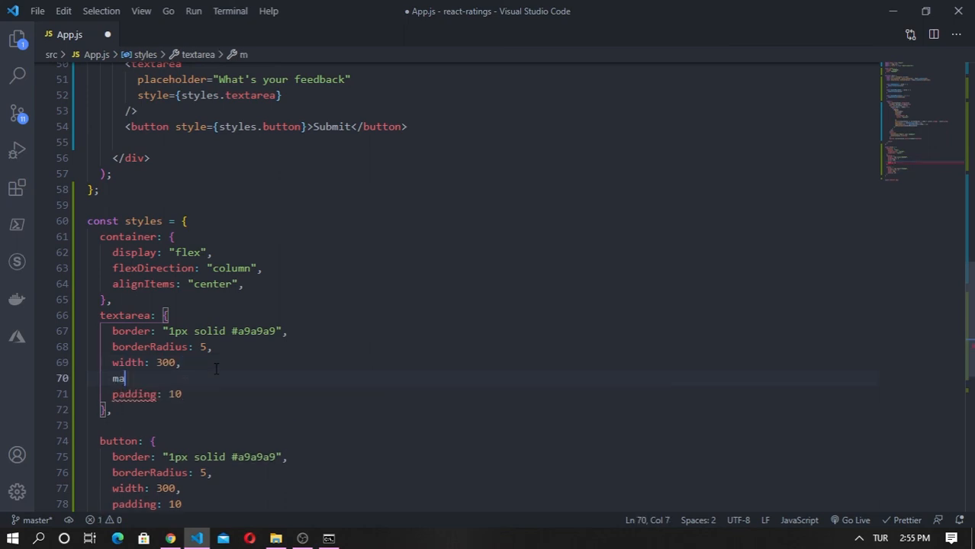
{"action": "key", "text": "Backspace"}
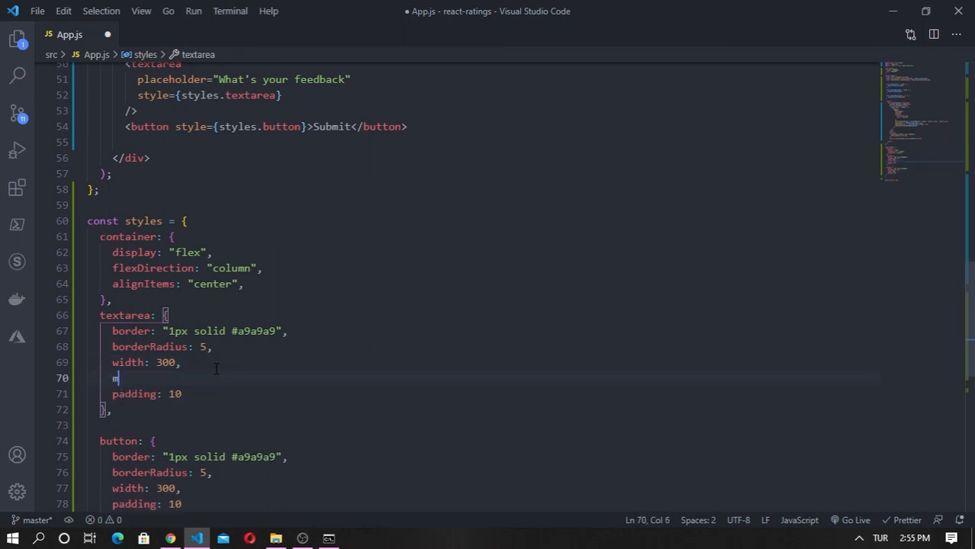
{"action": "type", "text": "argin: \"20px 0"}
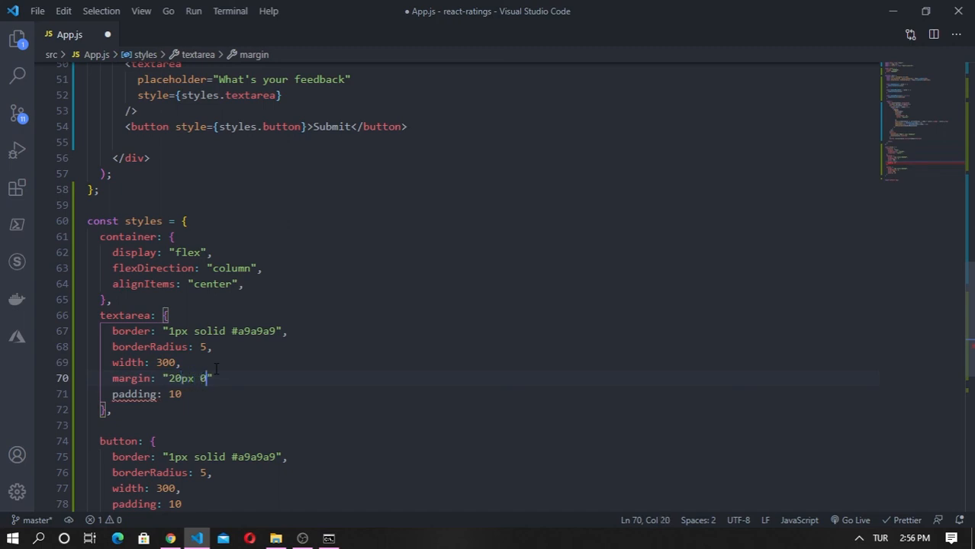
{"action": "type", "text": "\","}
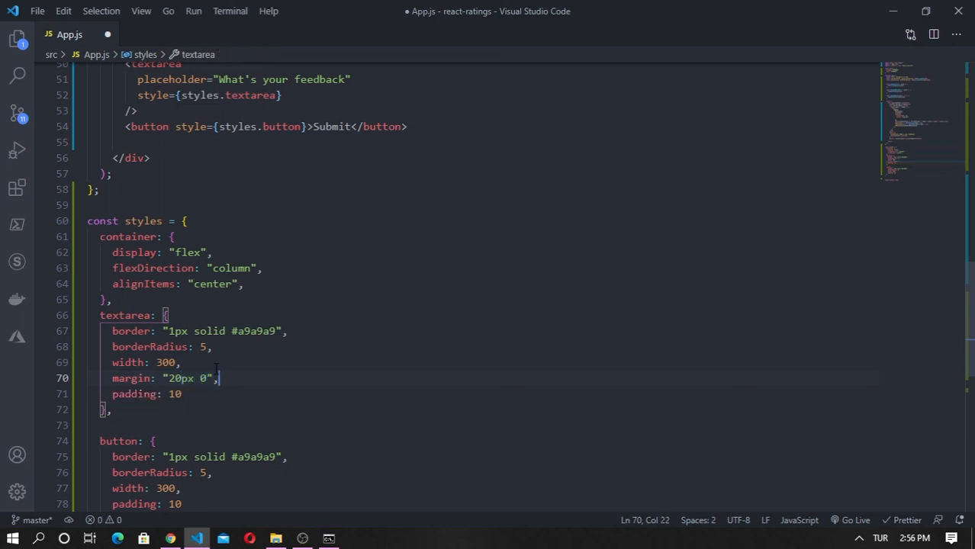
{"action": "type", "text": "m"}
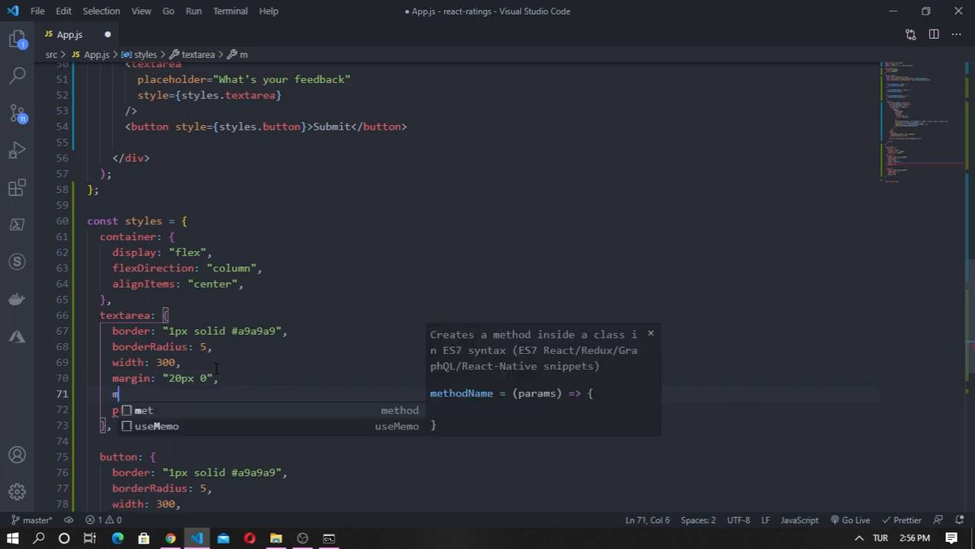
{"action": "type", "text": "inHei"}
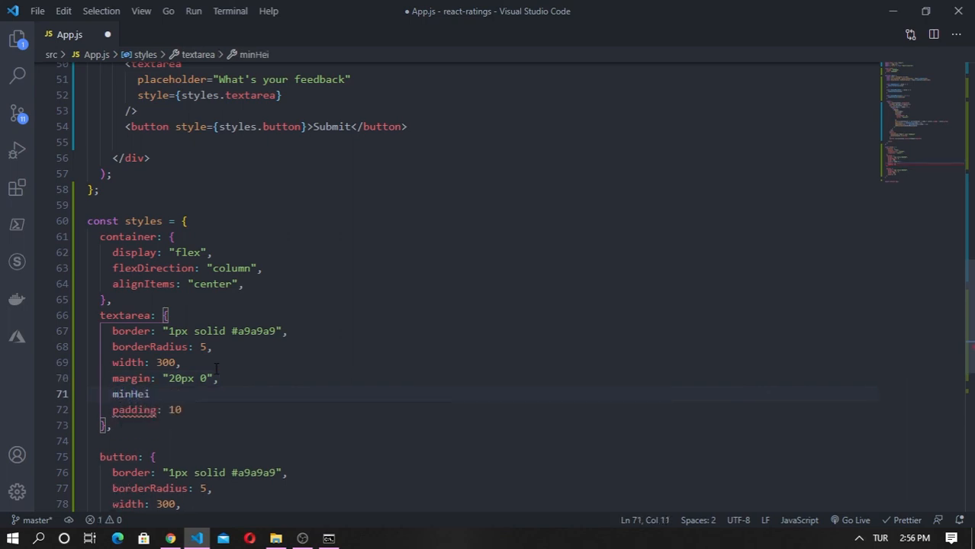
{"action": "type", "text": "ght"}
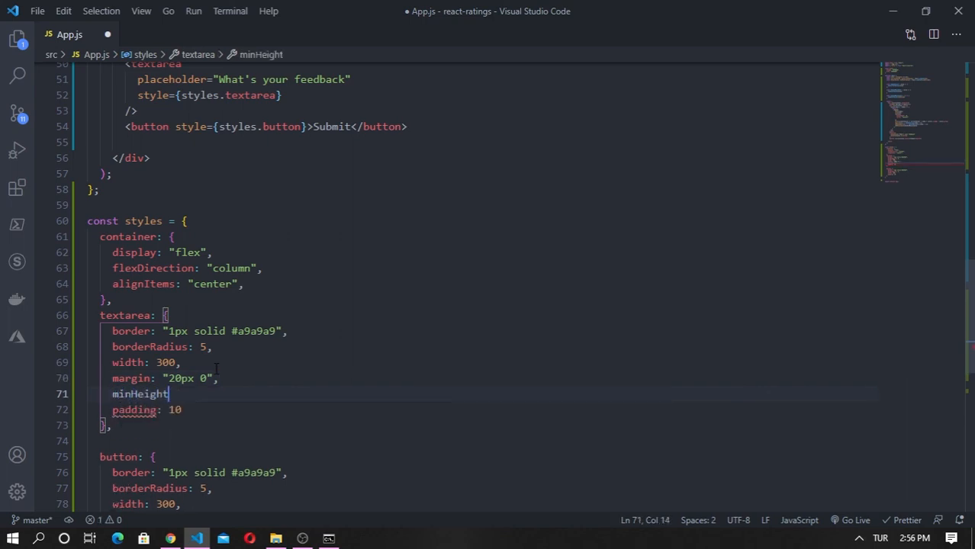
{"action": "key", "text": "Backspace"}
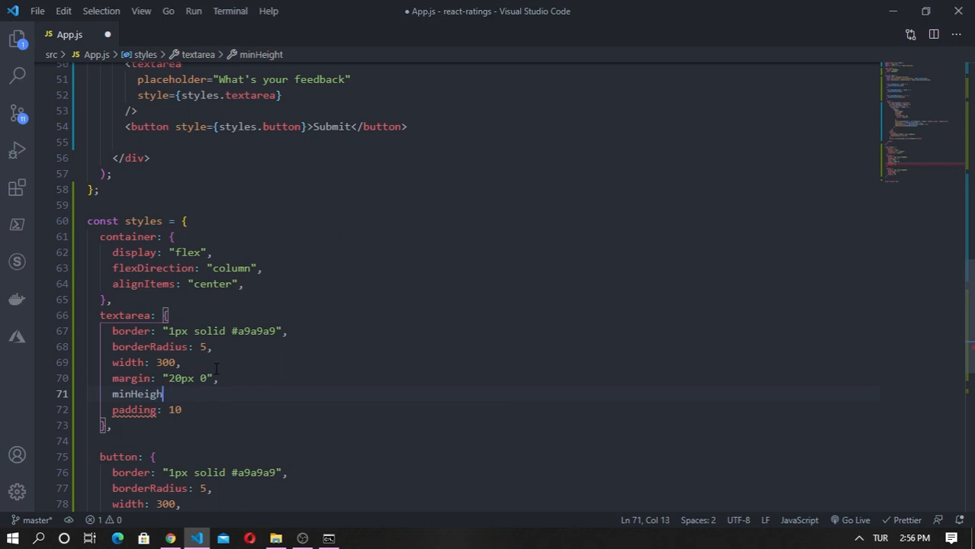
{"action": "type", "text": "t:"}
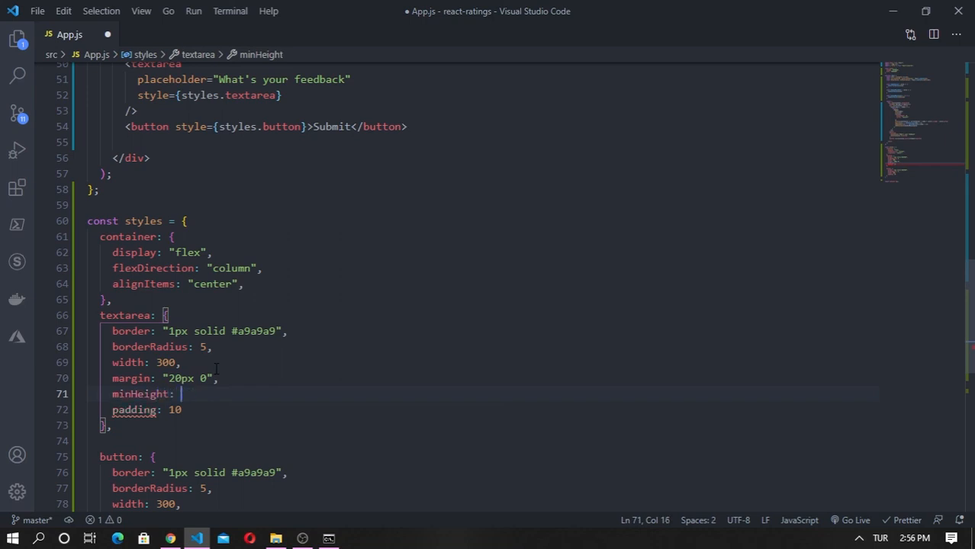
{"action": "type", "text": "100,"}
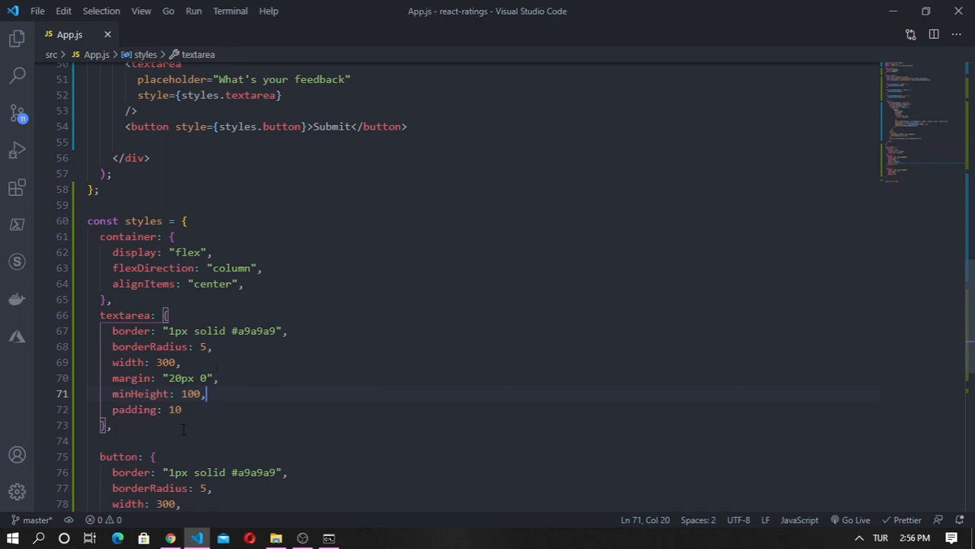
{"action": "left_click", "coordinate": [170, 538]}
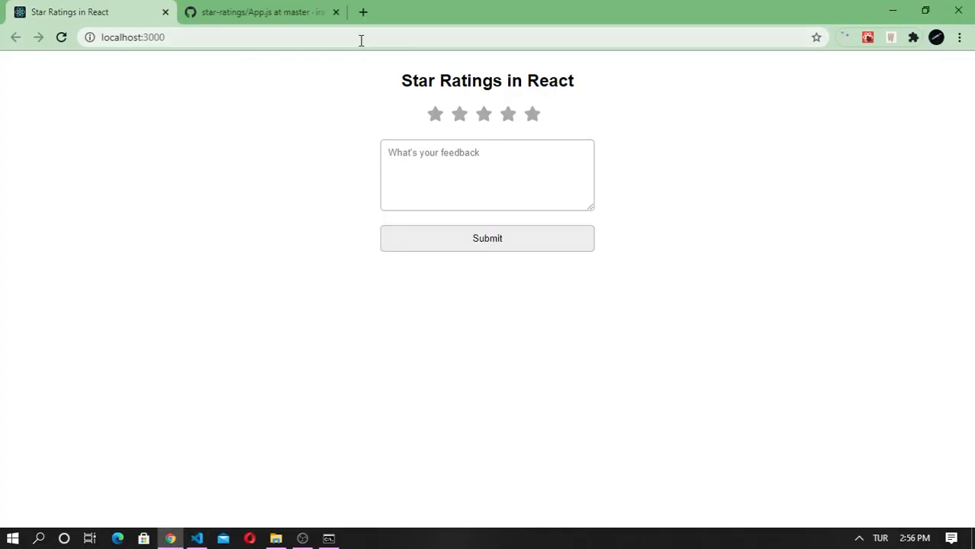
{"action": "mouse_move", "coordinate": [273, 224]}
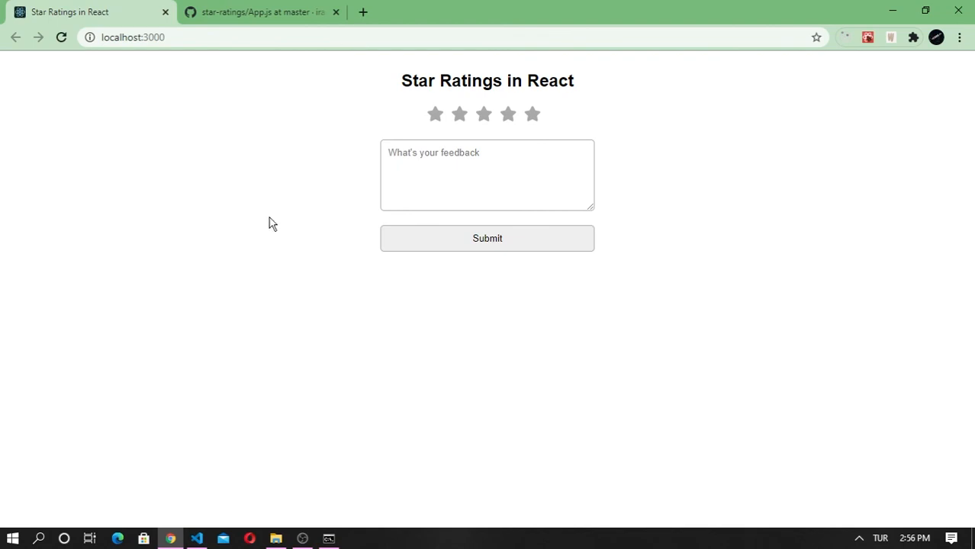
- Type "I love it" into the bordered feedback box, retyping it after it empties
{"action": "left_click", "coordinate": [488, 175]}
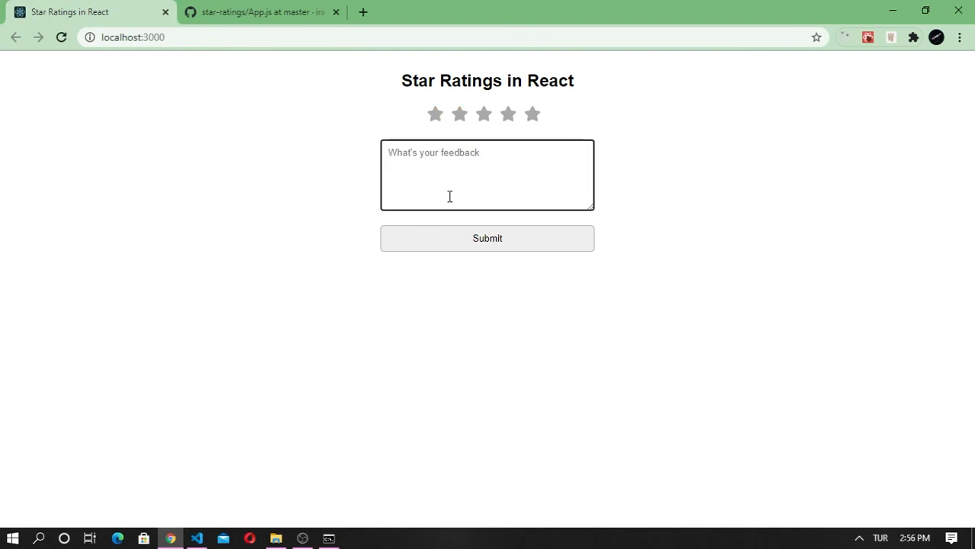
{"action": "type", "text": "I love"}
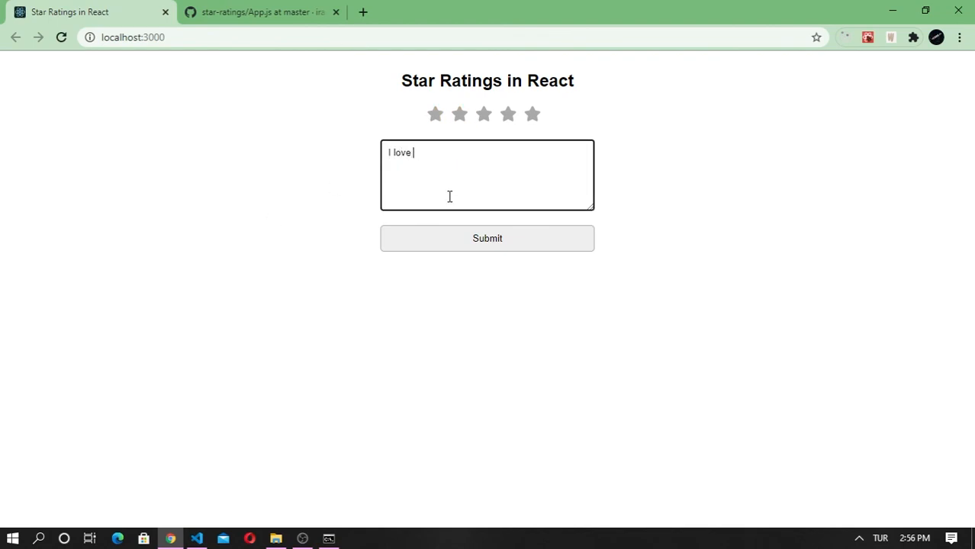
{"action": "type", "text": "it"}
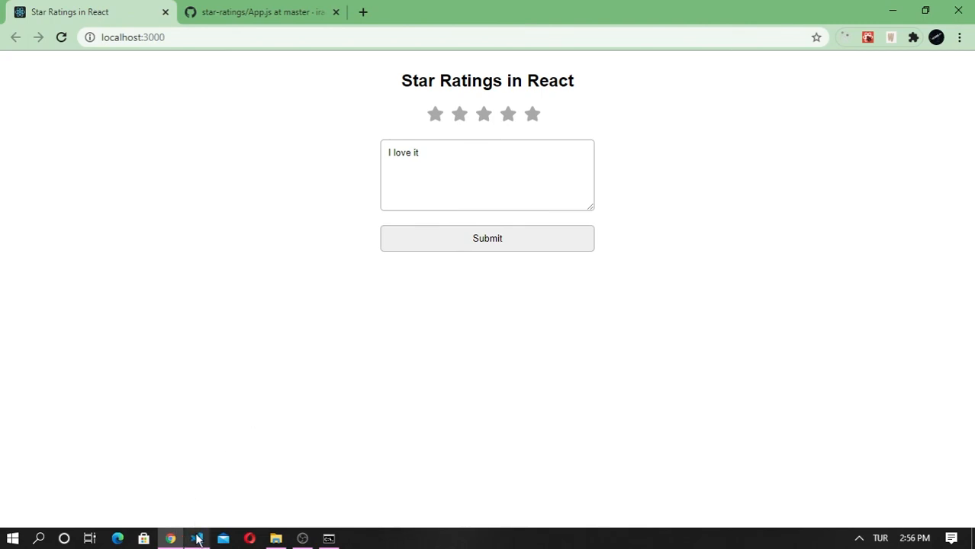
{"action": "left_click", "coordinate": [487, 175]}
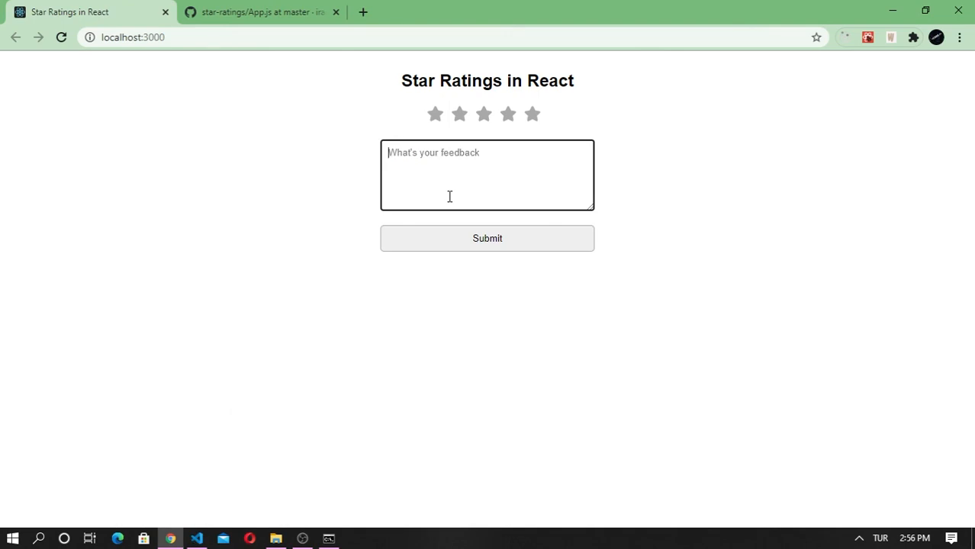
{"action": "type", "text": "I love it"}
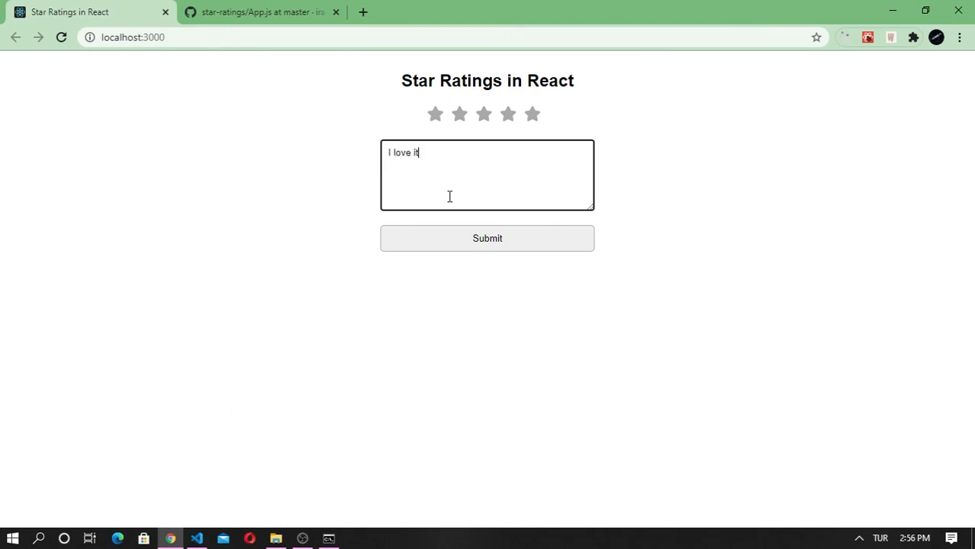